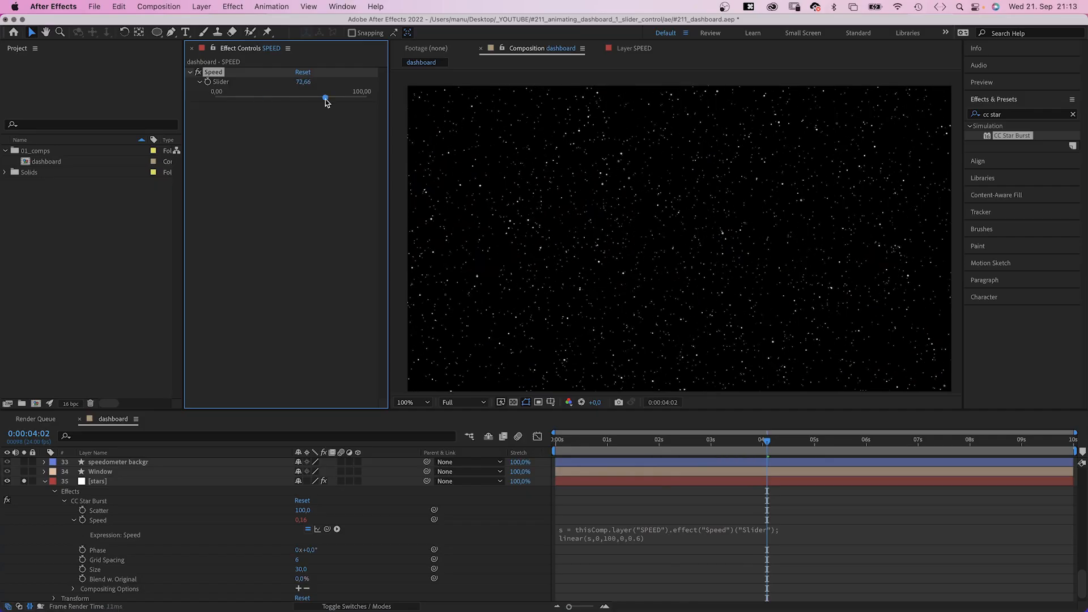
Drag the SPEED layer's Slider up to 72.66 to speed up the starfield warp
{"action": "left_click_drag", "start_coordinate": [326, 98], "coordinate": [367, 98]}
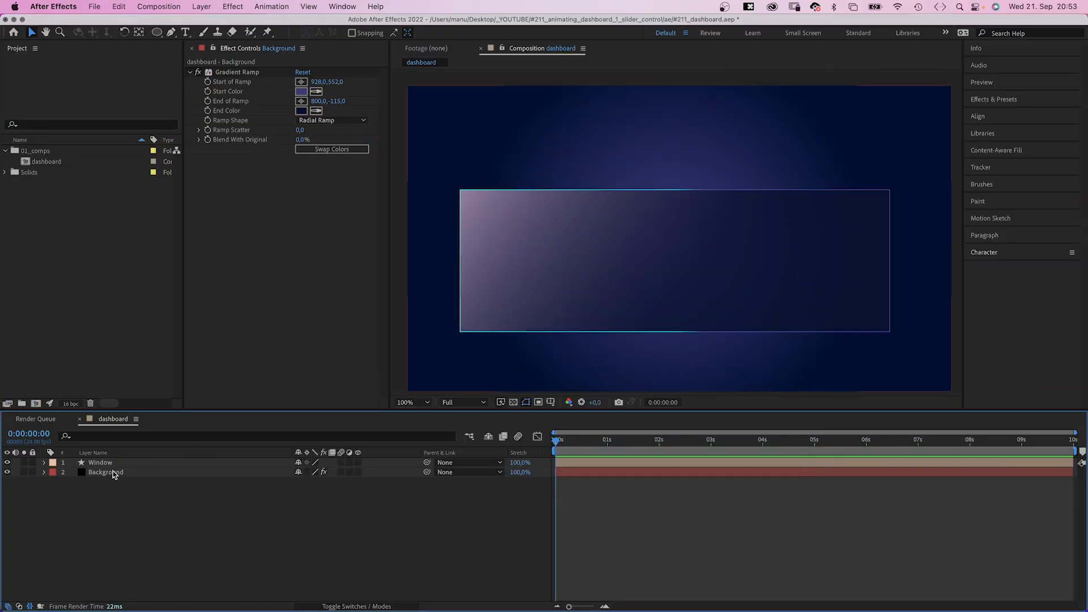
Inspect the Background gradient ramp and the Window layer's rectangle contents
{"action": "left_click", "coordinate": [105, 472]}
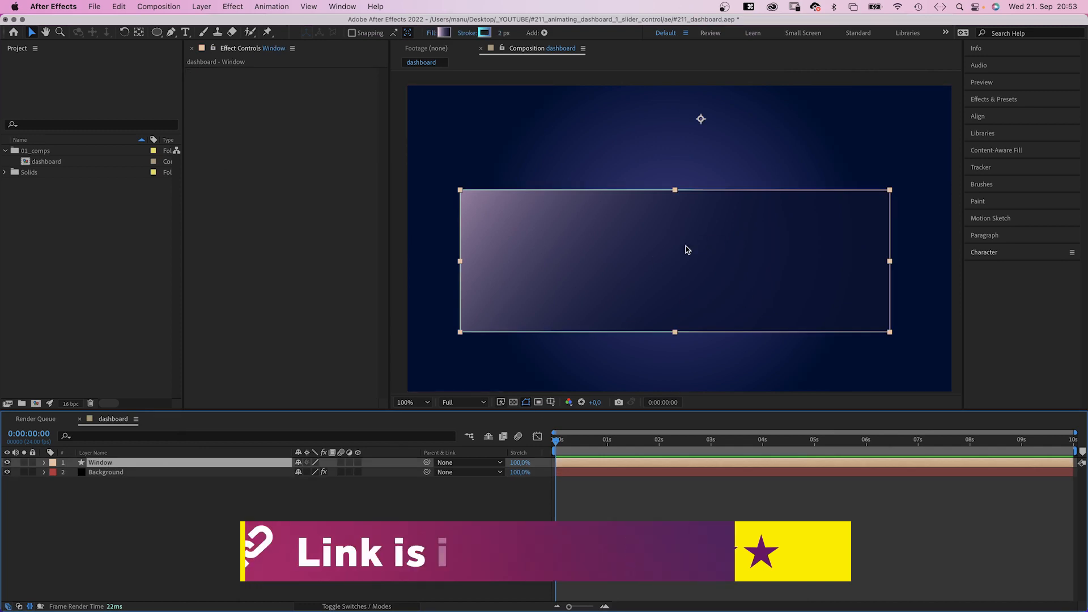
{"action": "left_click", "coordinate": [44, 462]}
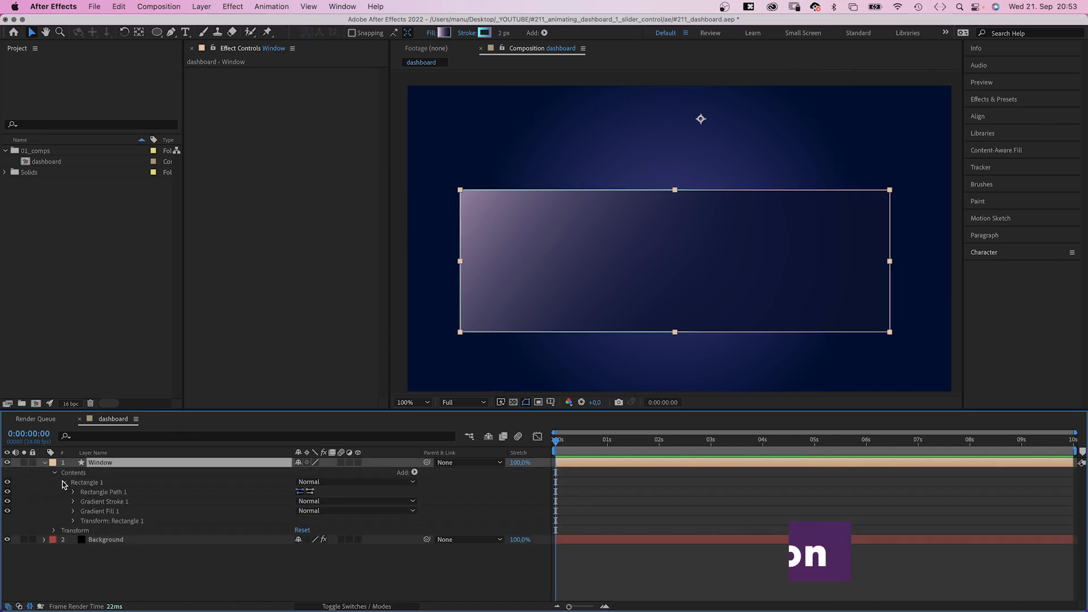
{"action": "left_click", "coordinate": [74, 511]}
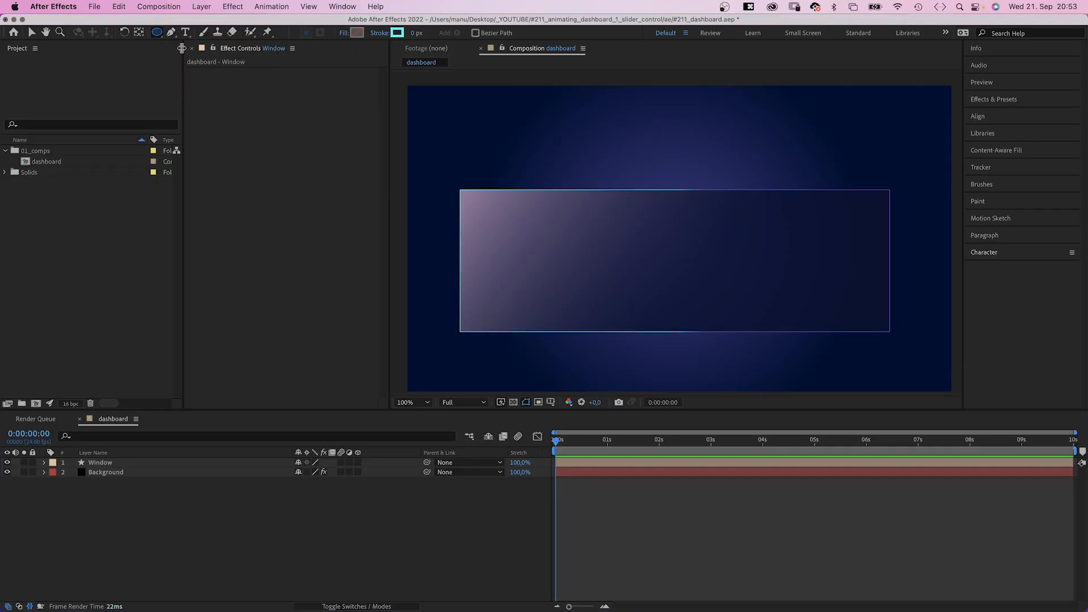
Draw a 350-pixel ellipse ring with a 40 px black stroke
{"action": "left_click_drag", "start_coordinate": [408, 86], "coordinate": [952, 391]}
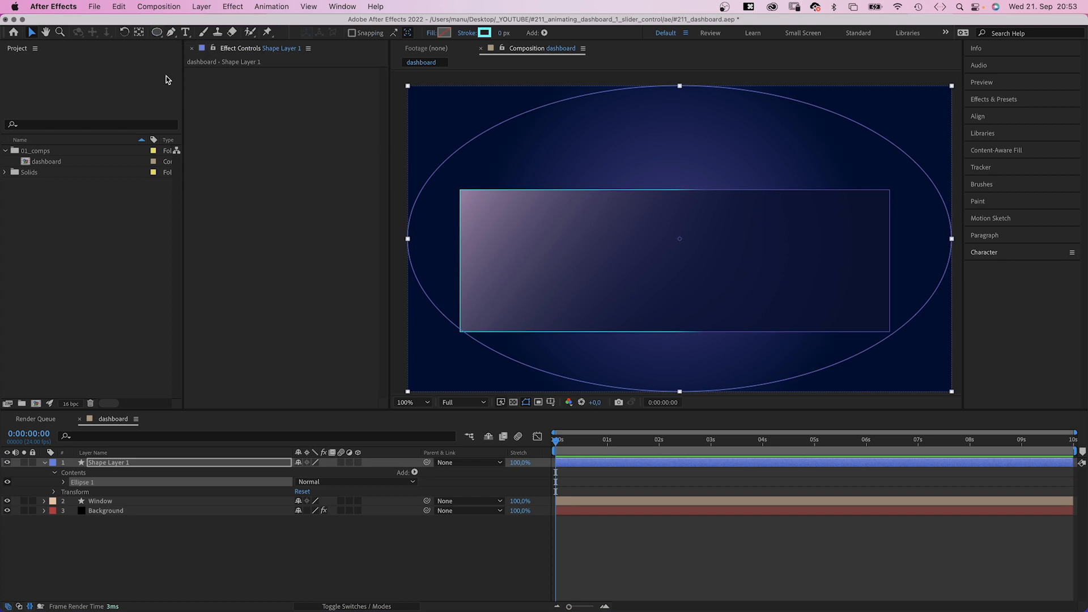
{"action": "left_click", "coordinate": [63, 481]}
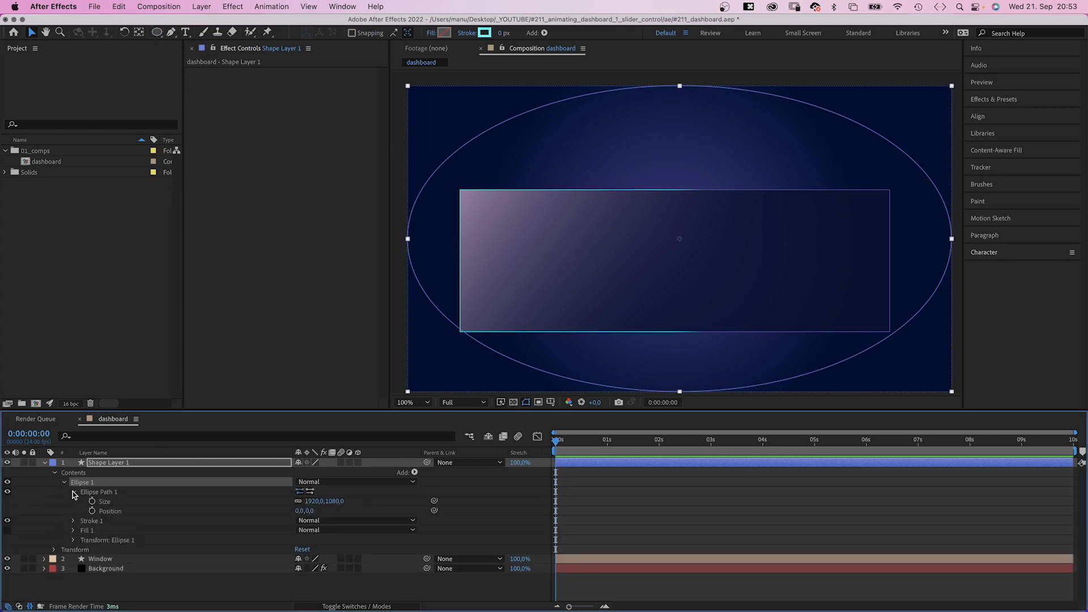
{"action": "double_click", "coordinate": [318, 501]}
{"action": "type", "text": "350"}
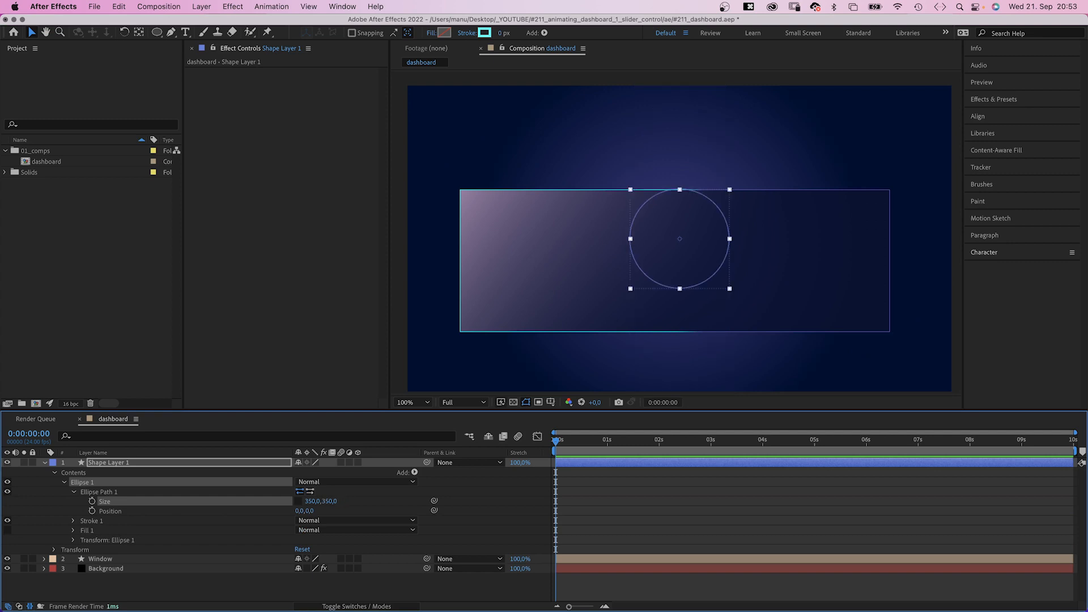
{"action": "left_click", "coordinate": [505, 33]}
{"action": "type", "text": "40"}
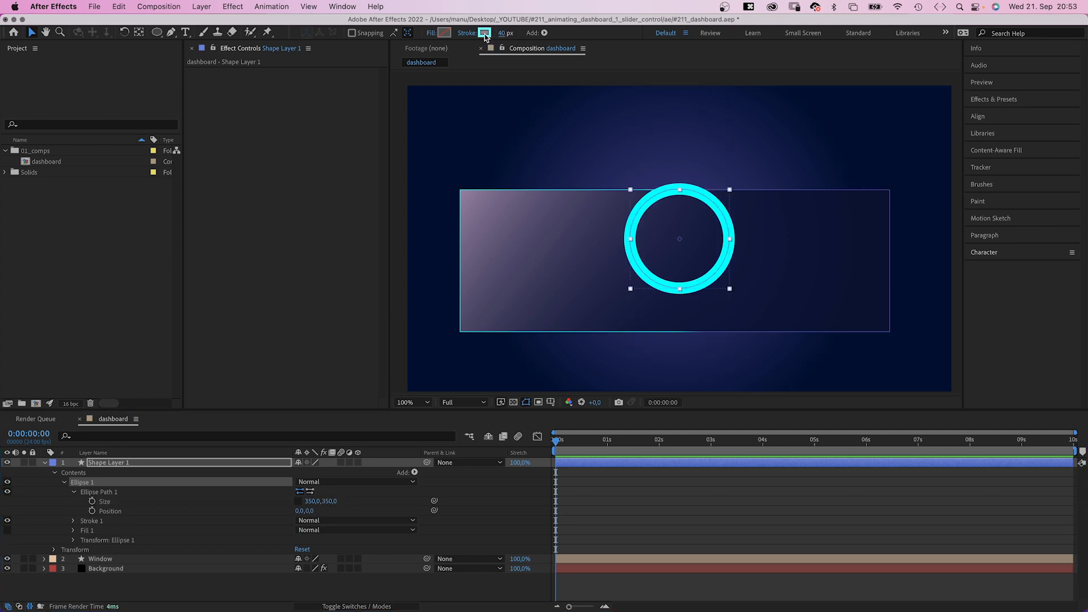
{"action": "left_click", "coordinate": [484, 33]}
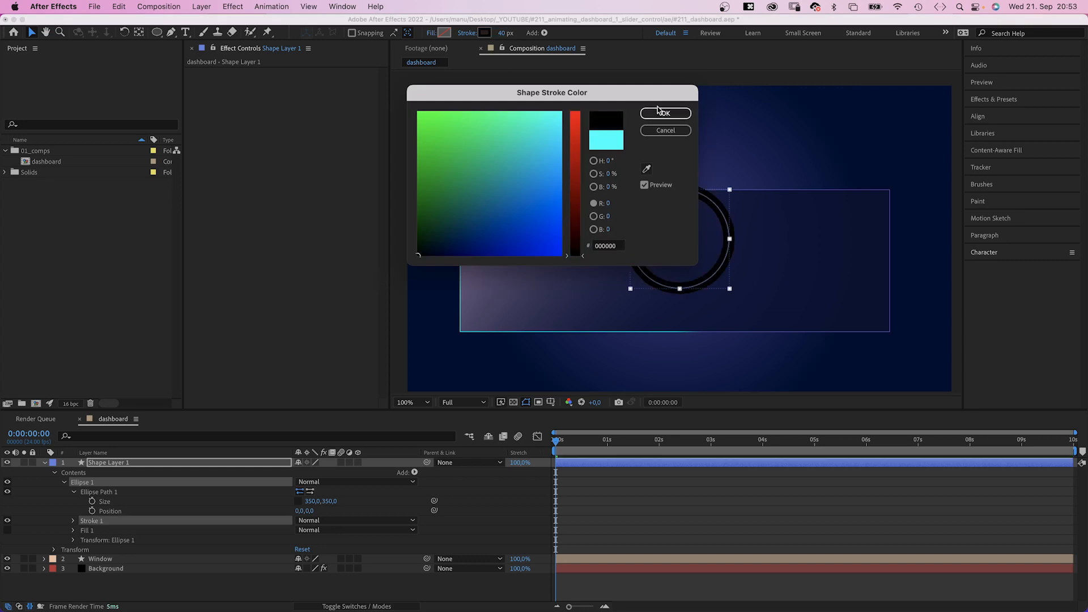
{"action": "left_click", "coordinate": [665, 112]}
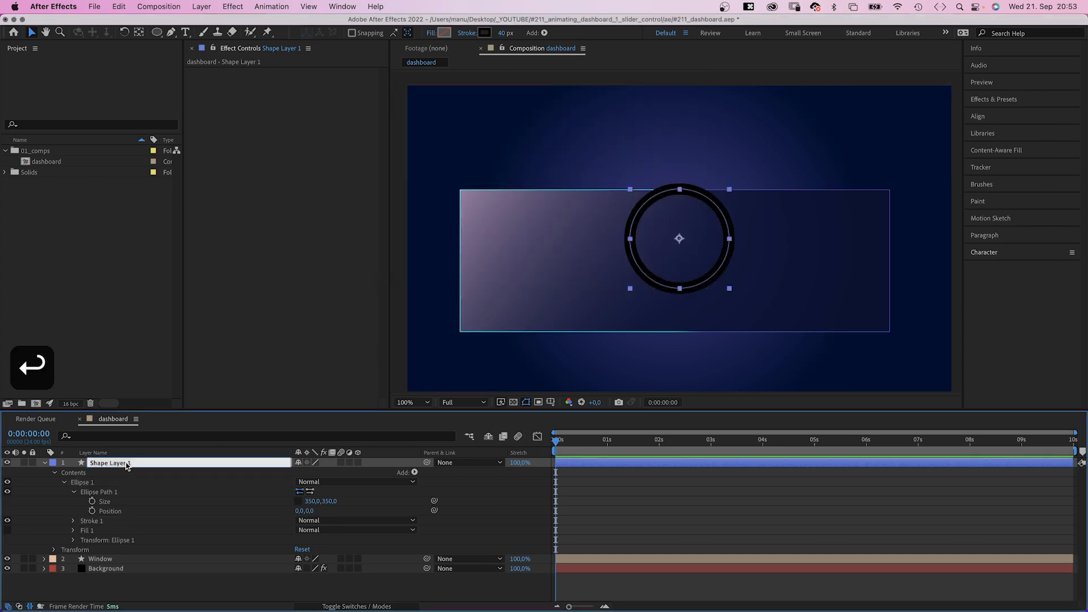
Name the ring 'speedometer' and give its duplicate a cyan 00FFFF stroke
{"action": "type", "text": "speedometer"}
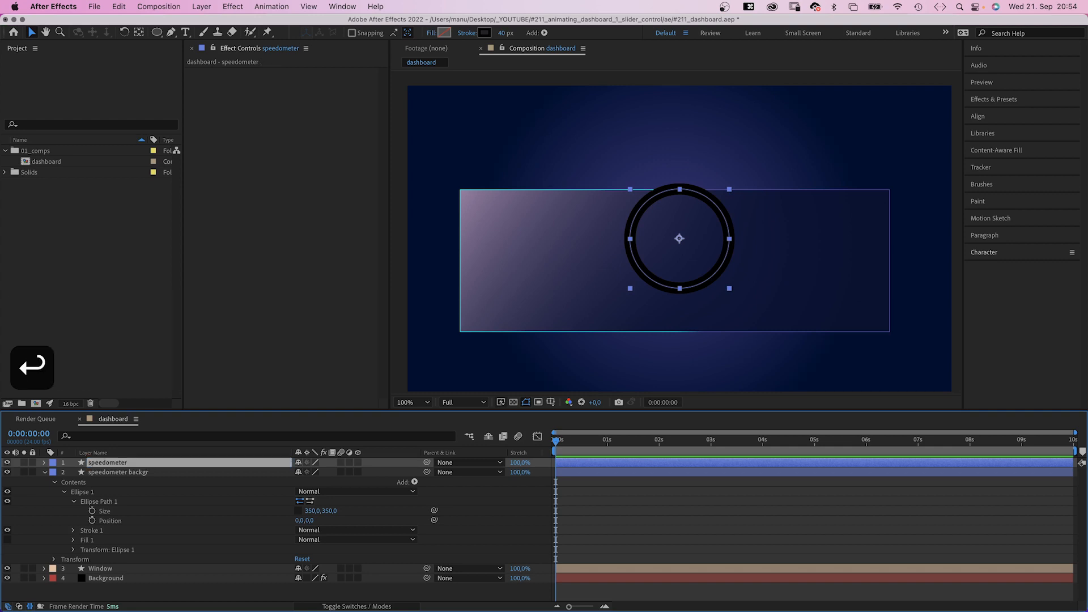
{"action": "left_click", "coordinate": [490, 33]}
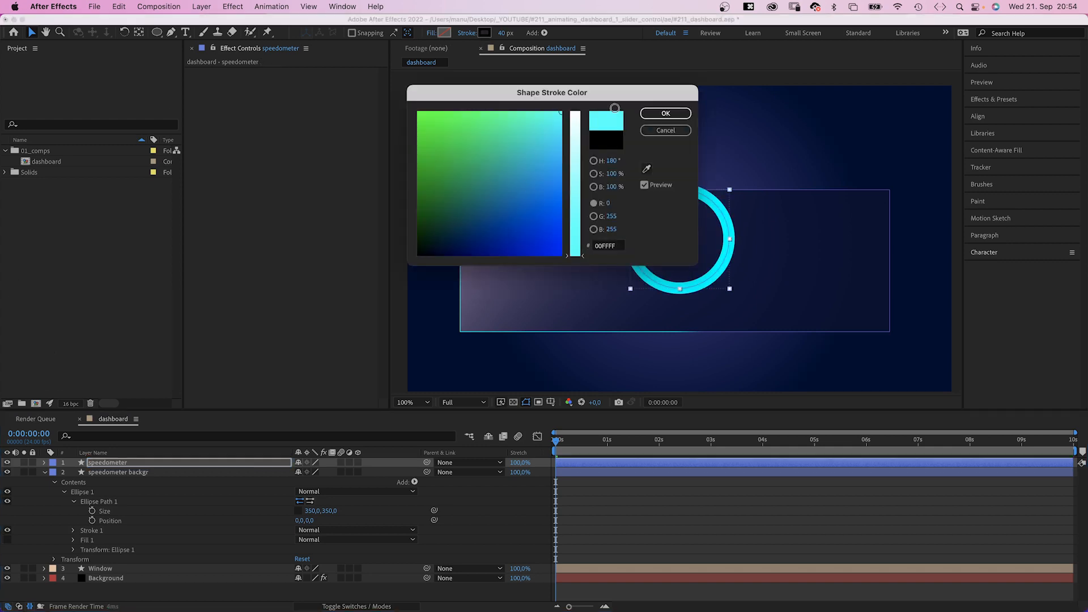
{"action": "left_click", "coordinate": [664, 114]}
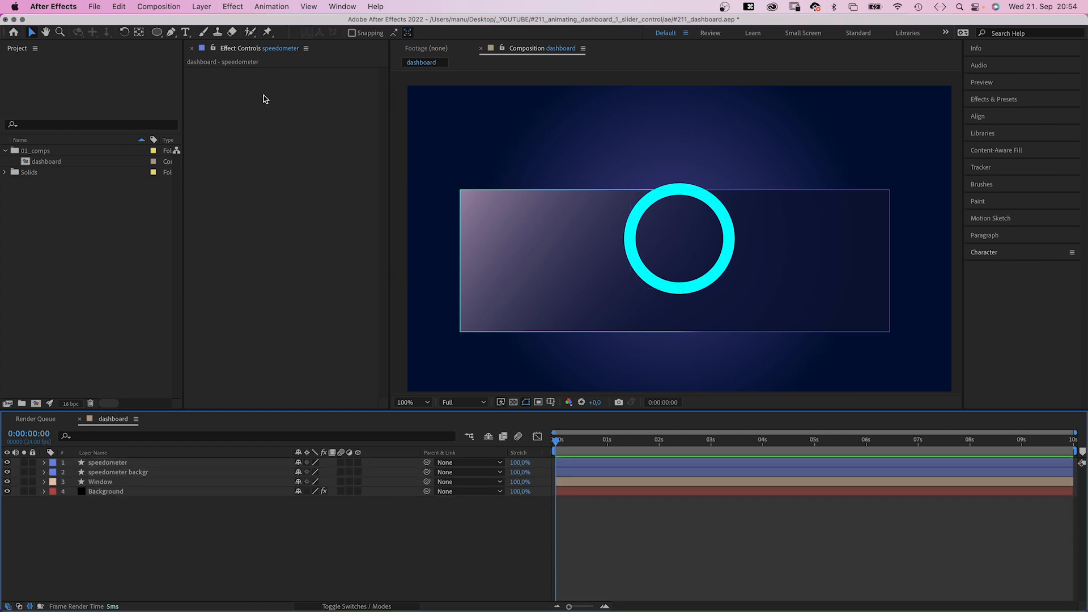
Add a null object named SPEED carrying a Slider Control effect
{"action": "left_click", "coordinate": [202, 6]}
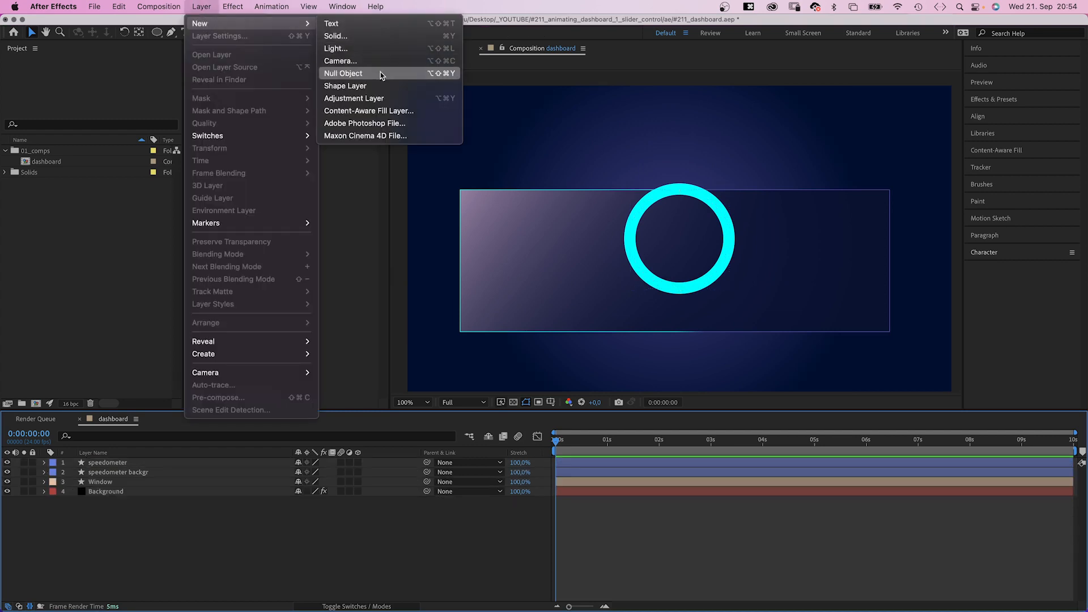
{"action": "left_click", "coordinate": [344, 73]}
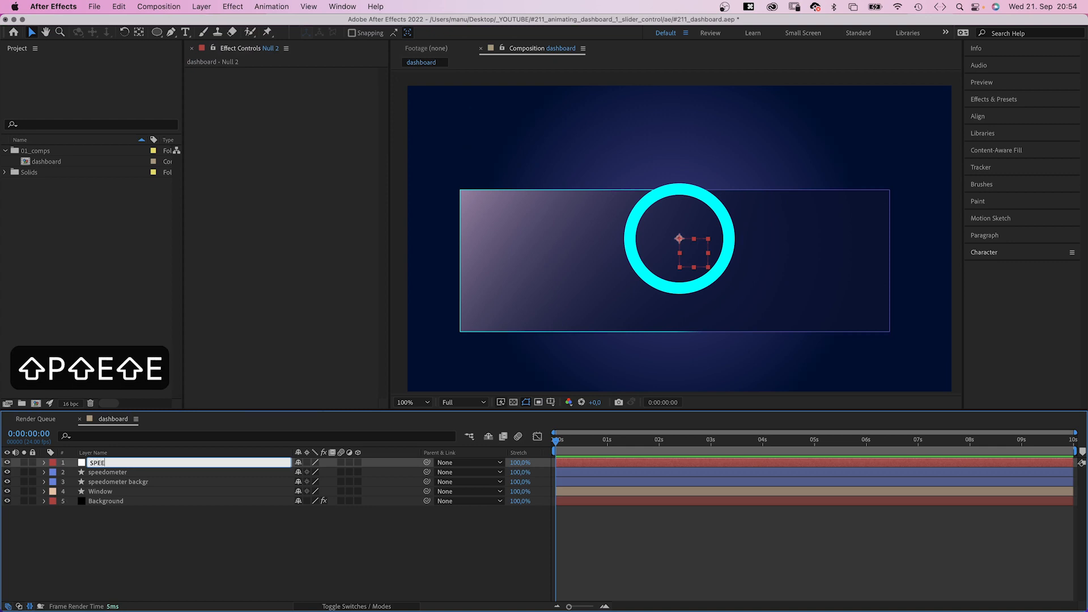
{"action": "left_click", "coordinate": [203, 7]}
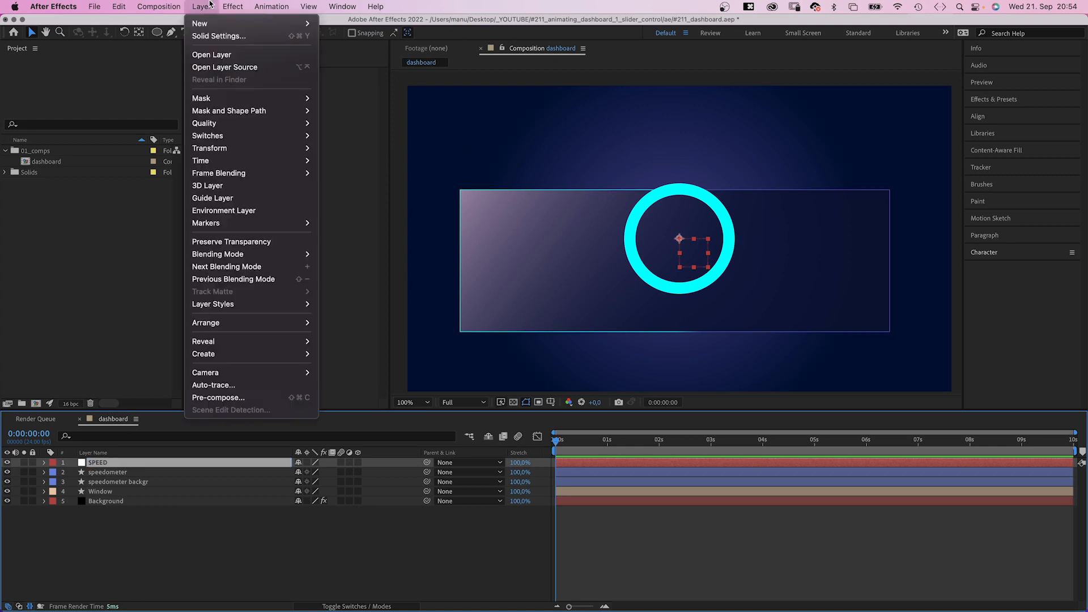
{"action": "left_click", "coordinate": [232, 7]}
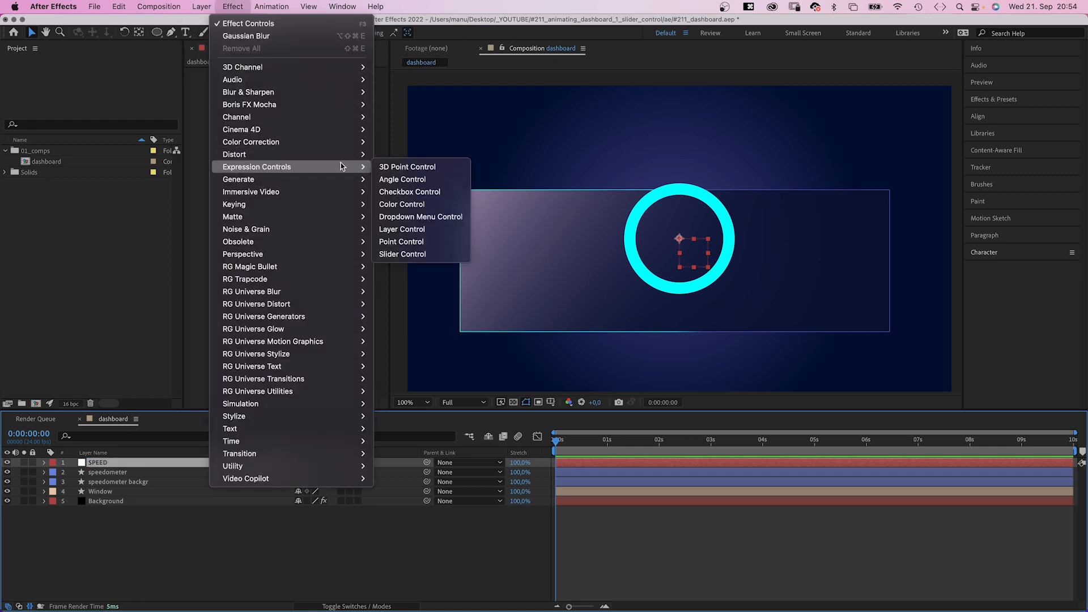
{"action": "left_click", "coordinate": [402, 254]}
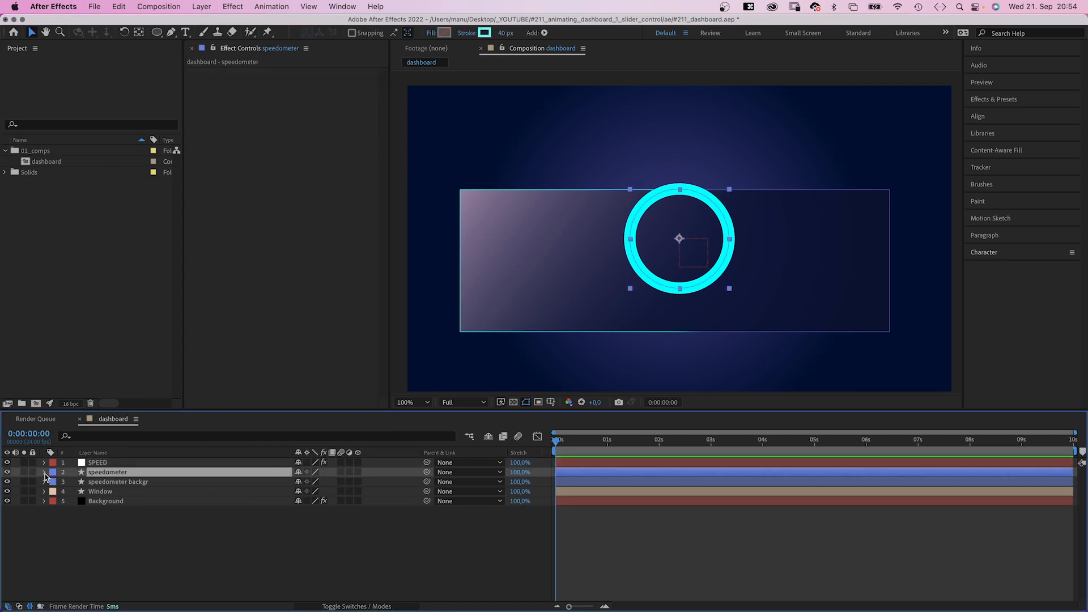
Add Trim Paths to the speedometer ring with End at 0%
{"action": "left_click", "coordinate": [408, 482]}
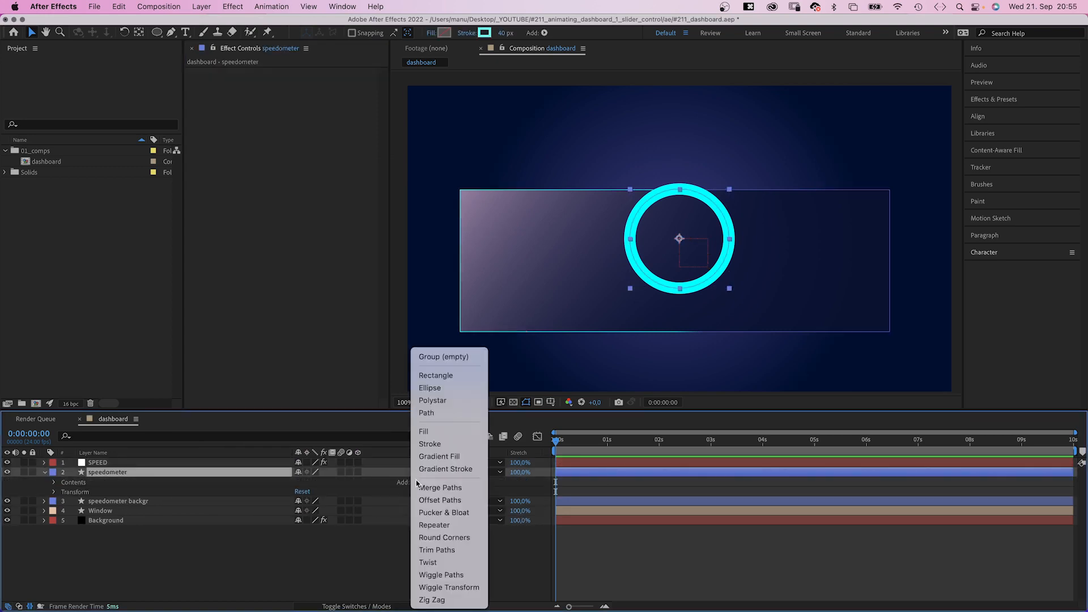
{"action": "left_click", "coordinate": [436, 550]}
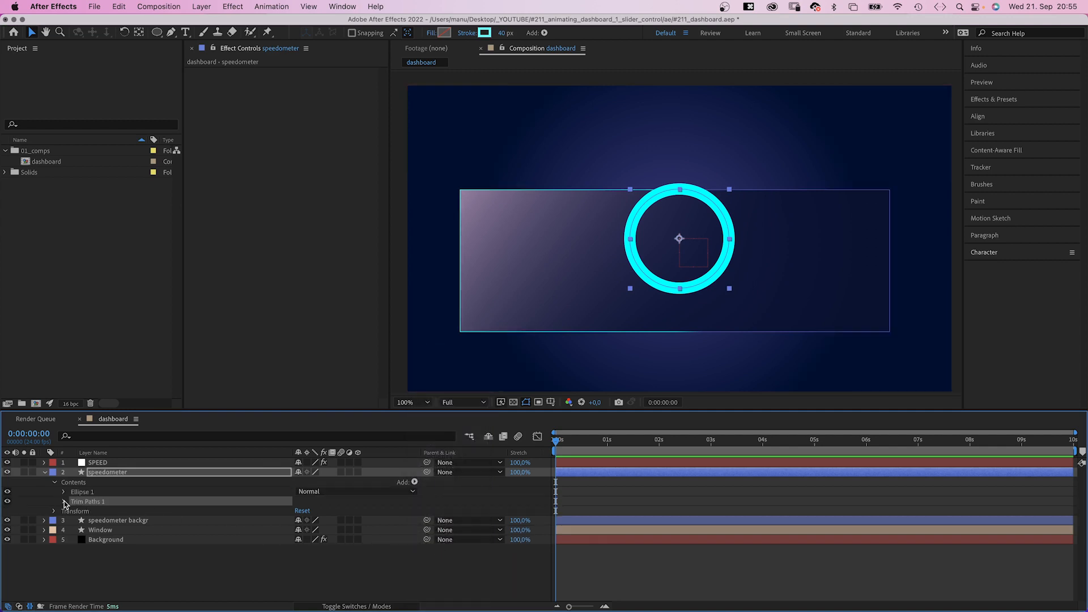
{"action": "left_click", "coordinate": [97, 463]}
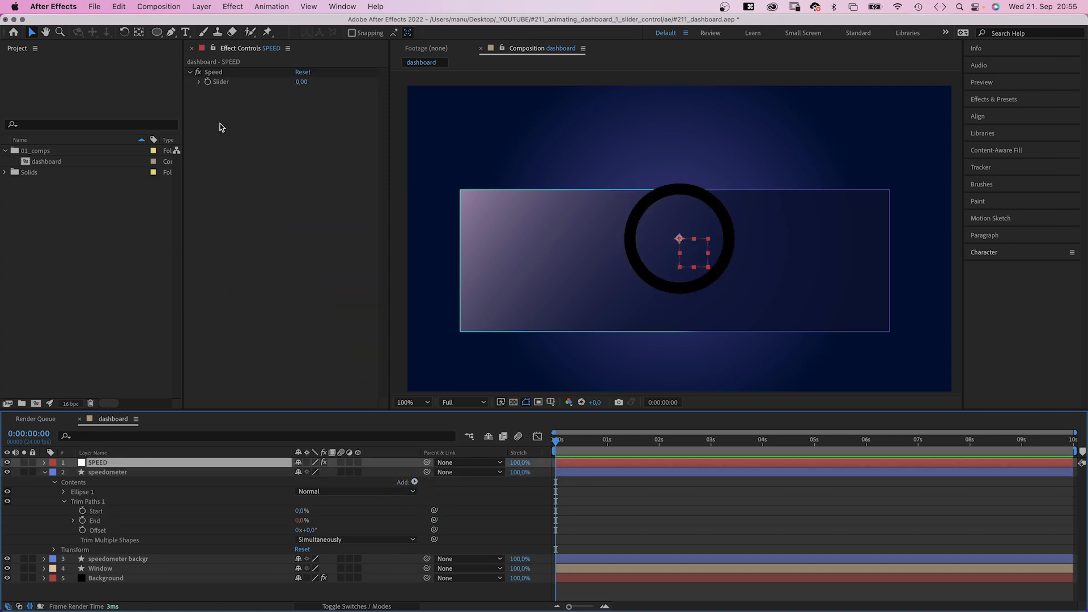
Duplicate the rings at 250 pixels with a darker teal stroke
{"action": "left_click_drag", "start_coordinate": [202, 100], "coordinate": [328, 99]}
{"action": "type", "text": "250"}
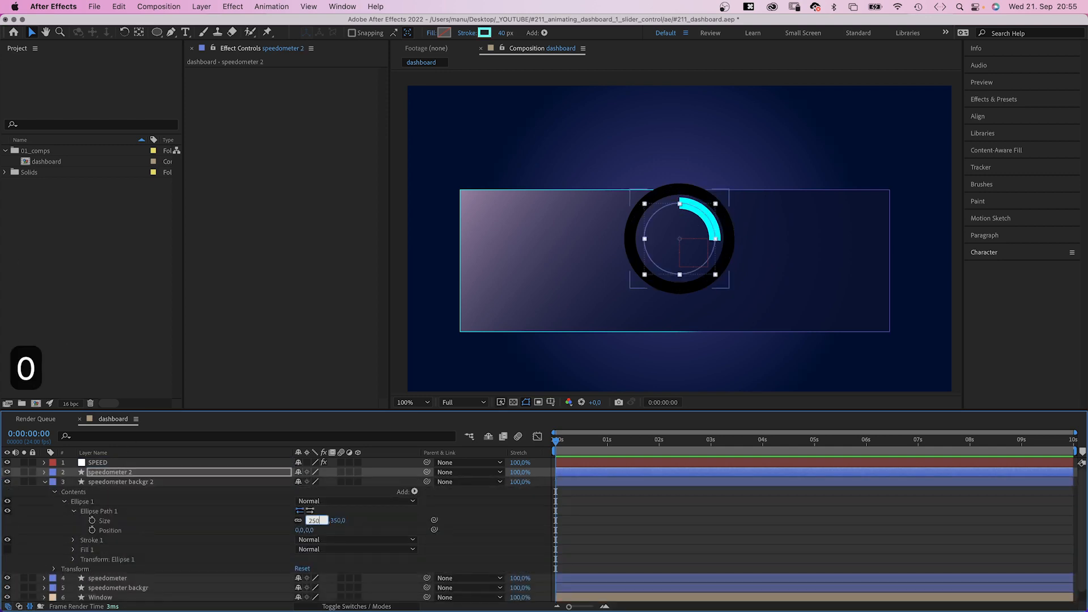
{"action": "left_click", "coordinate": [491, 33]}
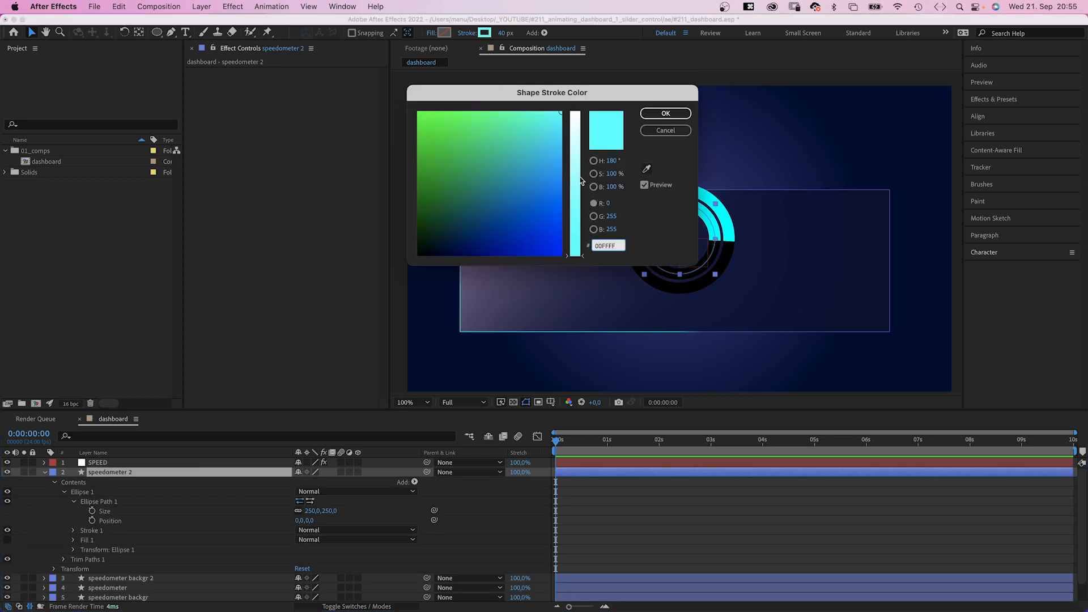
{"action": "left_click", "coordinate": [665, 113]}
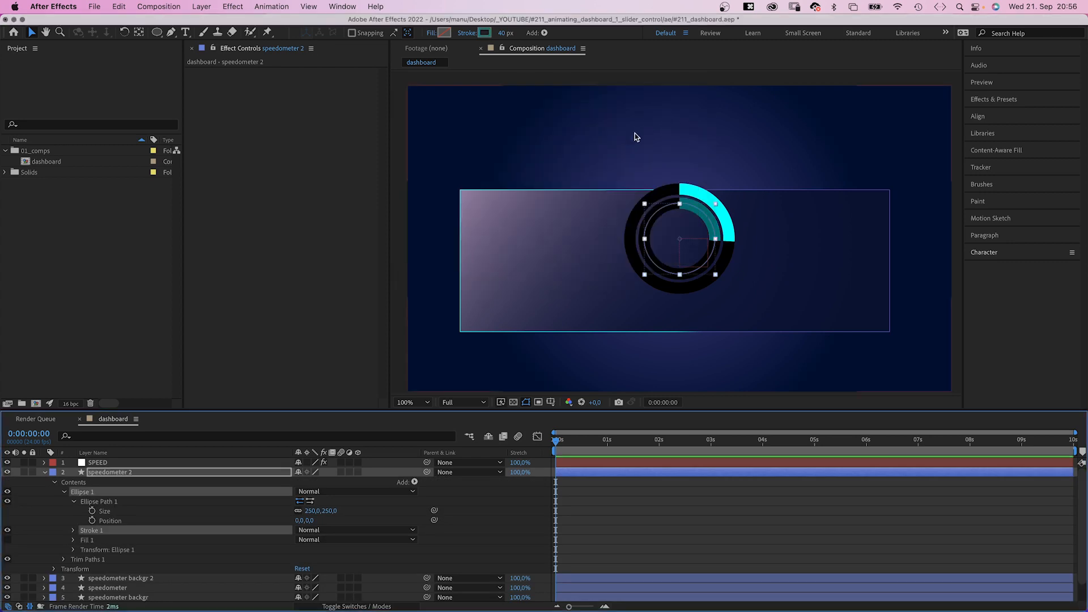
Link the inner ring's trim End to the Speed slider ×0.75 and set Speed to 25.47
{"action": "left_click", "coordinate": [64, 491]}
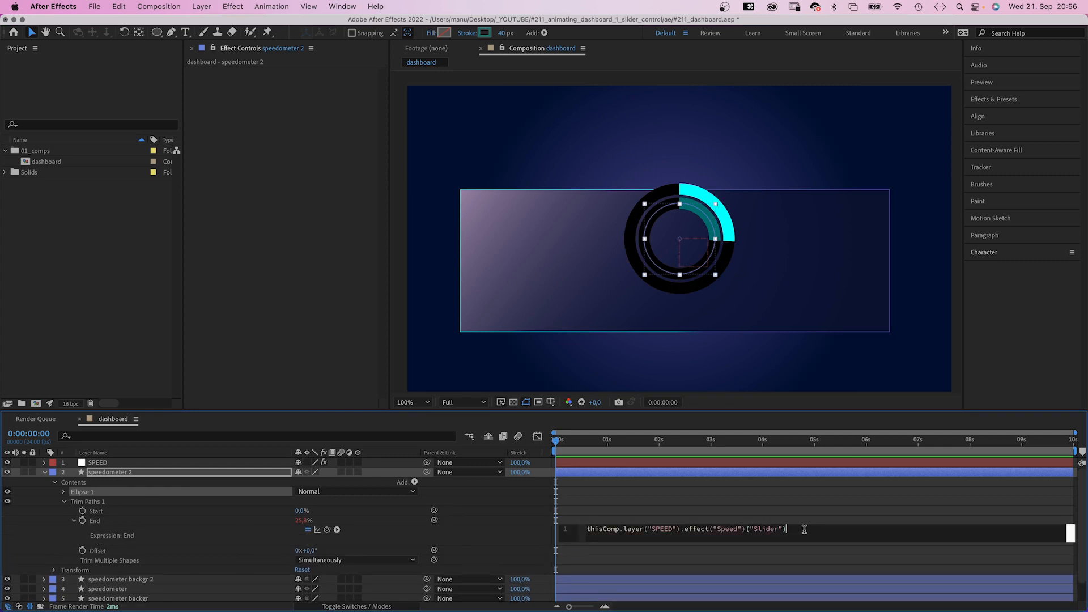
{"action": "type", "text": "*.75"}
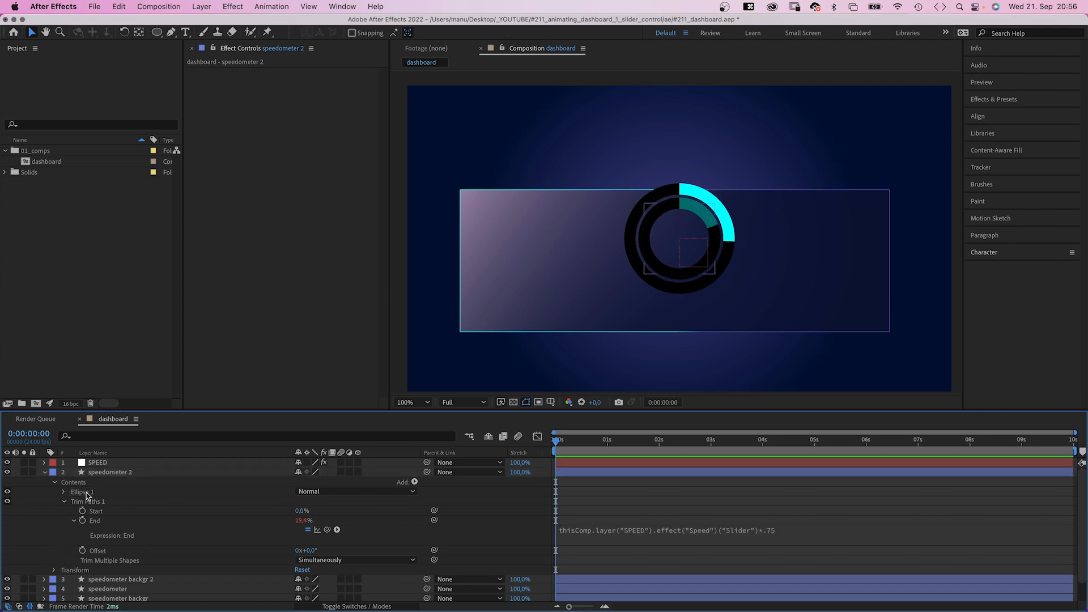
{"action": "left_click", "coordinate": [97, 462]}
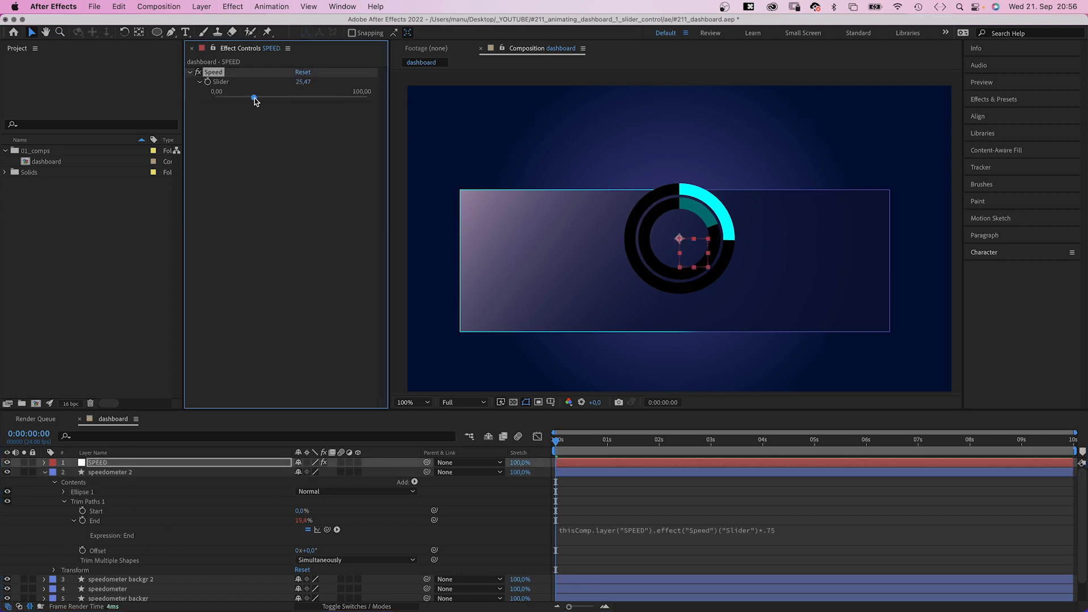
{"action": "left_click_drag", "start_coordinate": [255, 99], "coordinate": [291, 99]}
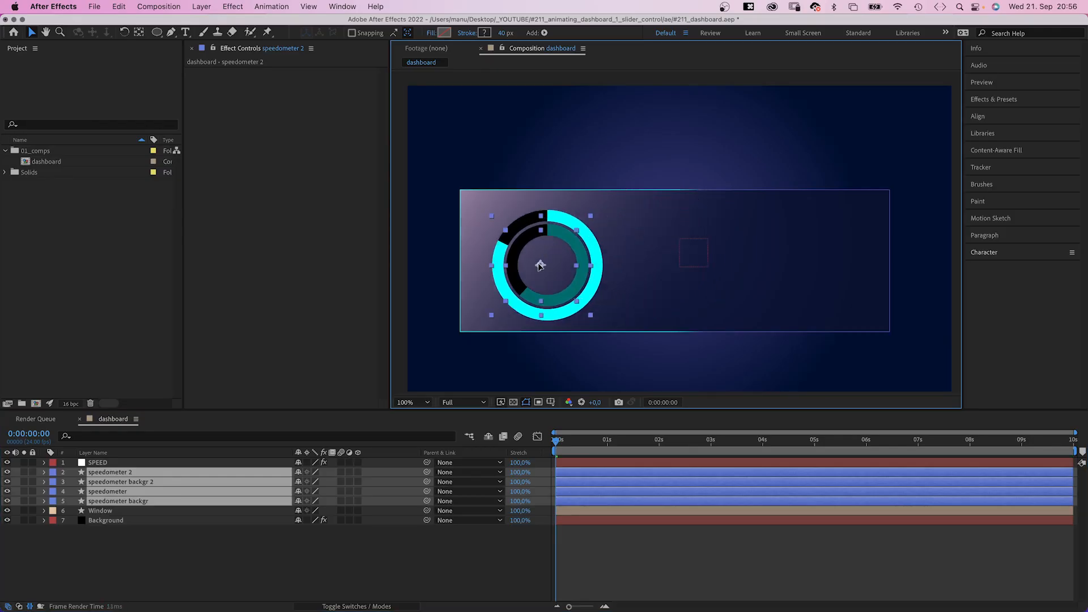
Give the rectangle a 2 px cyan outline and name the layer 'bar background'
{"action": "left_click", "coordinate": [158, 32]}
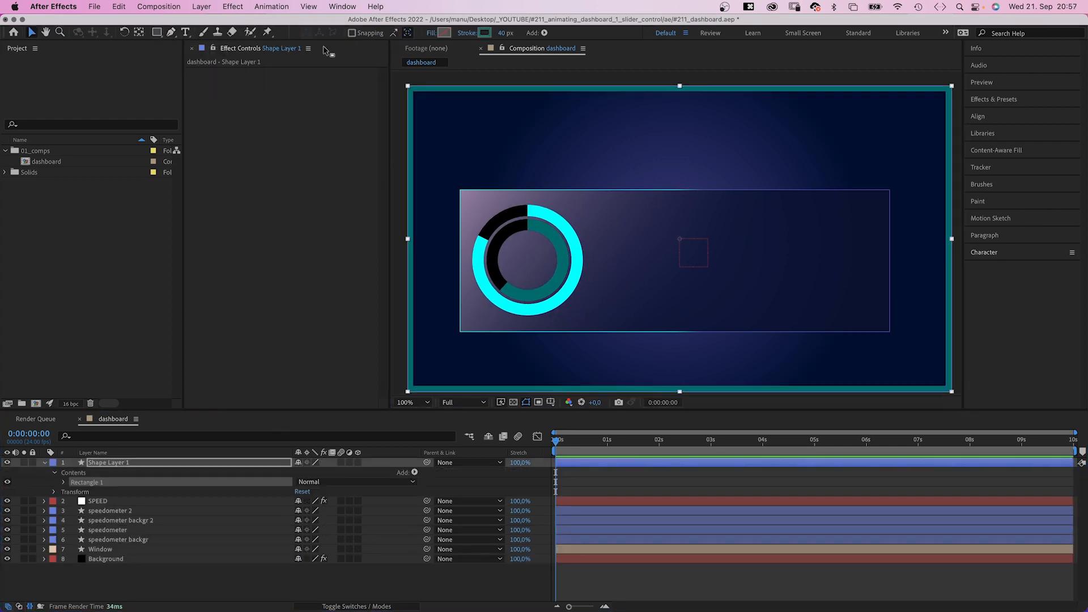
{"action": "left_click", "coordinate": [442, 32]}
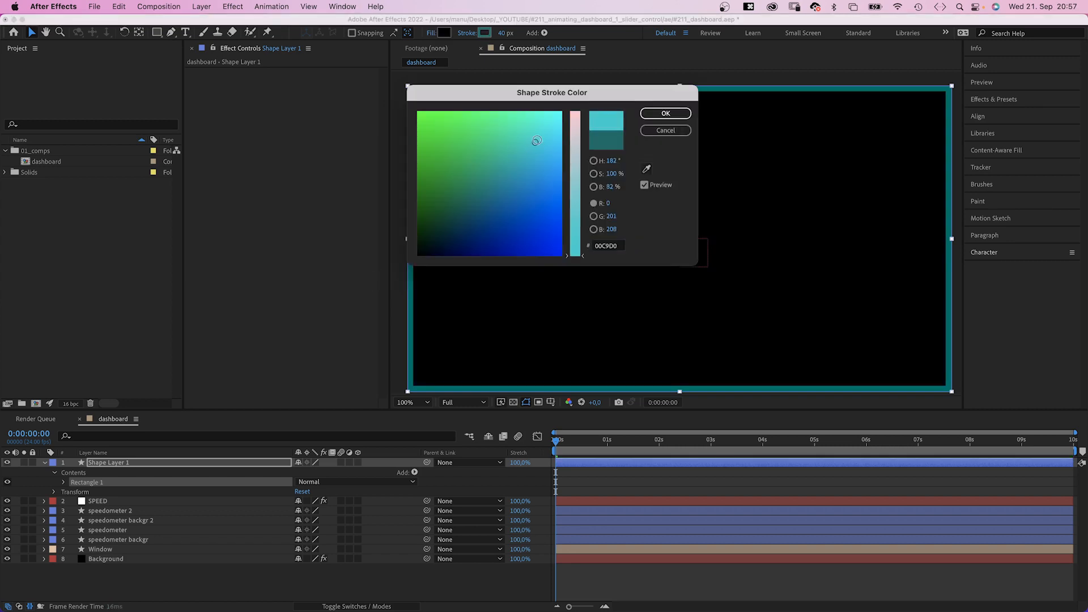
{"action": "left_click", "coordinate": [664, 114]}
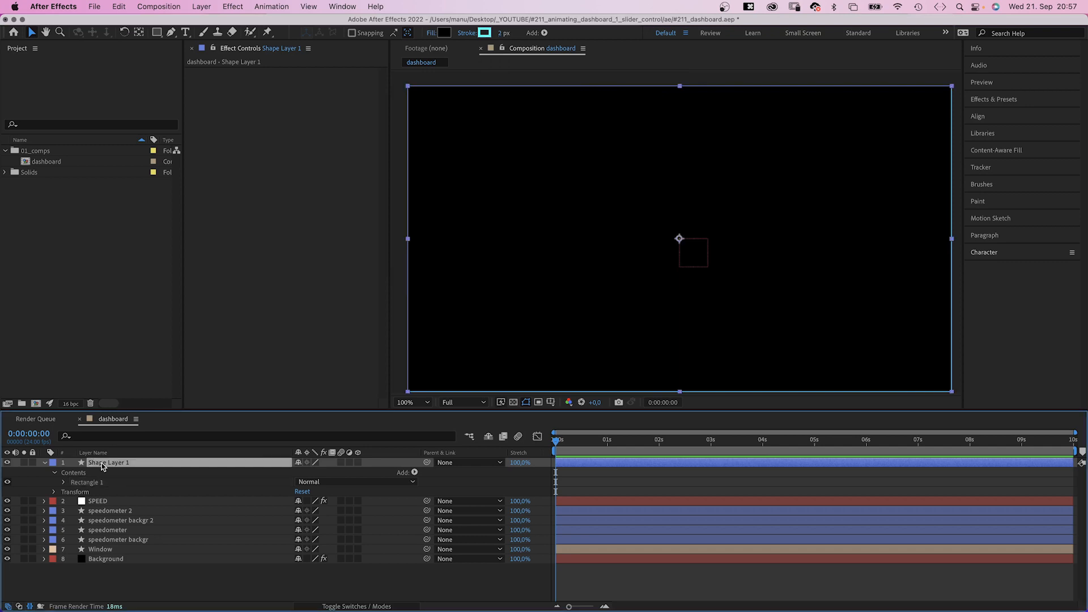
{"action": "type", "text": "bar background"}
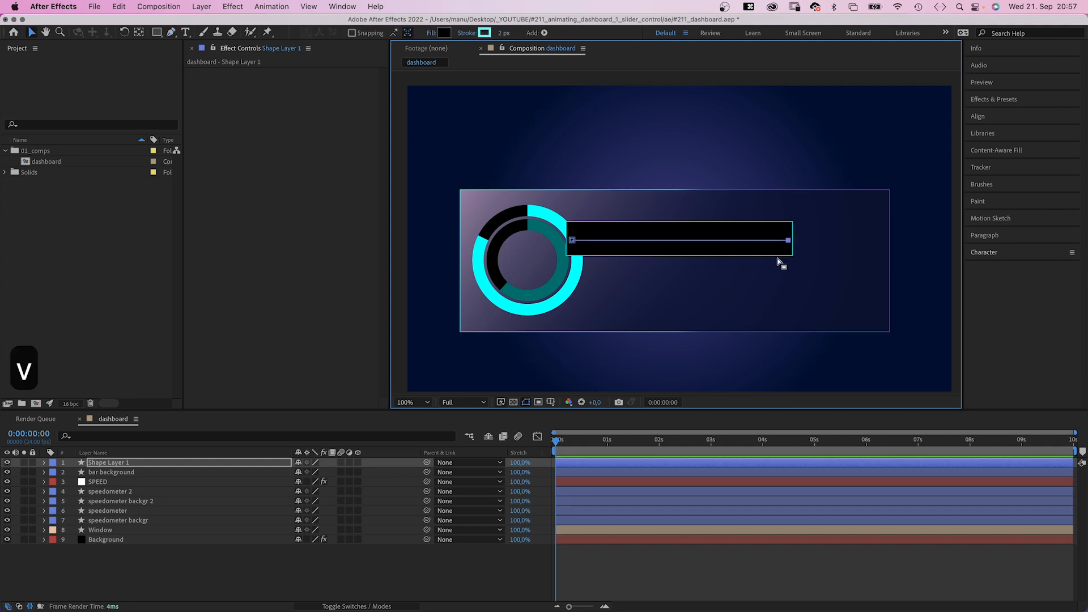
Give the line no fill and a 100 px yellow-to-red linear gradient stroke
{"action": "left_click", "coordinate": [442, 33]}
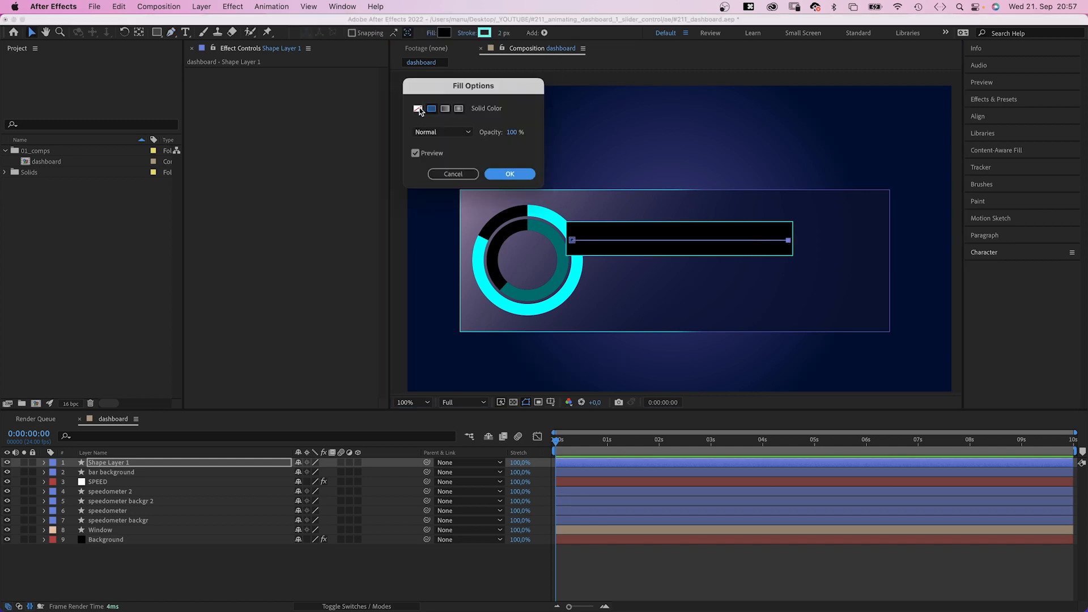
{"action": "left_click", "coordinate": [510, 174]}
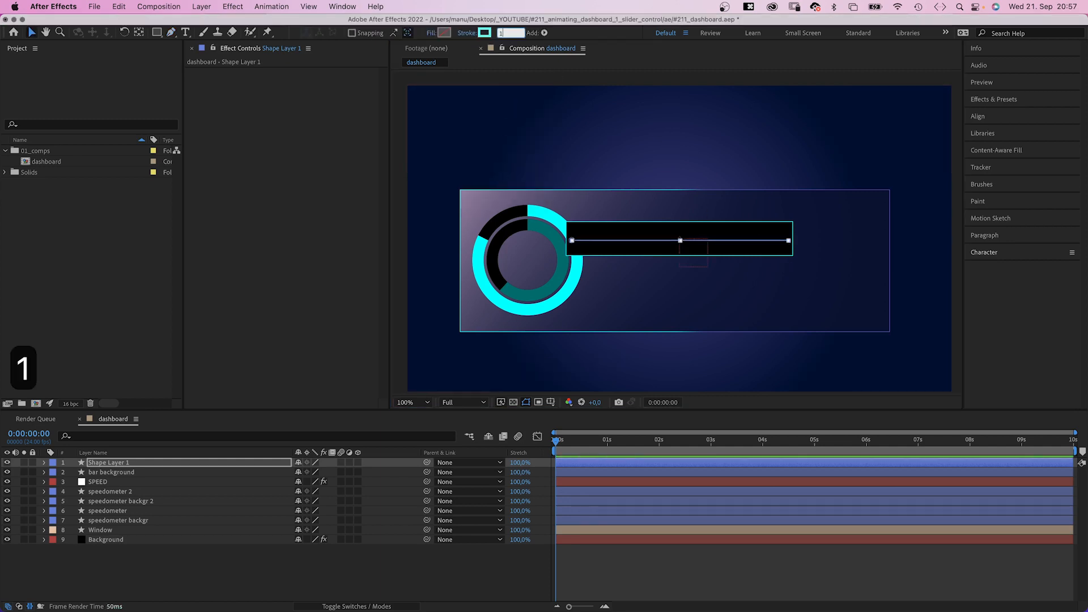
{"action": "type", "text": "100"}
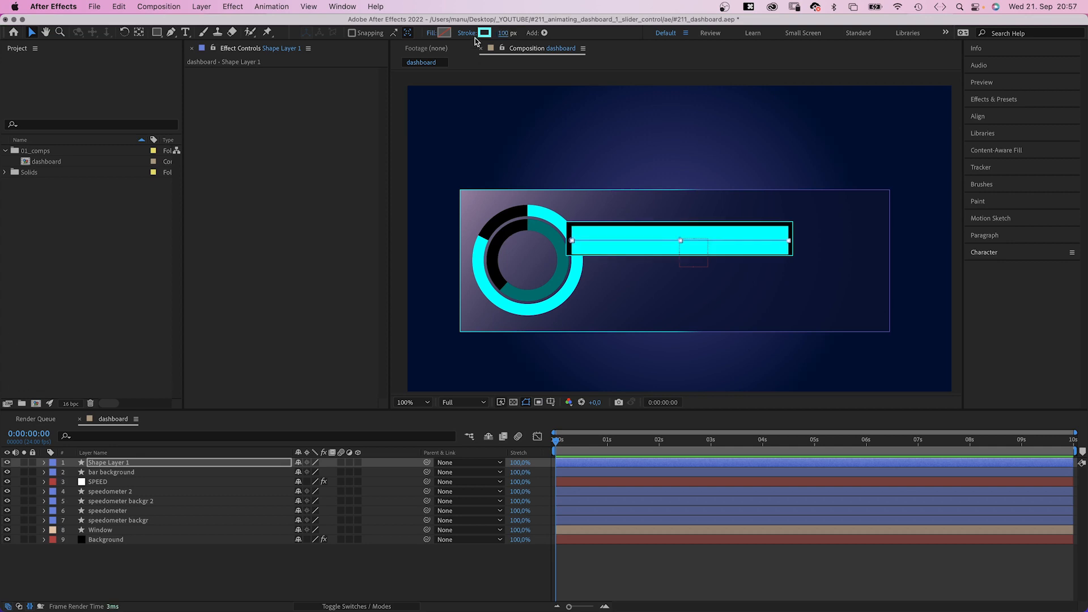
{"action": "left_click", "coordinate": [485, 32]}
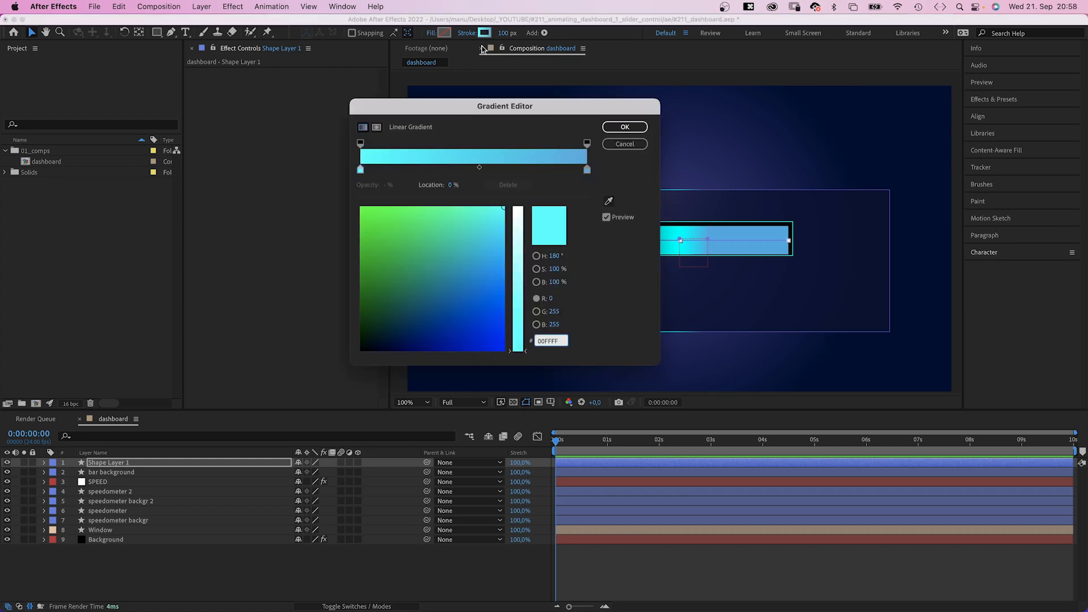
{"action": "left_click", "coordinate": [438, 223]}
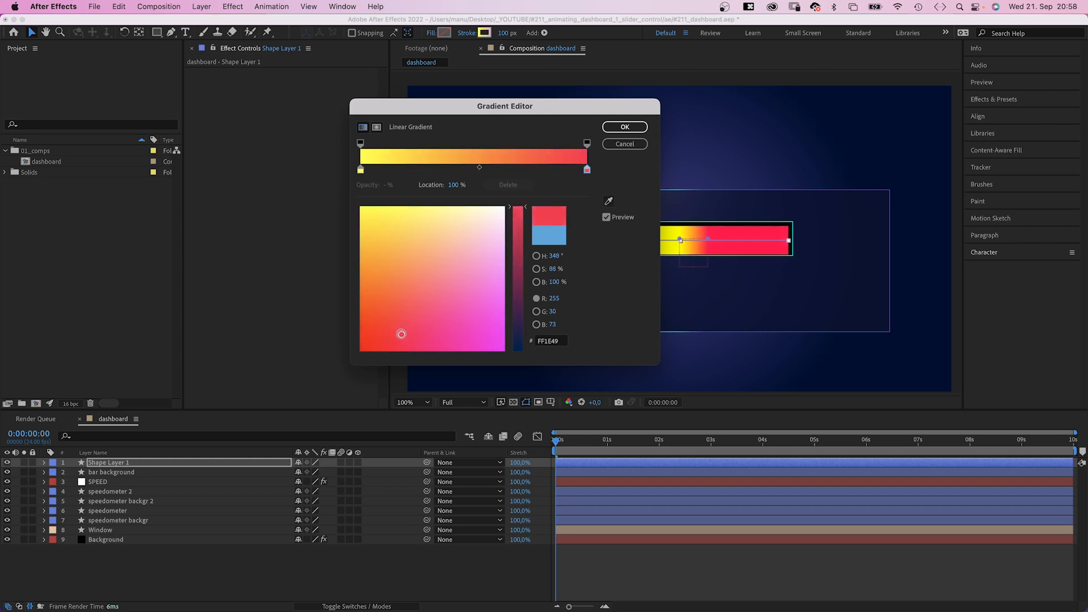
{"action": "left_click", "coordinate": [623, 127]}
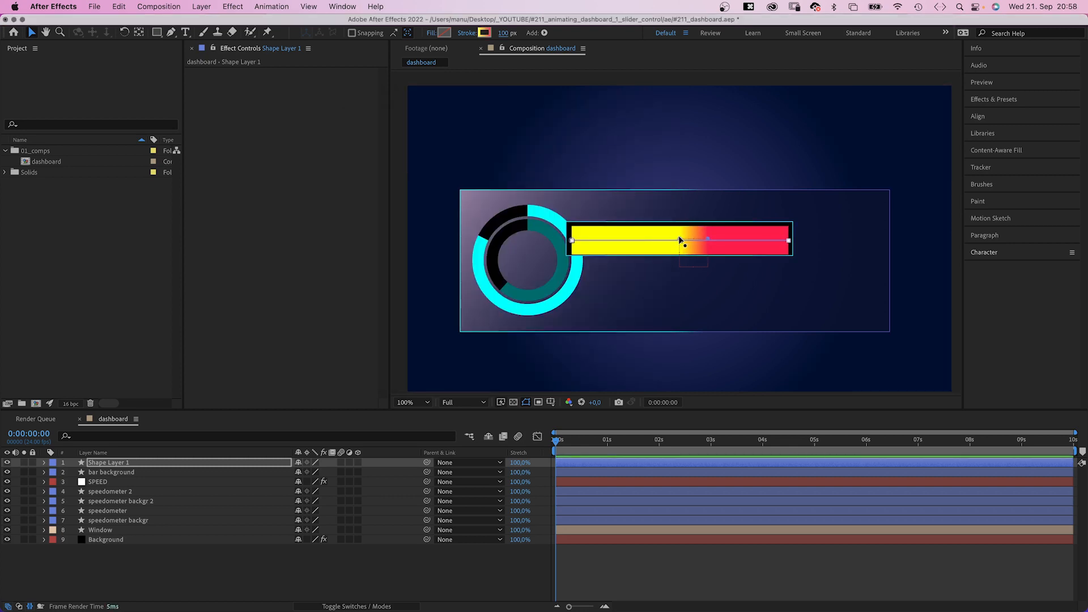
{"action": "left_click_drag", "start_coordinate": [707, 239], "coordinate": [679, 240]}
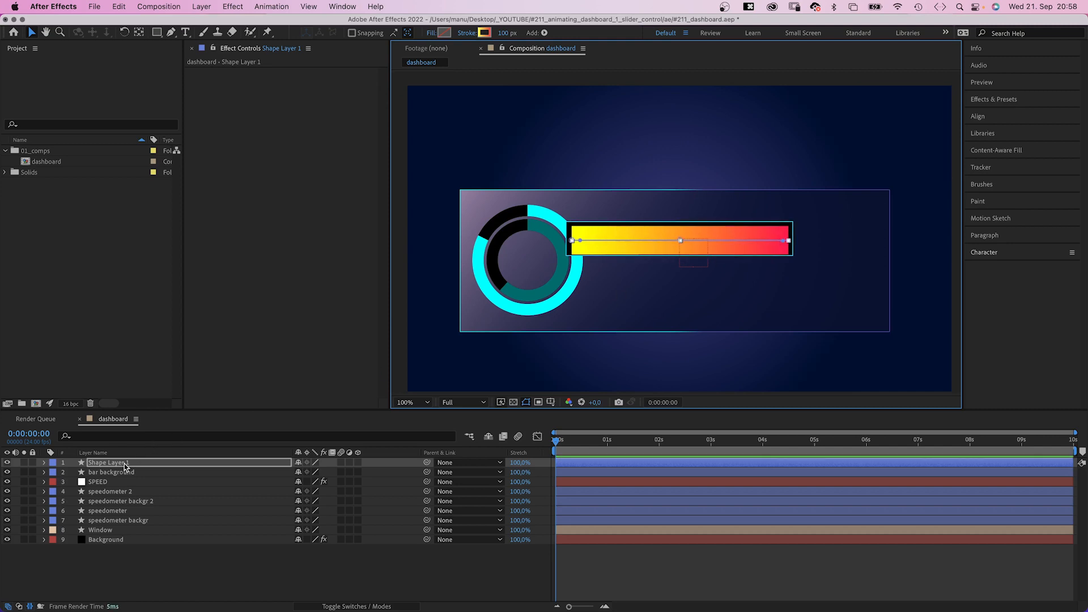
Rename the layer 'bar' and apply Mosaic: 20 horizontal, 150 vertical blocks, Sharp Colors
{"action": "type", "text": "bar"}
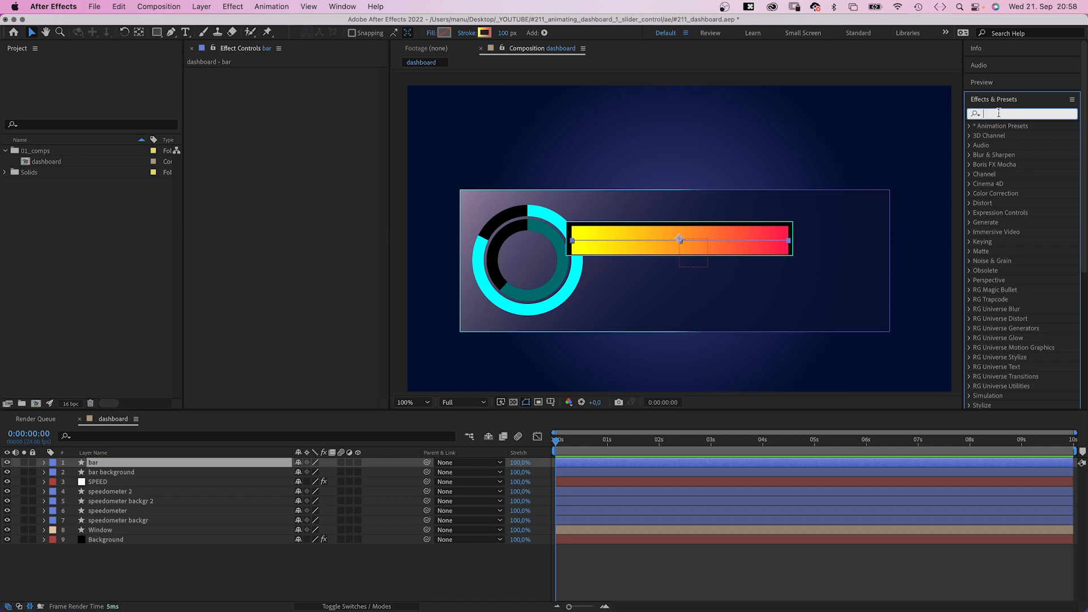
{"action": "type", "text": "mosaic"}
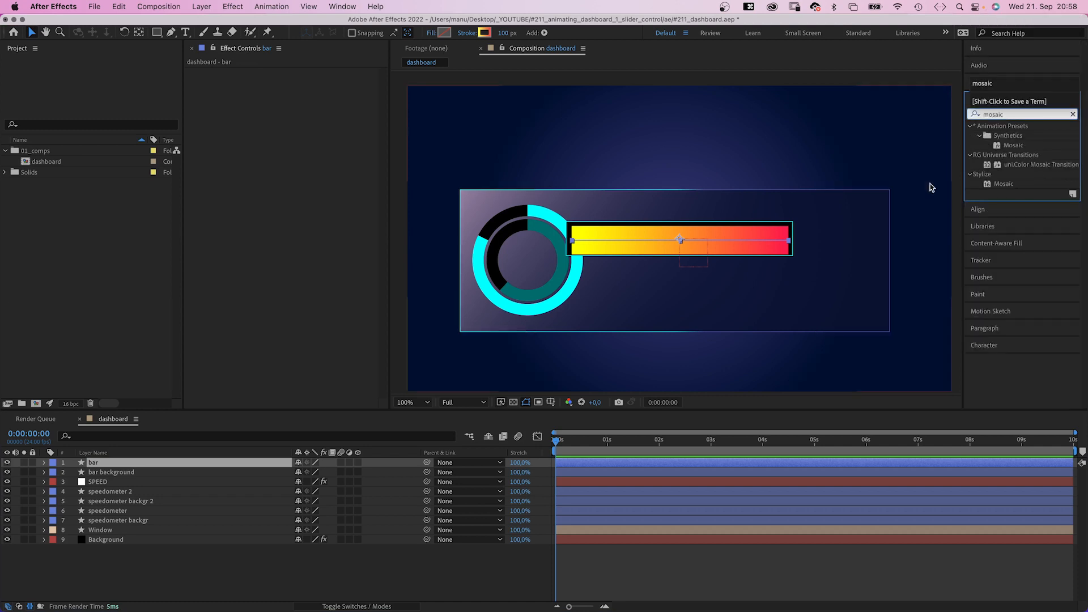
{"action": "double_click", "coordinate": [1004, 183]}
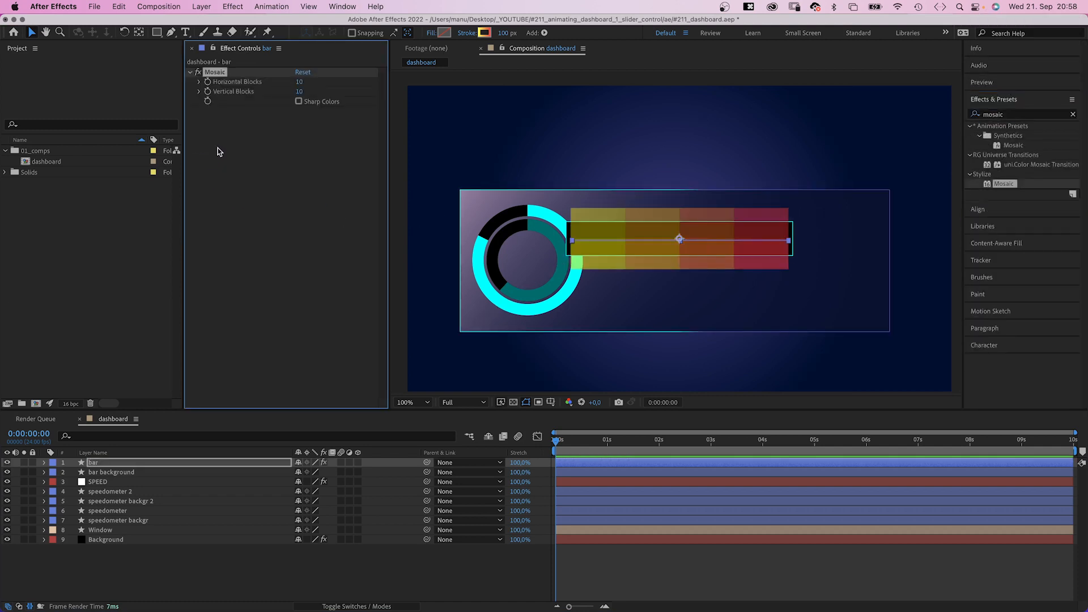
{"action": "type", "text": "2"}
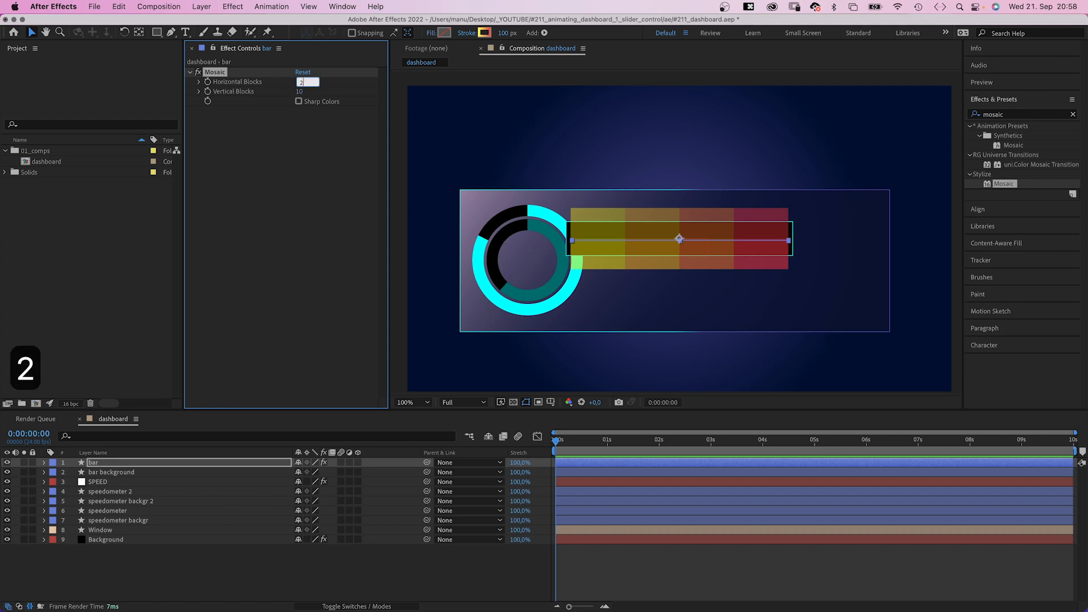
{"action": "type", "text": "20"}
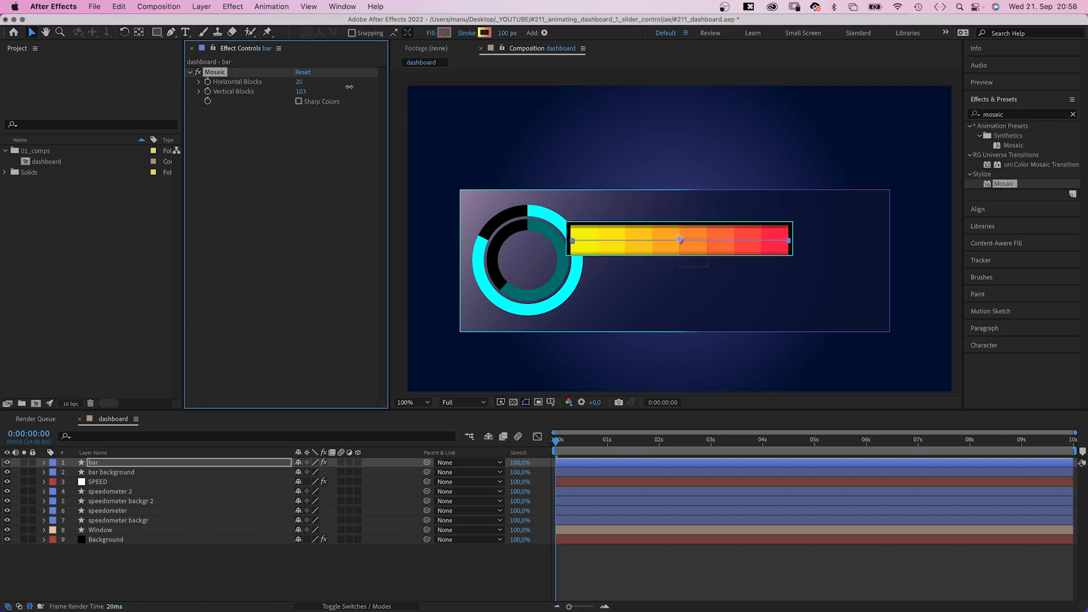
{"action": "left_click", "coordinate": [306, 91]}
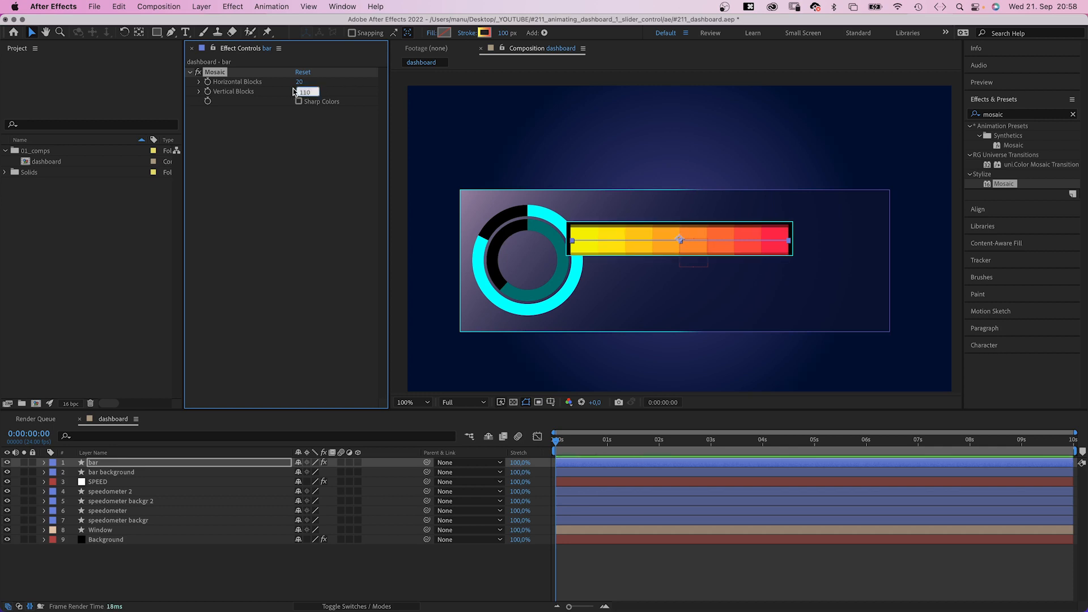
{"action": "type", "text": "150"}
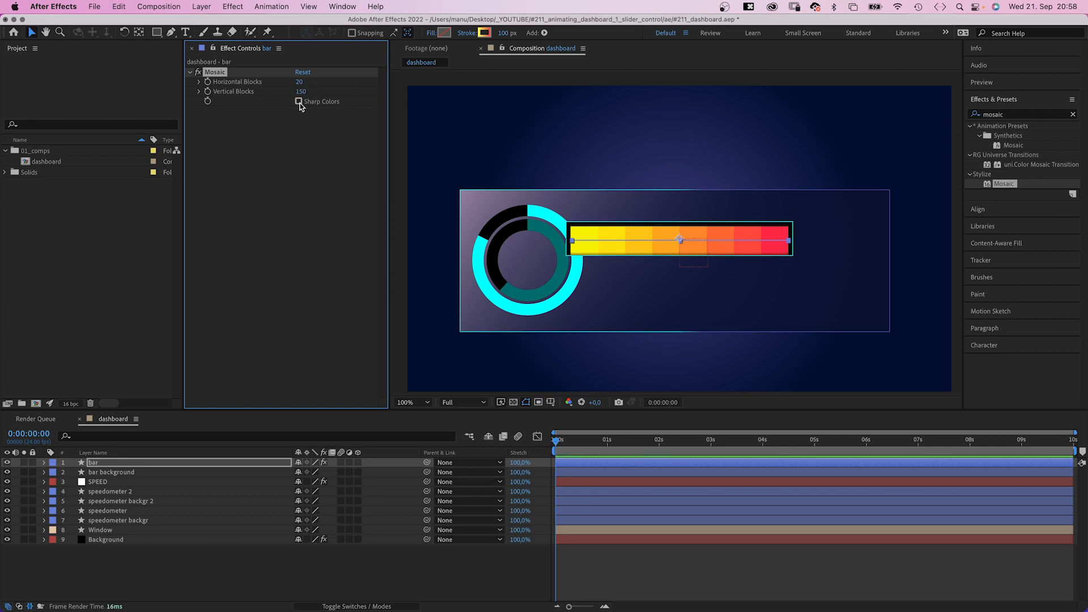
{"action": "left_click", "coordinate": [111, 472]}
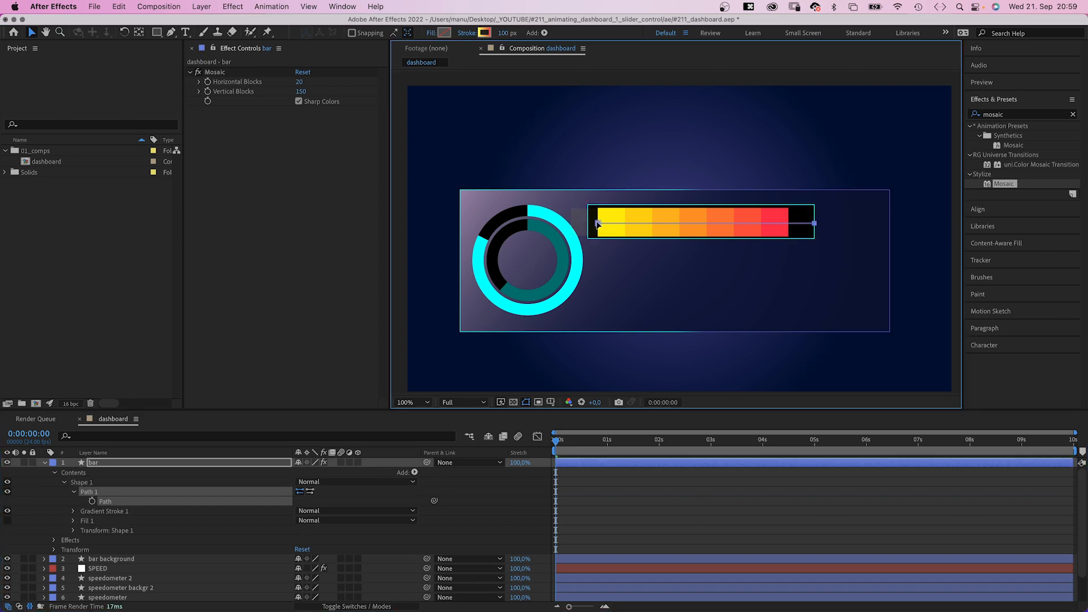
Add Trim Paths to the bar, pick-whip End to the SPEED slider, and lower Speed to about 45
{"action": "left_click", "coordinate": [111, 472]}
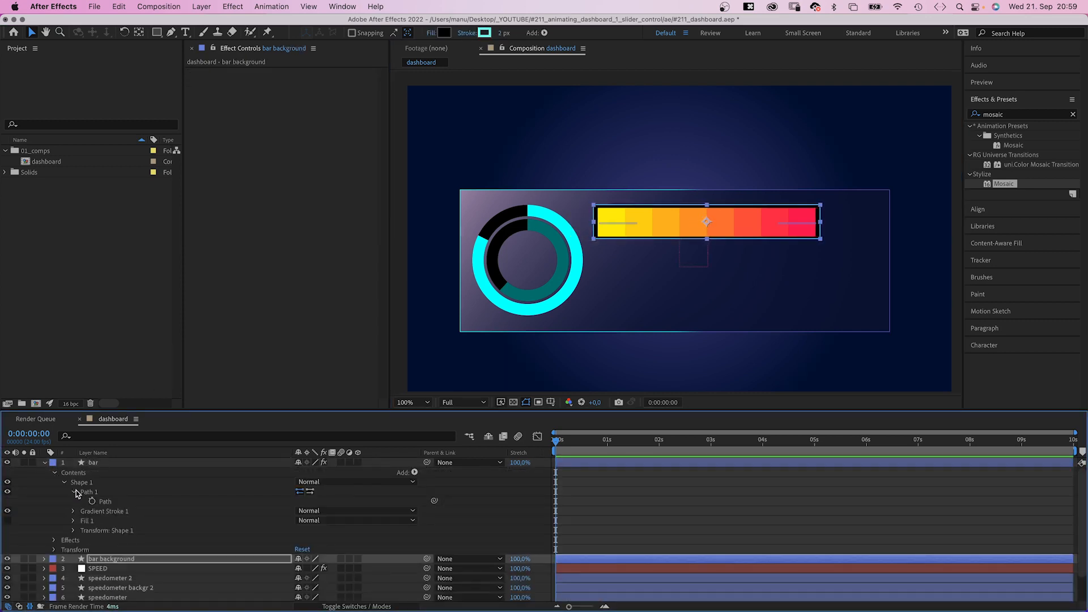
{"action": "left_click", "coordinate": [414, 473]}
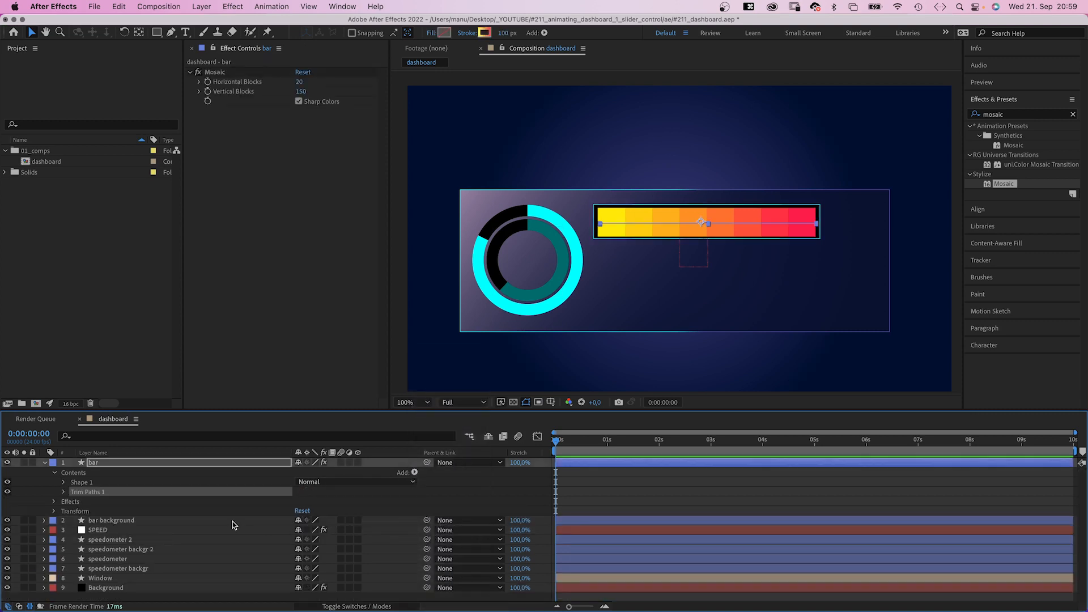
{"action": "left_click", "coordinate": [98, 530]}
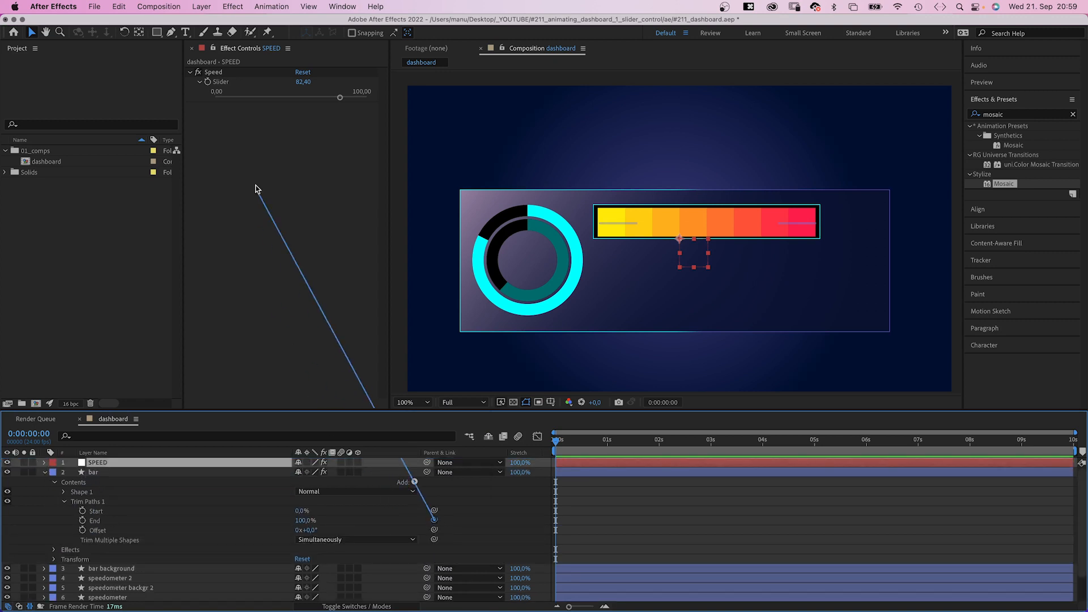
{"action": "left_click", "coordinate": [94, 472]}
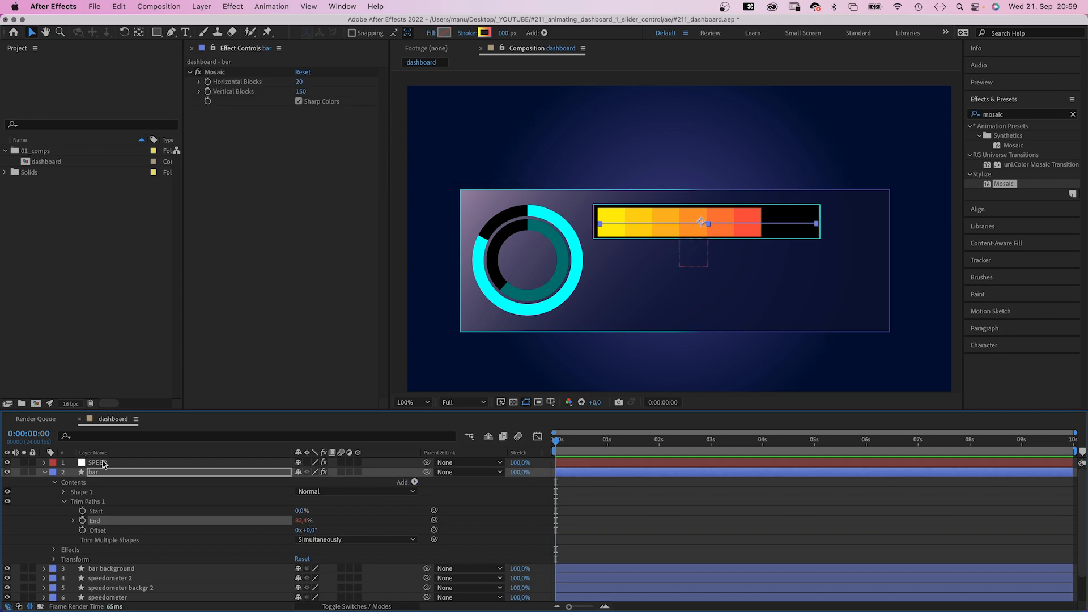
{"action": "left_click", "coordinate": [97, 462]}
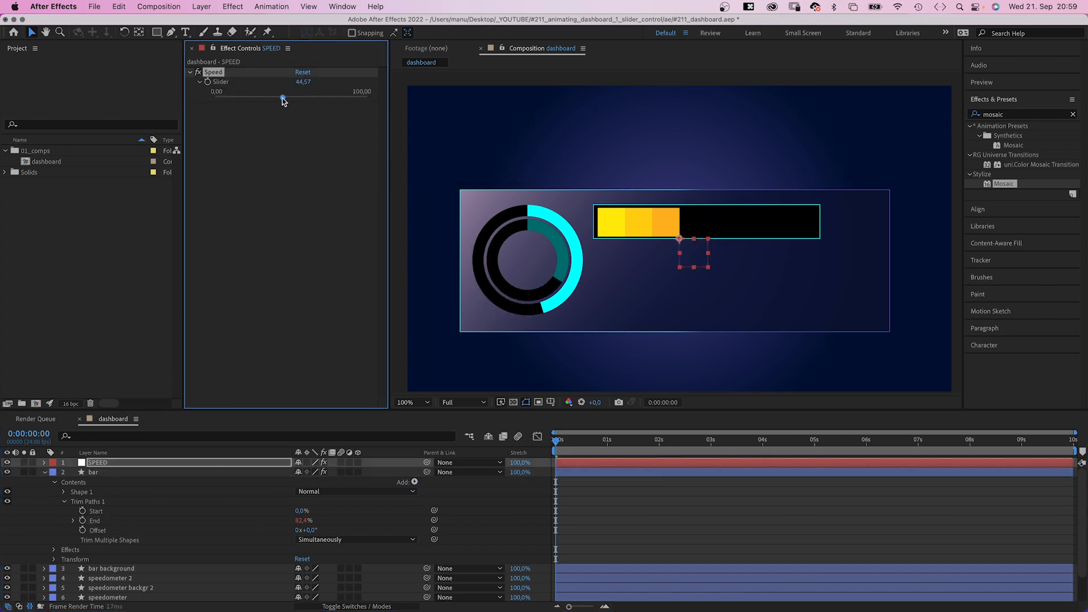
{"action": "left_click_drag", "start_coordinate": [282, 98], "coordinate": [260, 99]}
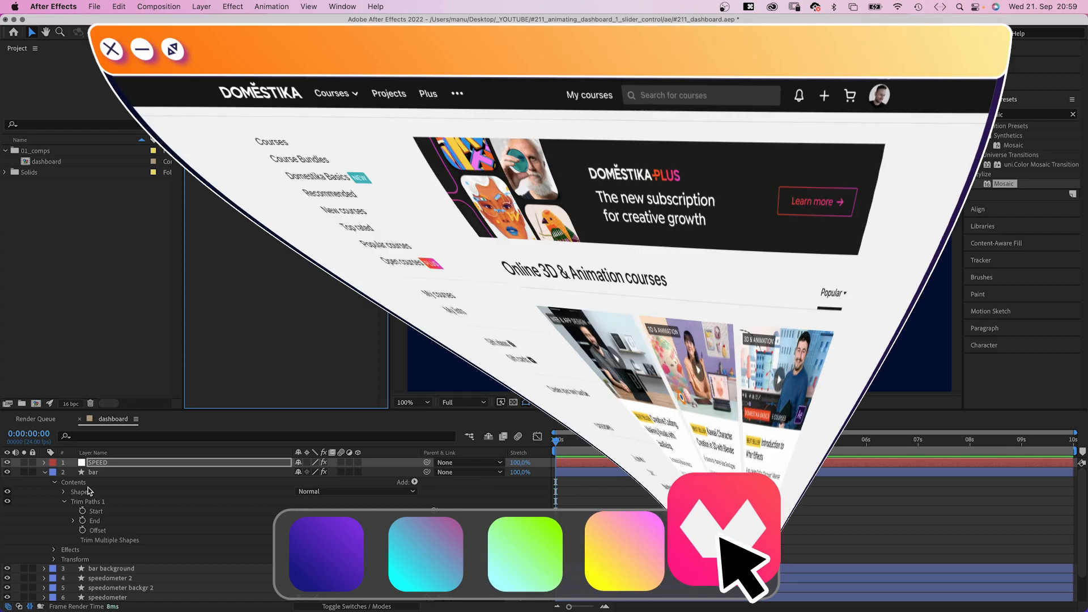
Scroll through the Domestika 3D & Animation course listing and its discounted prices
{"action": "scroll", "scroll_direction": "down", "scroll_amount": 3}
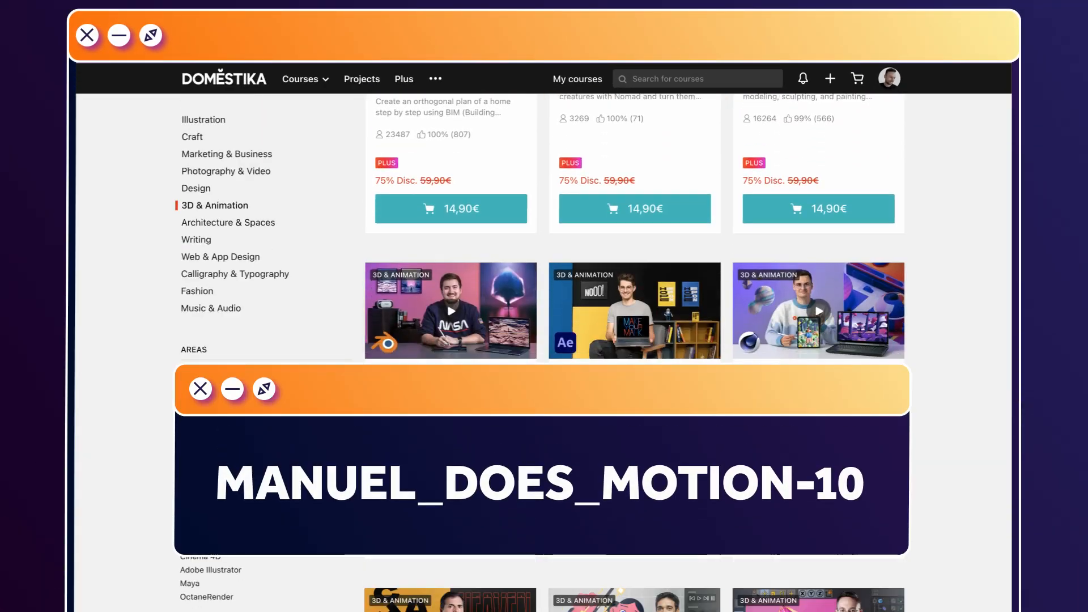
{"action": "scroll", "scroll_direction": "down", "scroll_amount": 3}
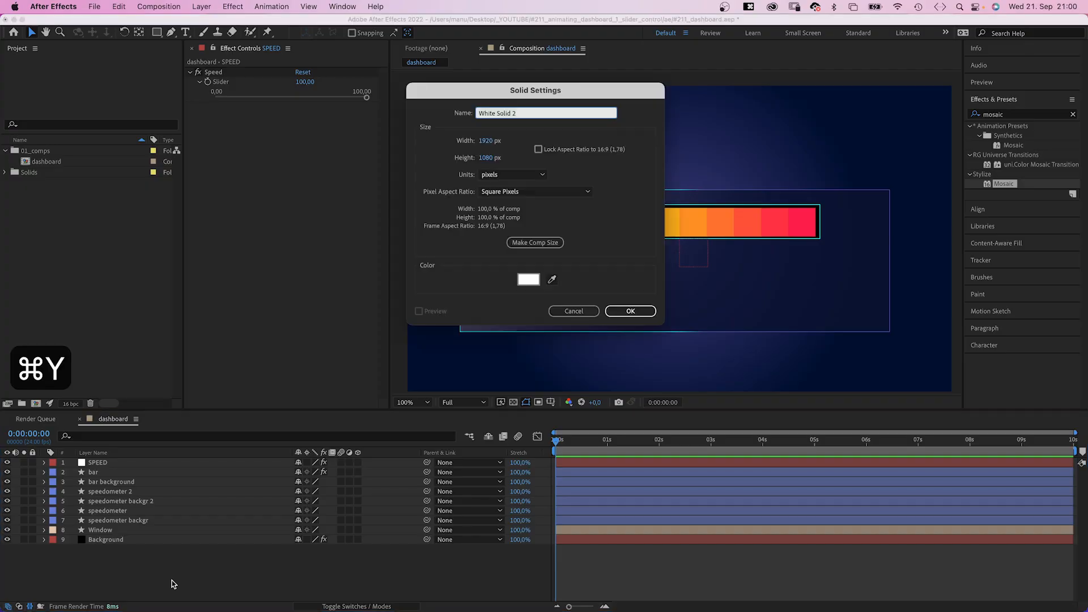
Add the 'mask buttons' solid, remove button_1's outline and set its ellipse Size to 55×55
{"action": "type", "text": "mask b"}
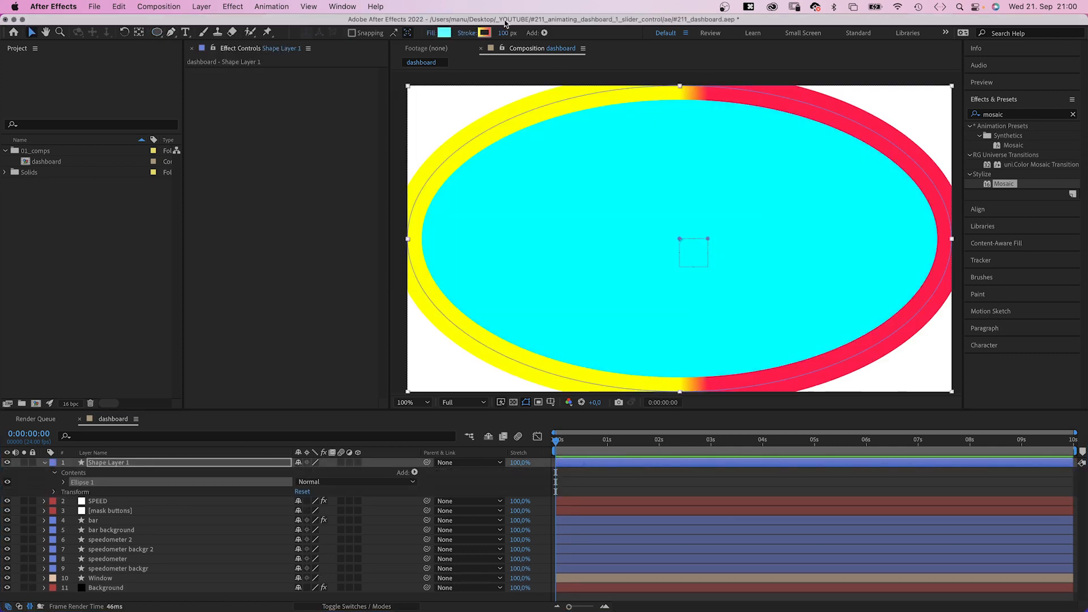
{"action": "left_click", "coordinate": [485, 33]}
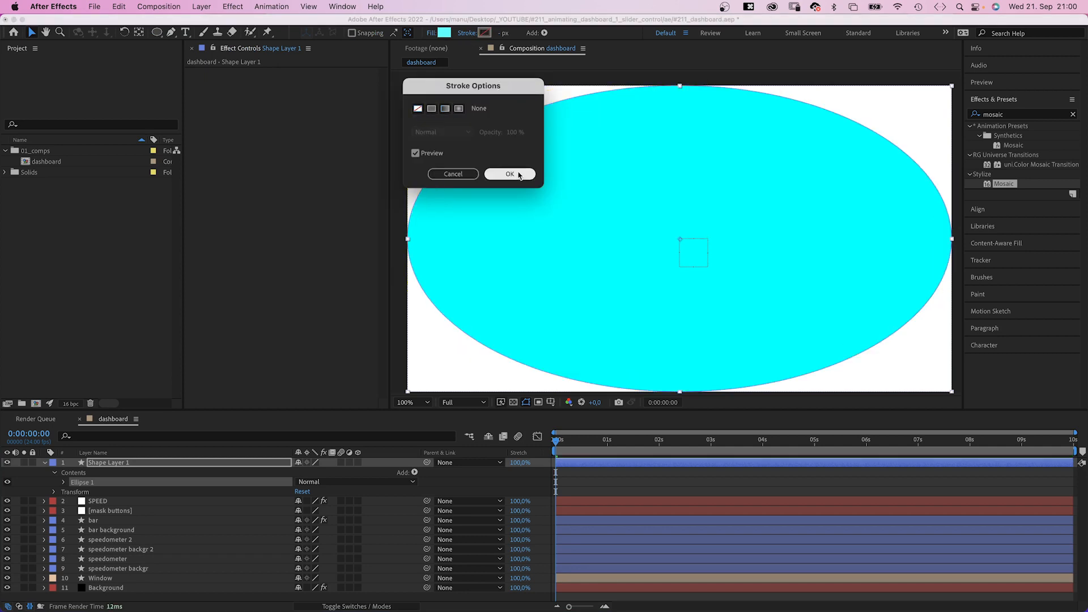
{"action": "left_click", "coordinate": [509, 174]}
{"action": "type", "text": "button_1"}
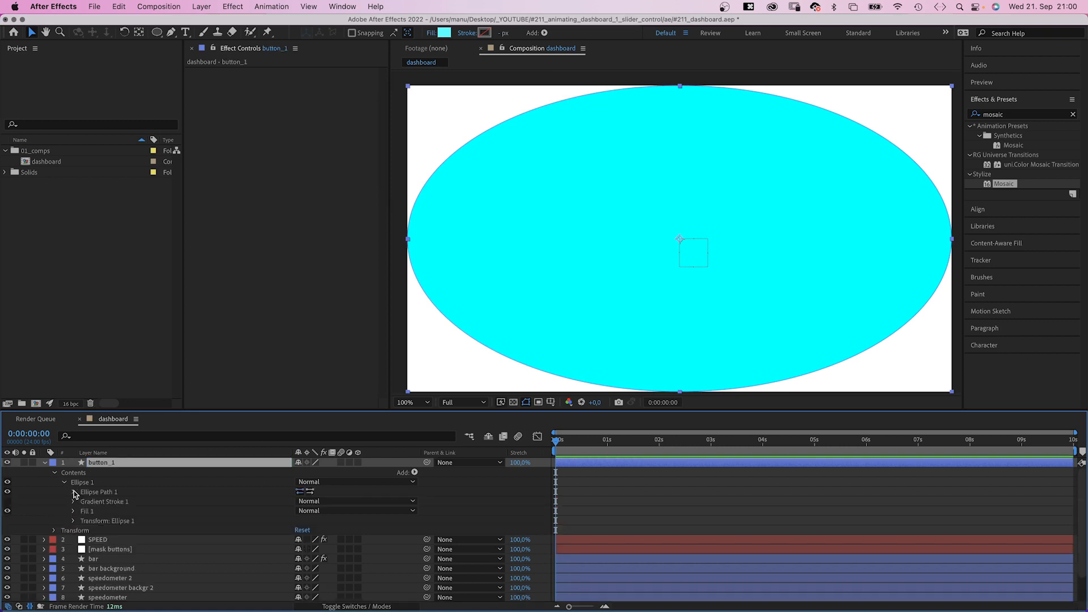
{"action": "left_click", "coordinate": [98, 491]}
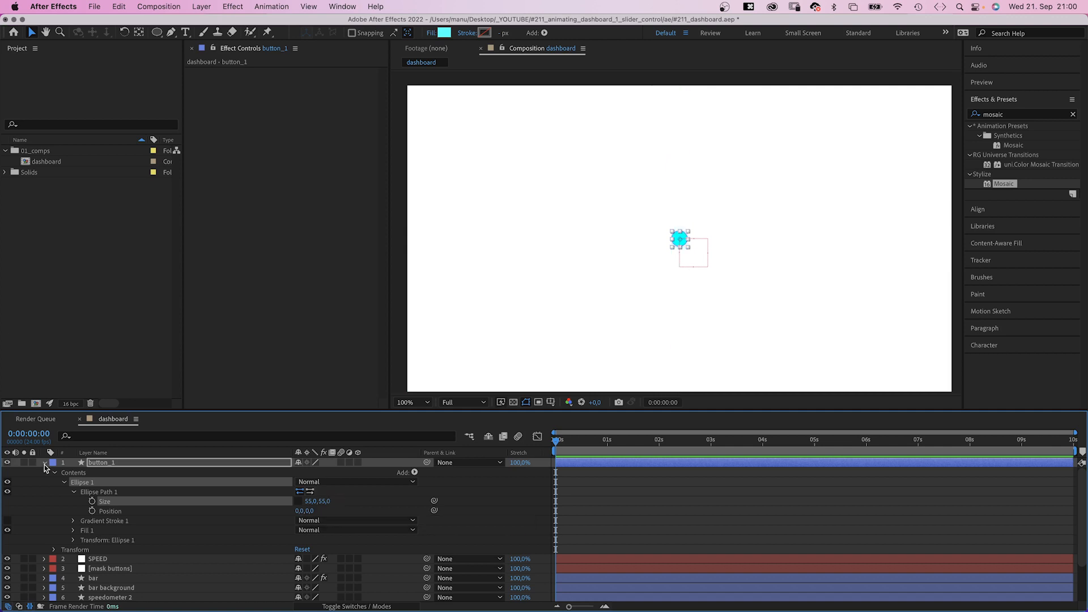
{"action": "left_click", "coordinate": [44, 463]}
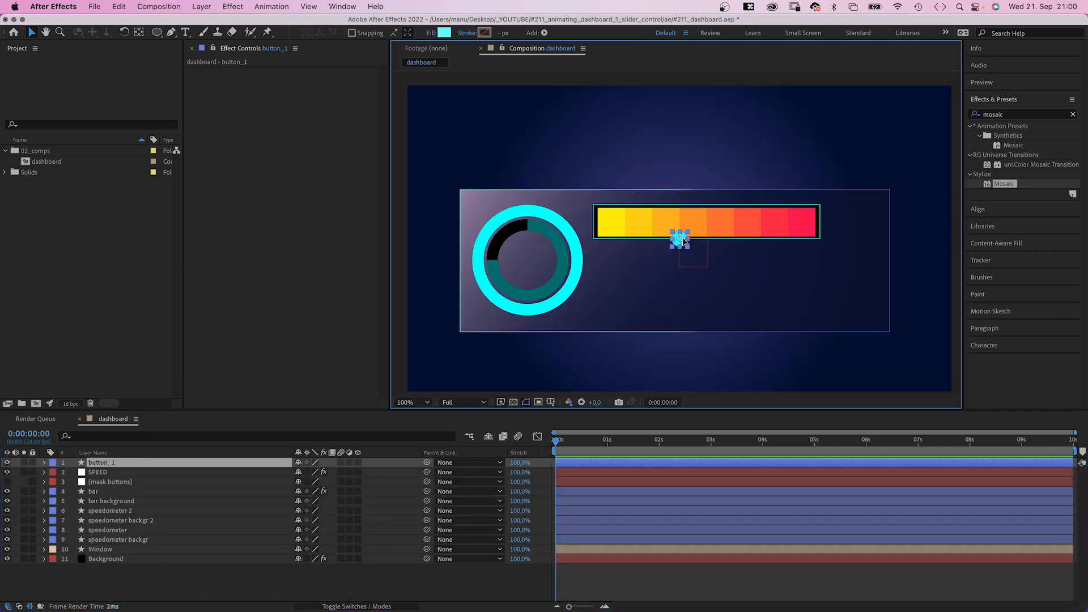
Duplicate the cyan button and distribute the copies evenly, vertically and horizontally, into rows of eight
{"action": "key", "text": "cmd+d"}
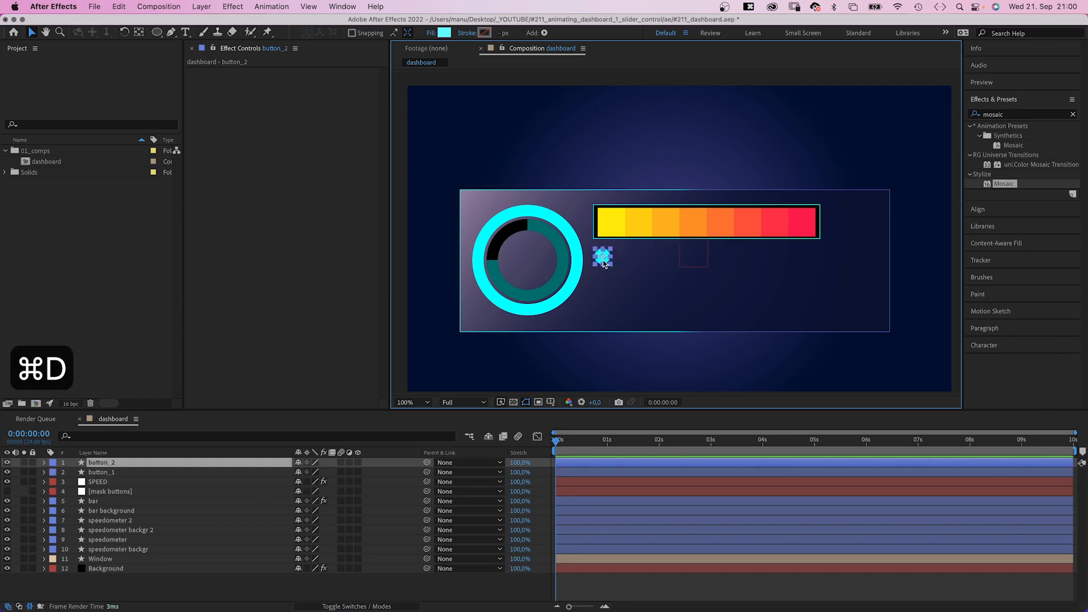
{"action": "key", "text": "cmd+d"}
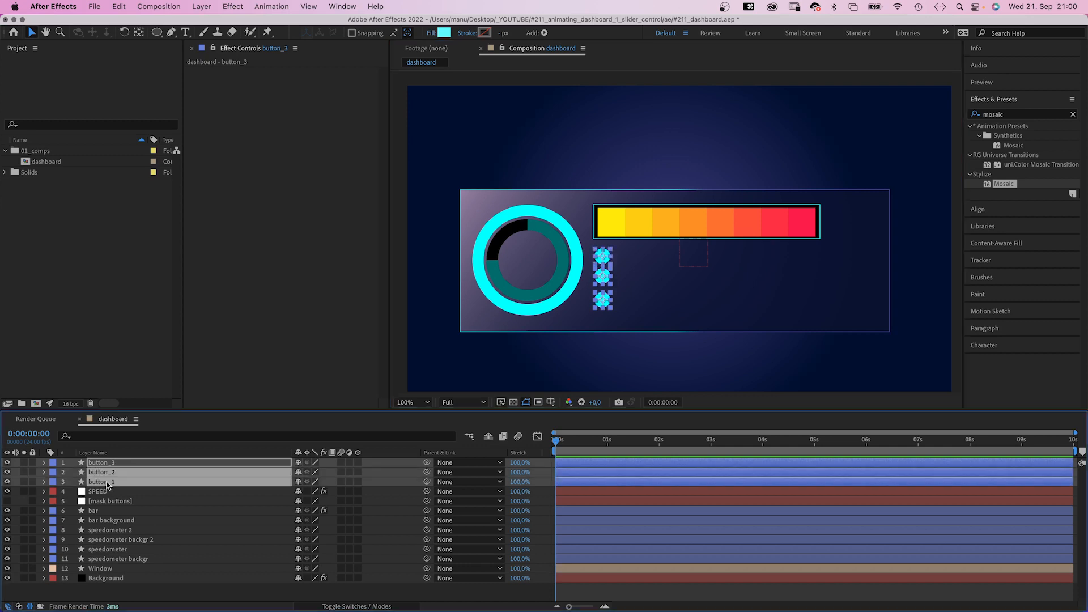
{"action": "mouse_move", "coordinate": [995, 214]}
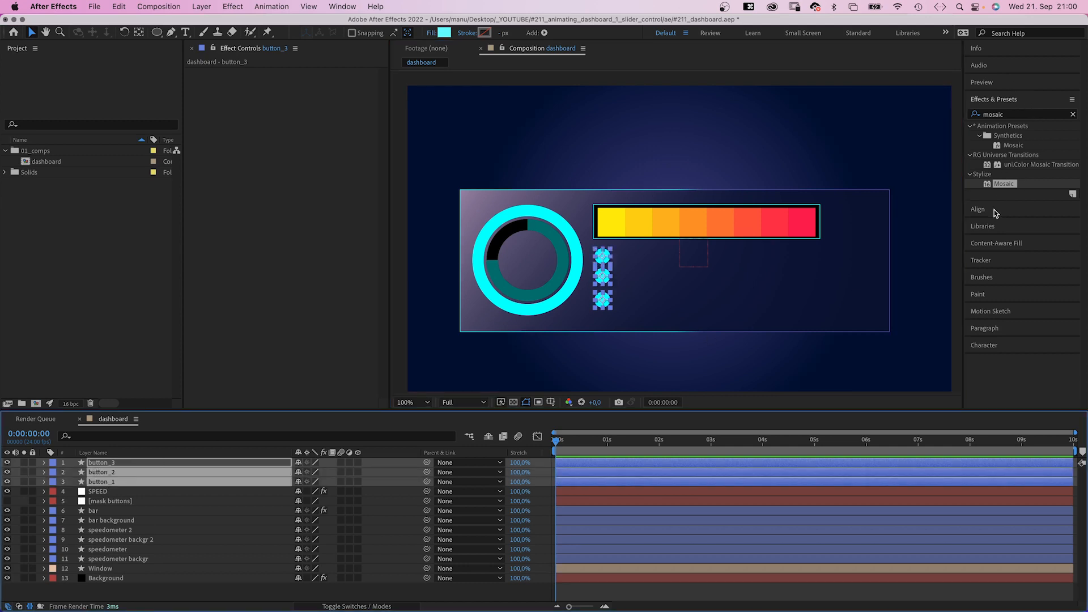
{"action": "left_click", "coordinate": [979, 115]}
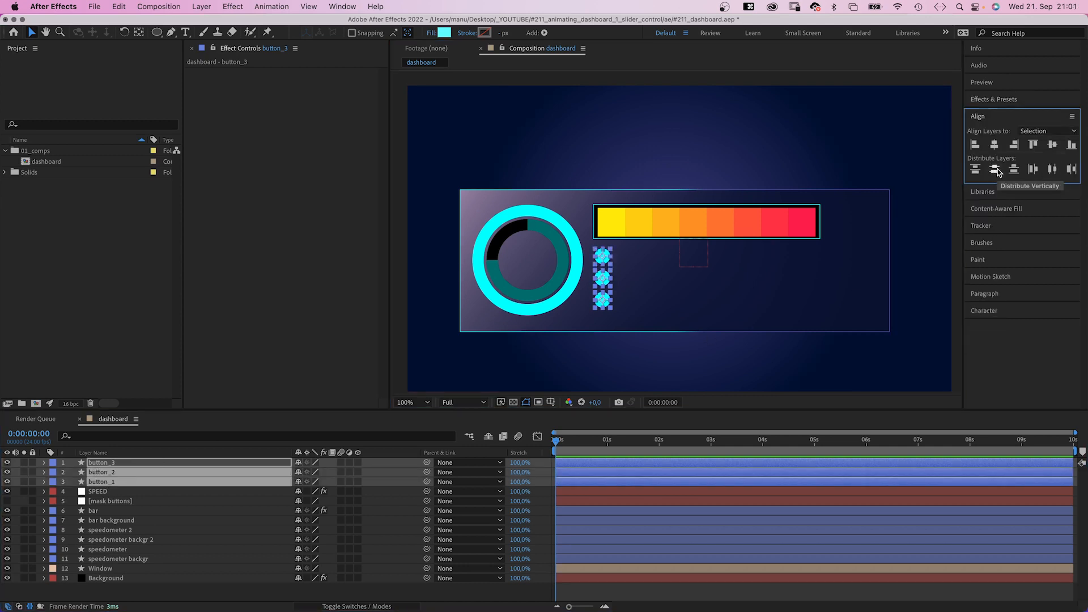
{"action": "left_click", "coordinate": [996, 169]}
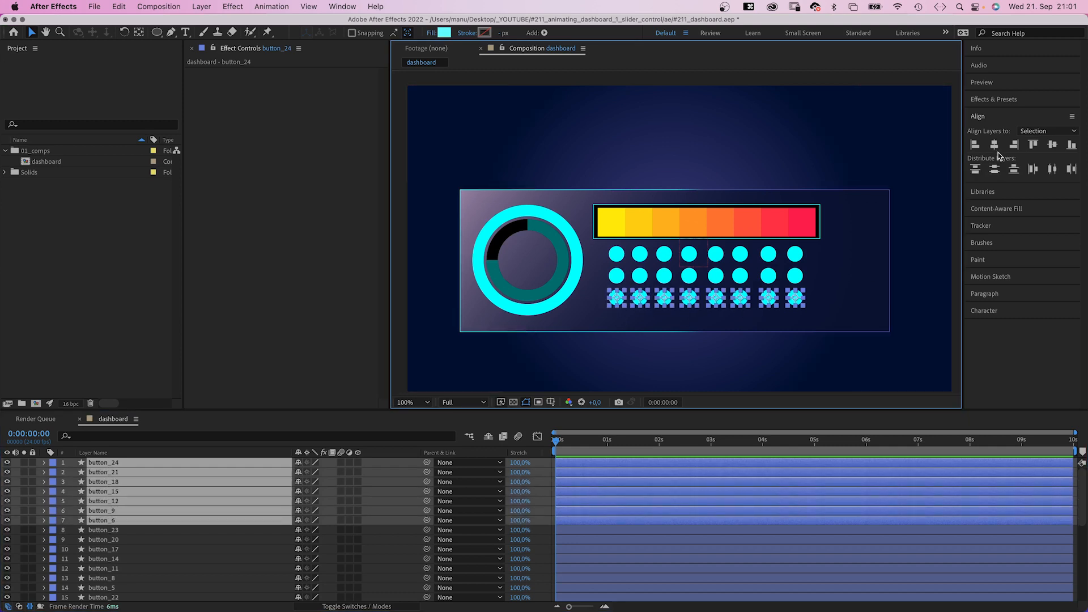
{"action": "left_click", "coordinate": [1052, 169]}
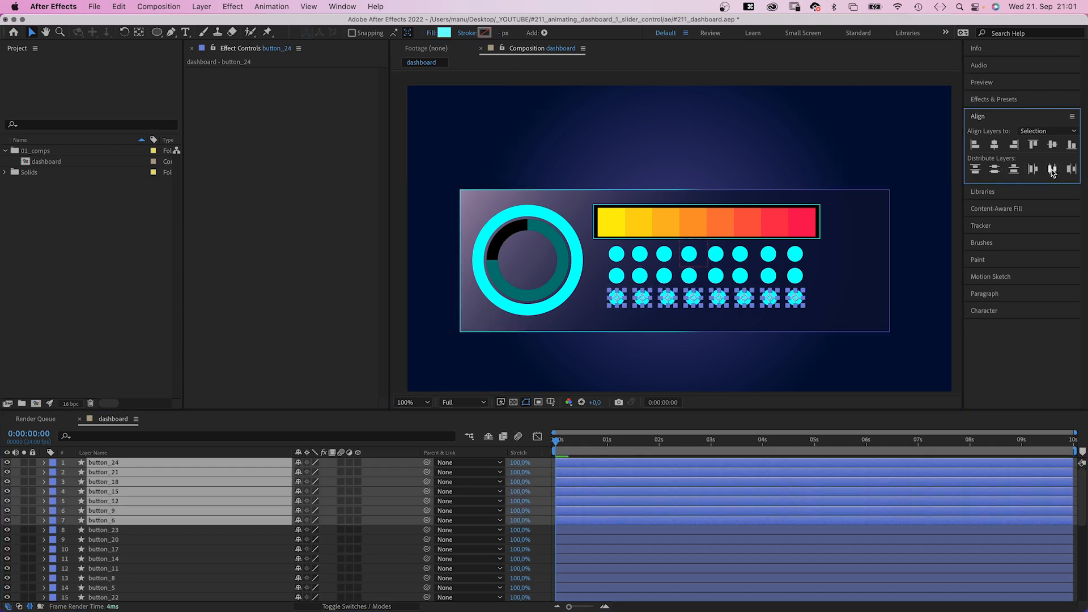
{"action": "left_click", "coordinate": [1071, 169]}
{"action": "type", "text": "SPEED"}
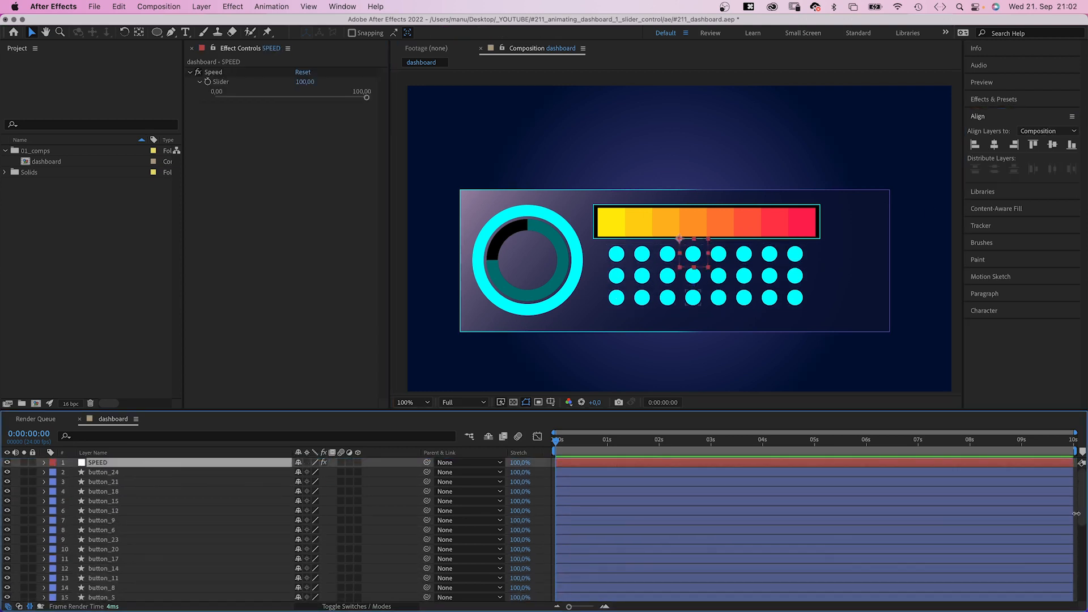
Apply Fractal Noise to mask buttons: Block type, Contrast 1500, Brightness 60, non-uniform Scale 137×115
{"action": "scroll", "scroll_direction": "down", "scroll_amount": 3}
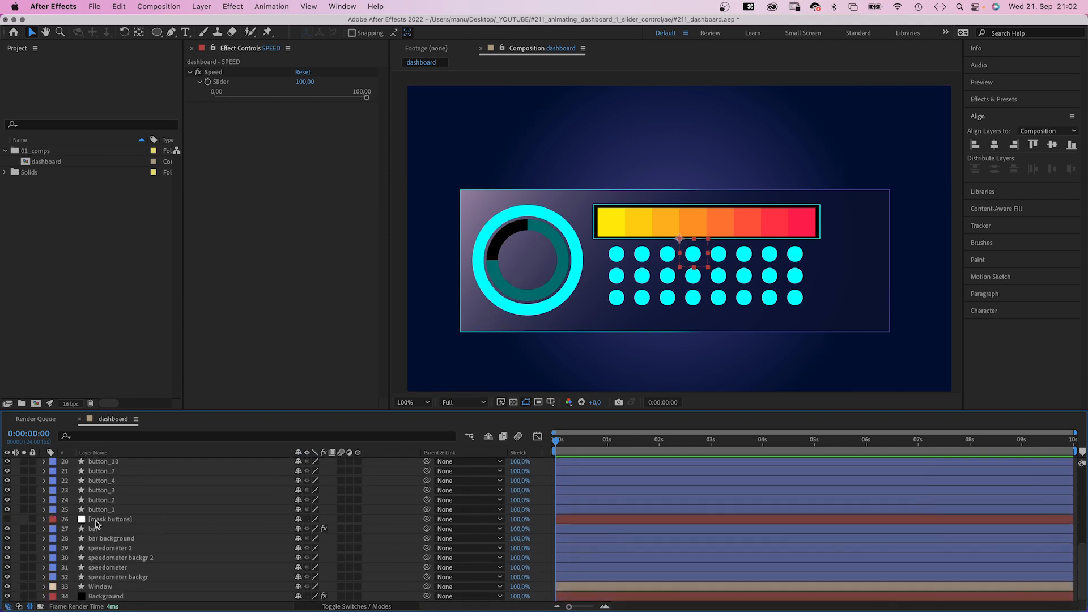
{"action": "left_click", "coordinate": [109, 519]}
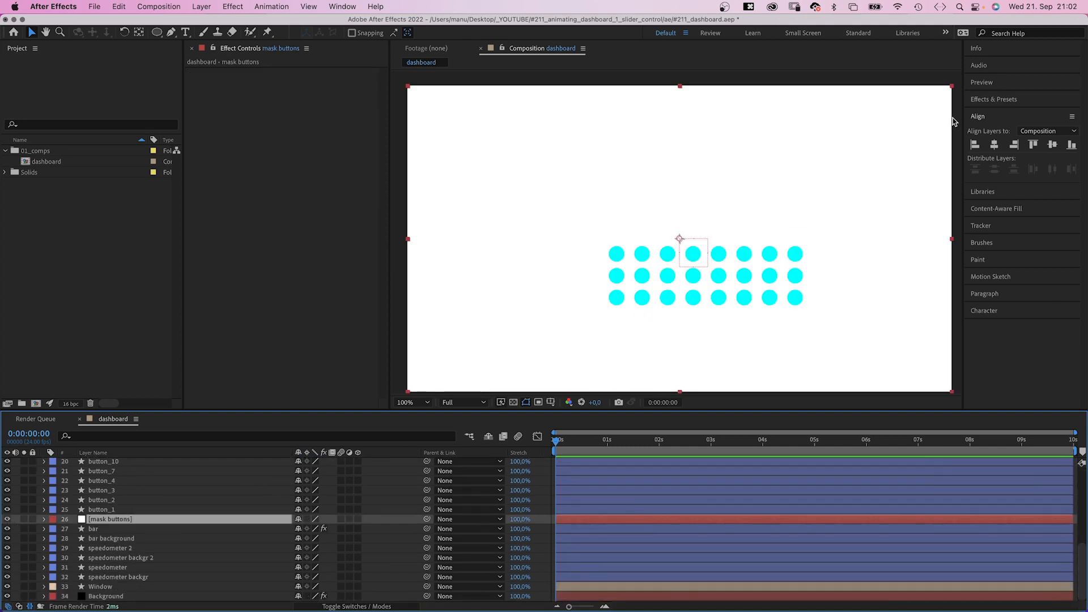
{"action": "type", "text": "fractal nois"}
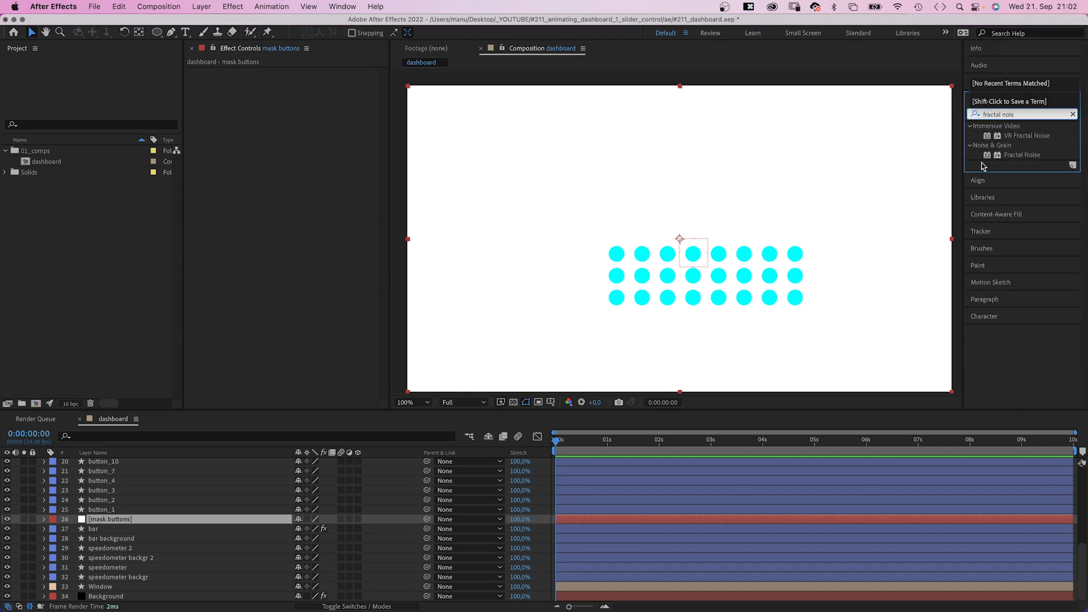
{"action": "double_click", "coordinate": [1021, 154]}
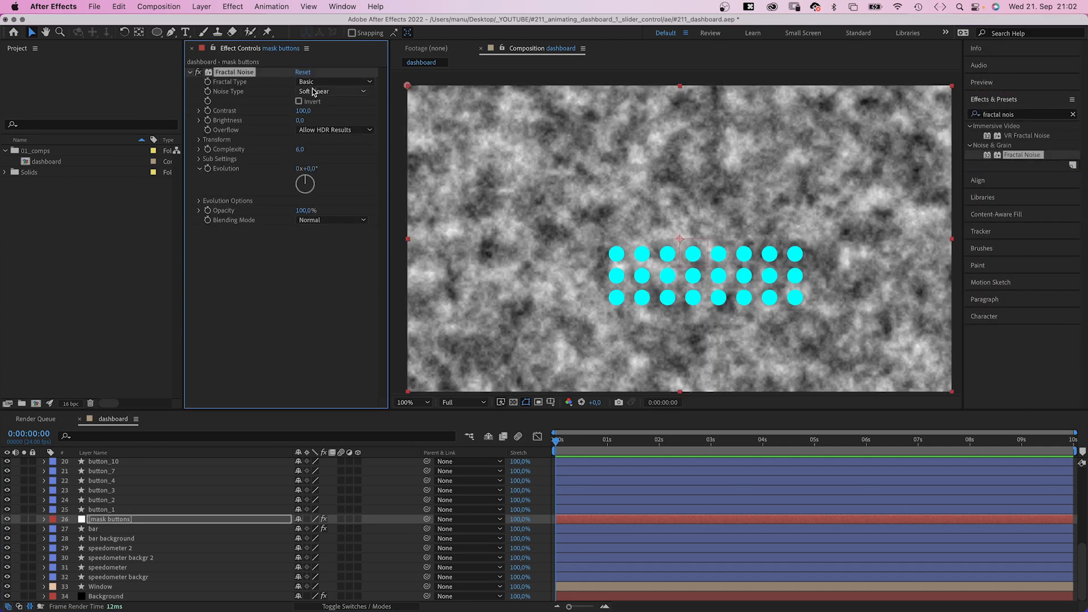
{"action": "left_click", "coordinate": [333, 90]}
{"action": "type", "text": "1500"}
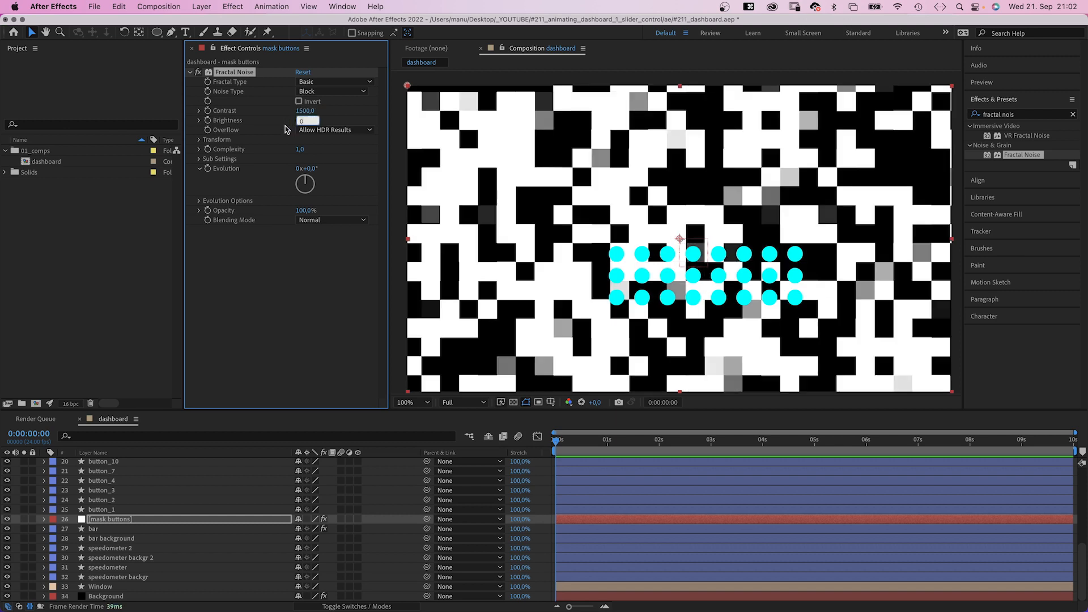
{"action": "left_click", "coordinate": [199, 139]}
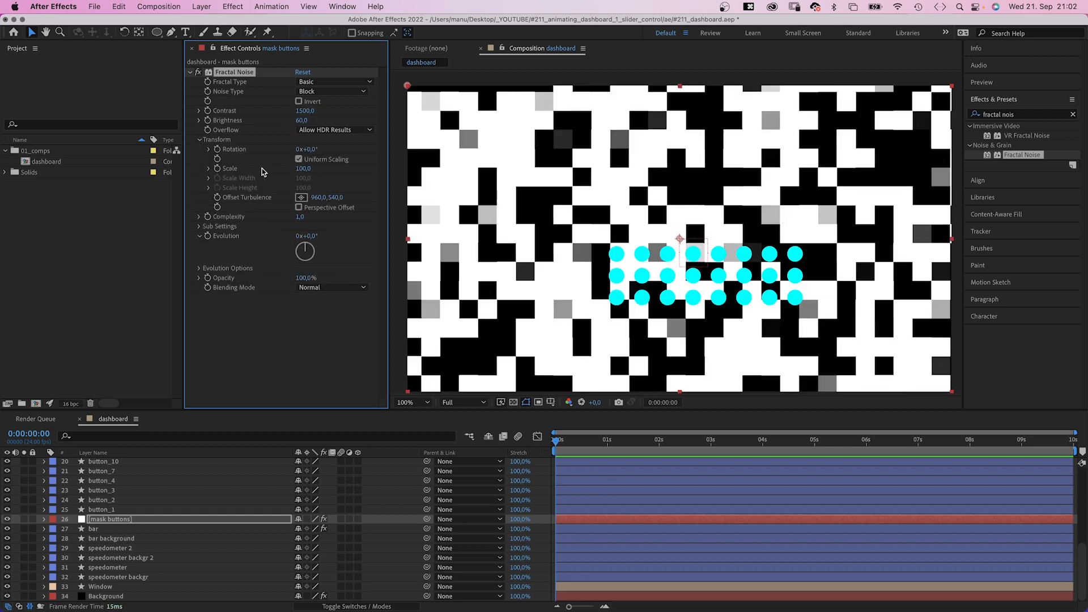
{"action": "left_click", "coordinate": [299, 159]}
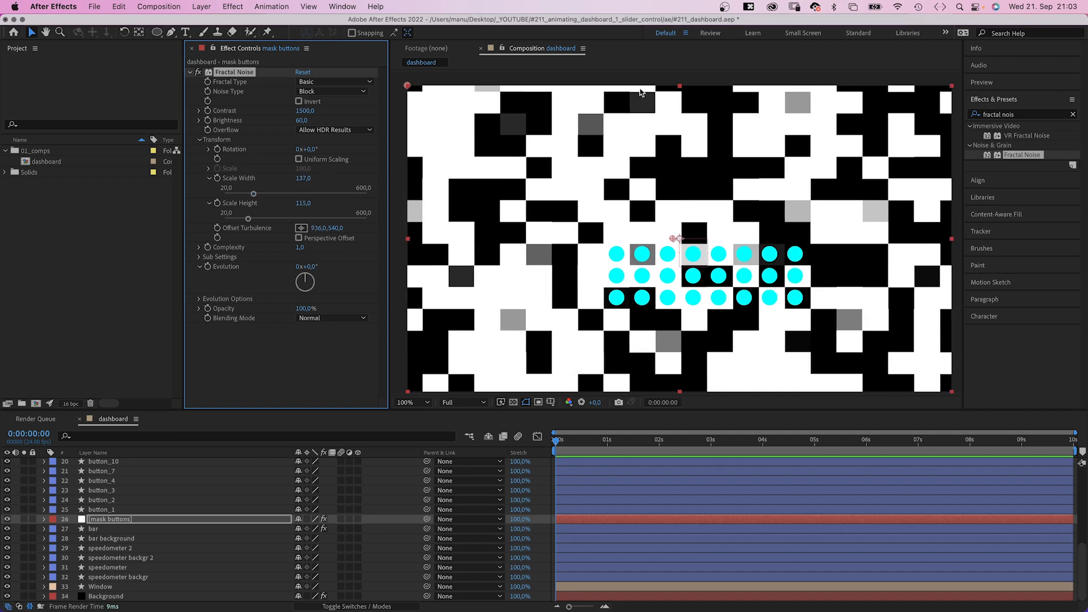
{"action": "mouse_move", "coordinate": [601, 117]}
{"action": "type", "text": "levels"}
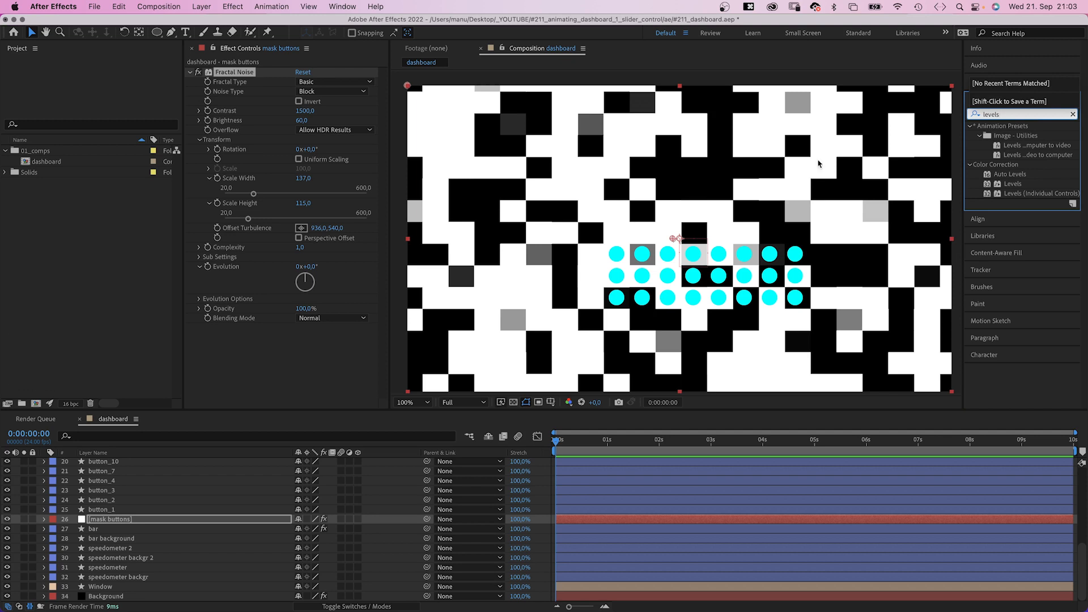
Apply Levels to the mask buttons noise and pull the input sliders inward to crush greys
{"action": "double_click", "coordinate": [1013, 183]}
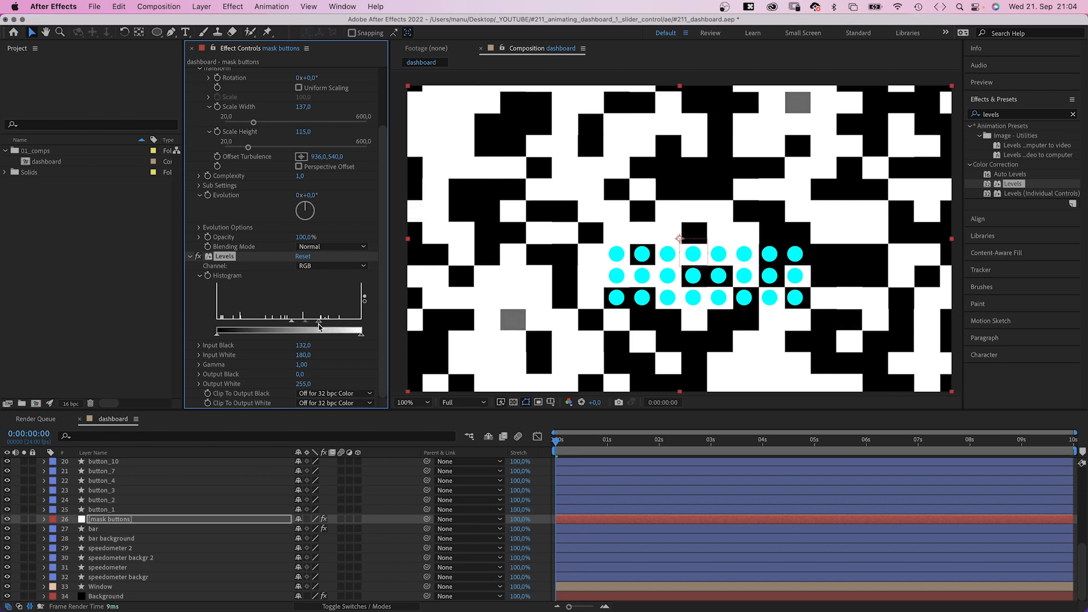
{"action": "left_click_drag", "start_coordinate": [321, 326], "coordinate": [300, 327]}
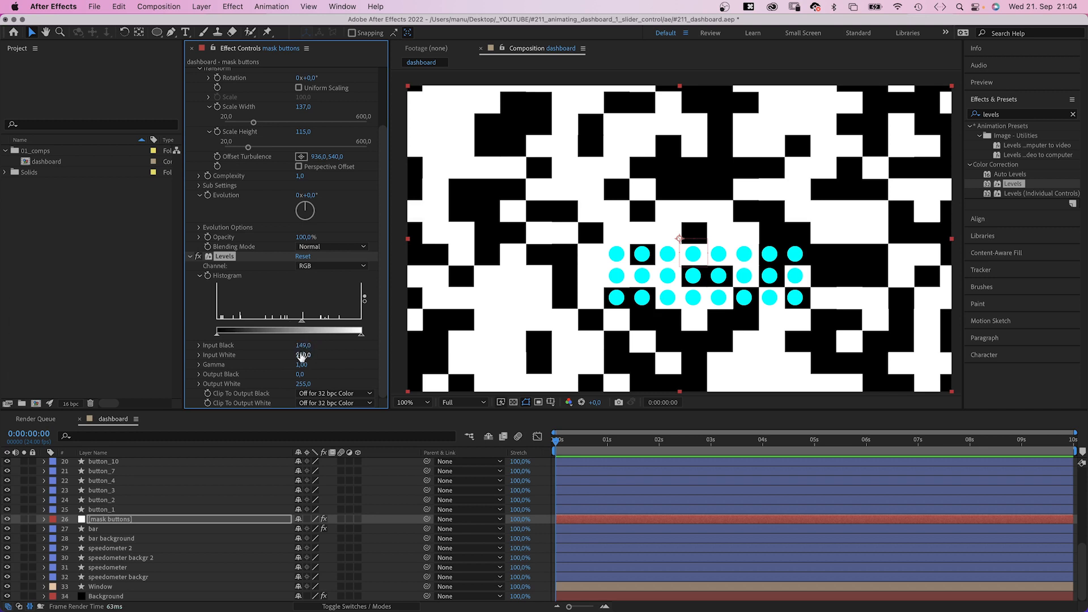
{"action": "left_click", "coordinate": [102, 509]}
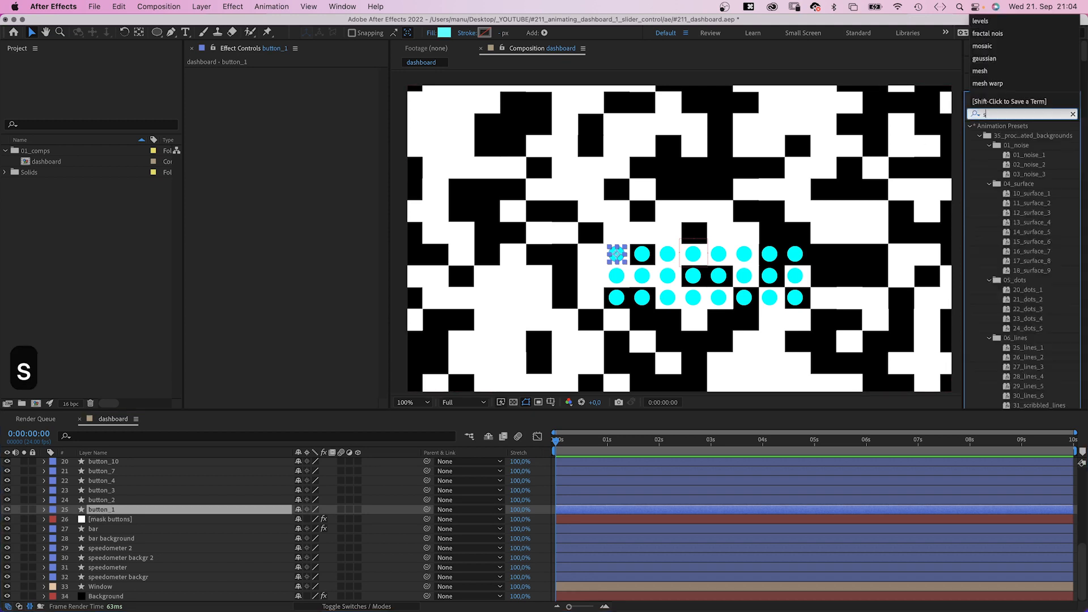
Apply Set Matte to button_1 using mask buttons' luminance, then select the other button layers for pasting
{"action": "type", "text": "set matte"}
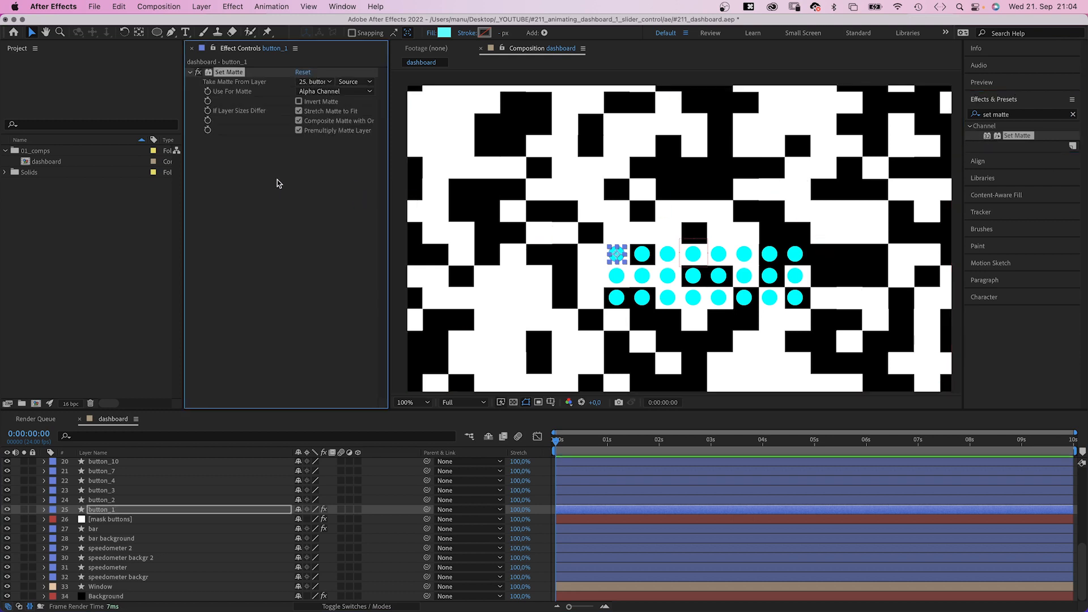
{"action": "left_click", "coordinate": [353, 90]}
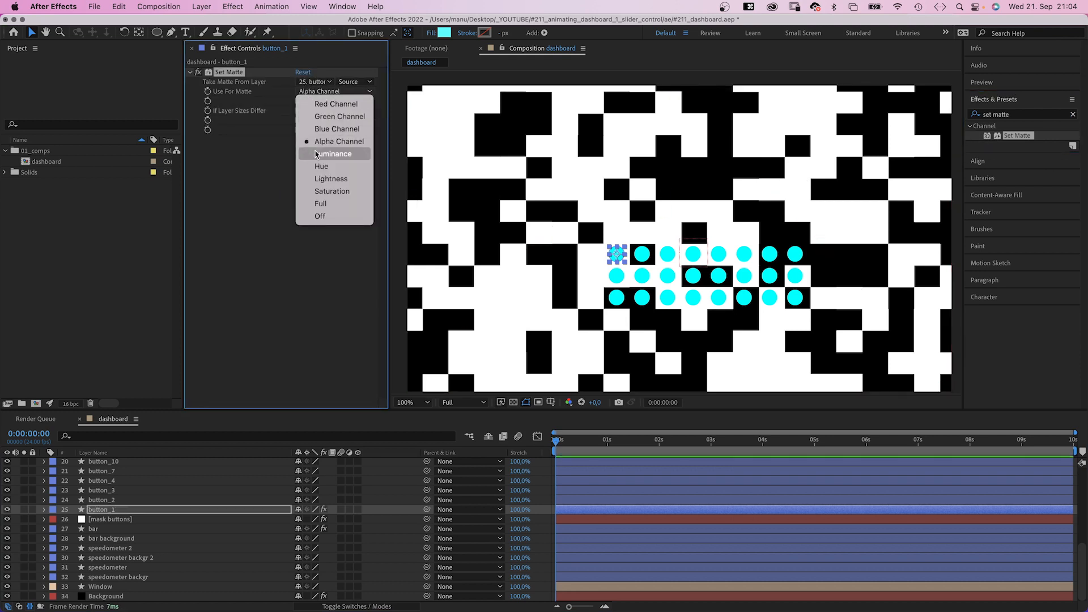
{"action": "left_click", "coordinate": [313, 81]}
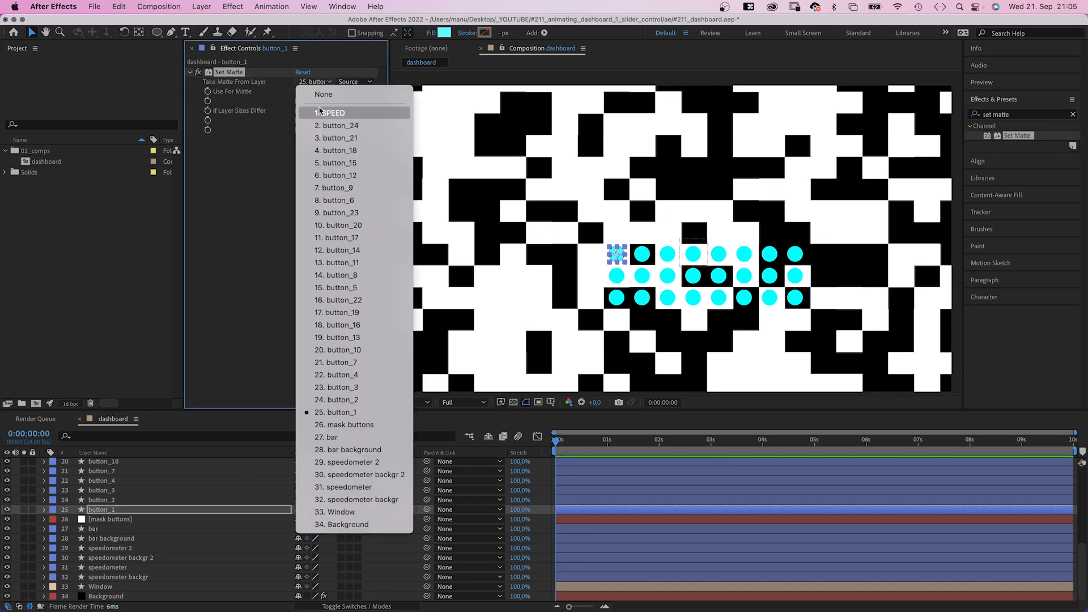
{"action": "left_click", "coordinate": [345, 424]}
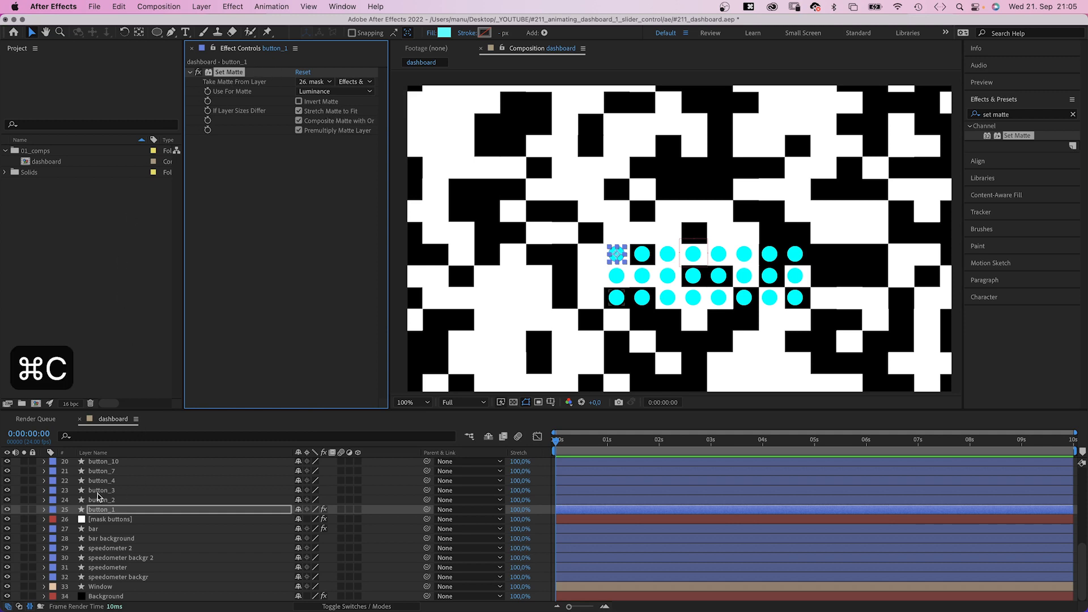
{"action": "left_click", "coordinate": [103, 490]}
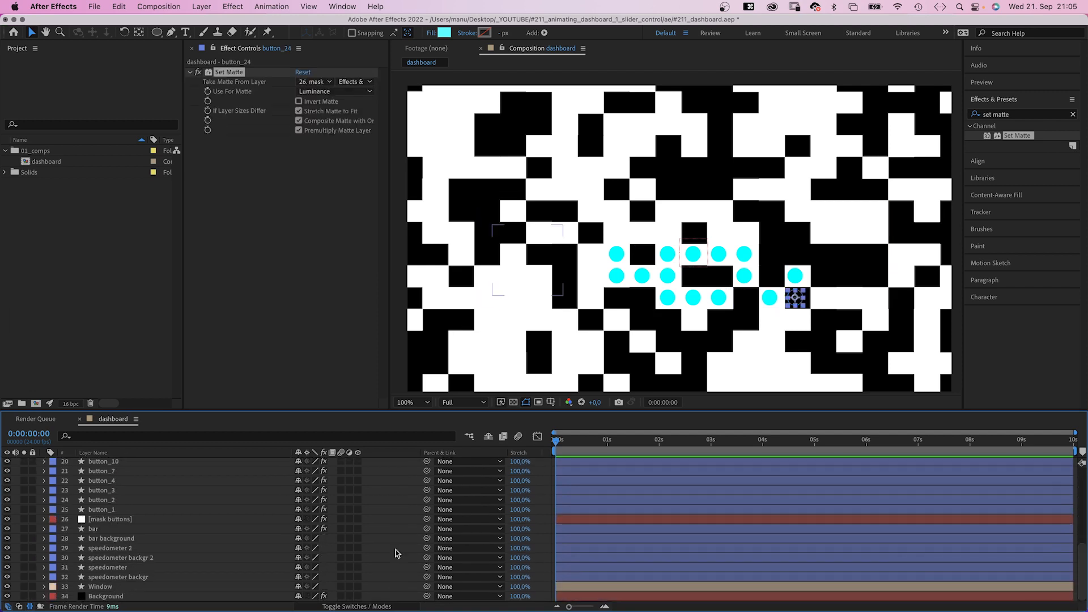
Hide the mask buttons layer and drag the SPEED slider to test the scattered buttons
{"action": "left_click", "coordinate": [111, 519]}
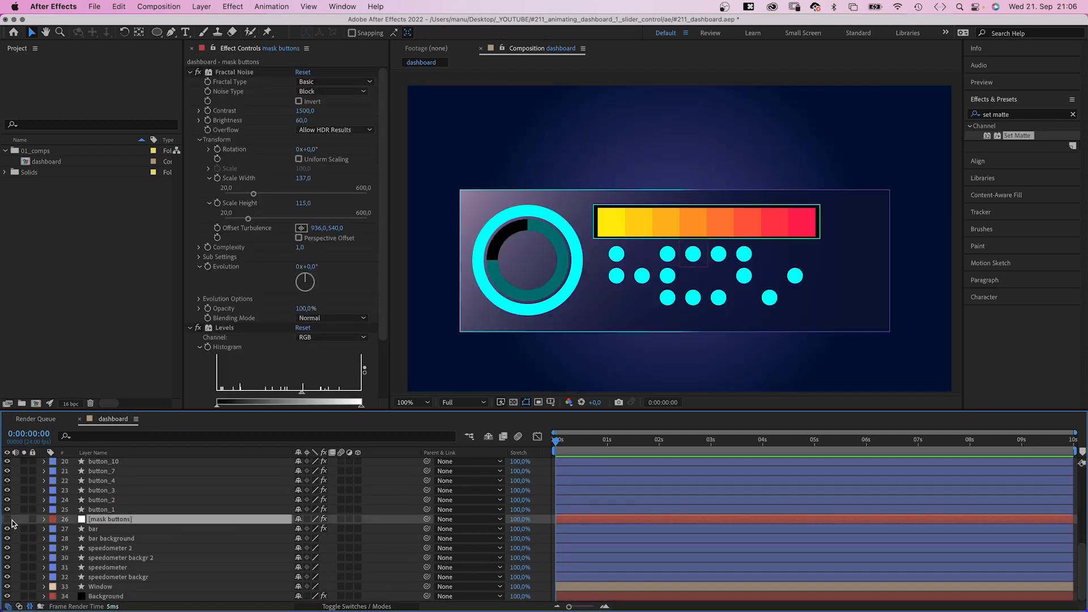
{"action": "left_click_drag", "start_coordinate": [305, 281], "coordinate": [308, 276]}
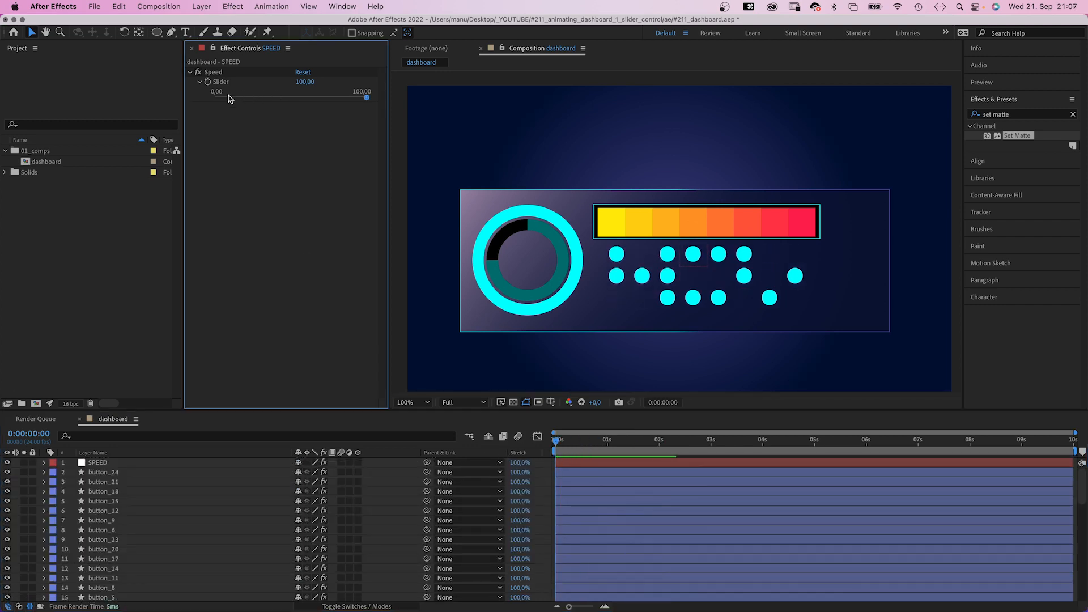
{"action": "left_click_drag", "start_coordinate": [367, 97], "coordinate": [226, 97]}
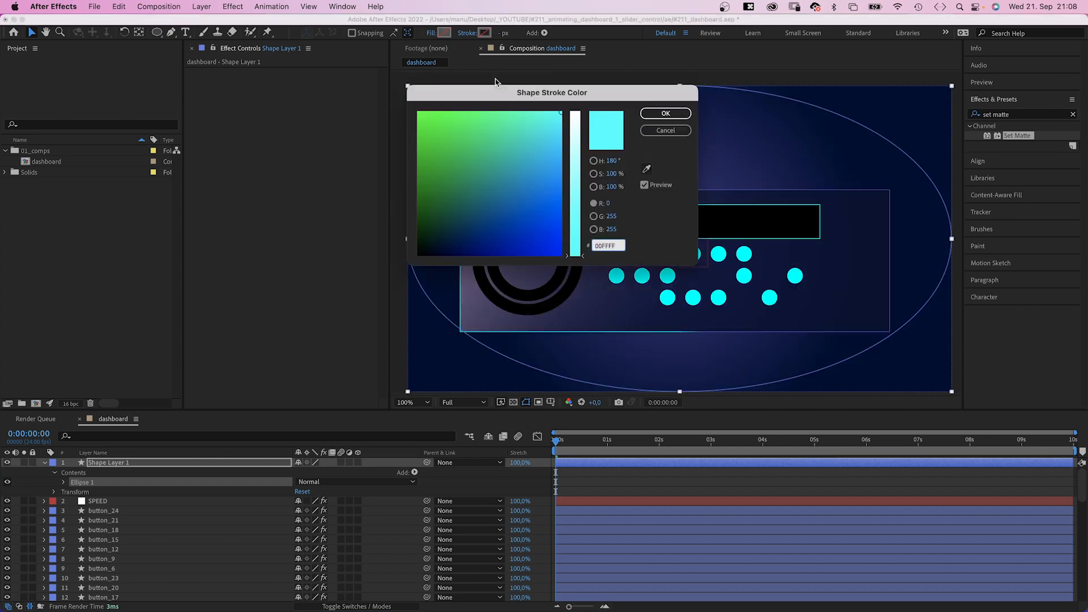
Give the ellipse a cyan stroke, name the layer pressure_gauge and expand its contents
{"action": "left_click", "coordinate": [665, 113]}
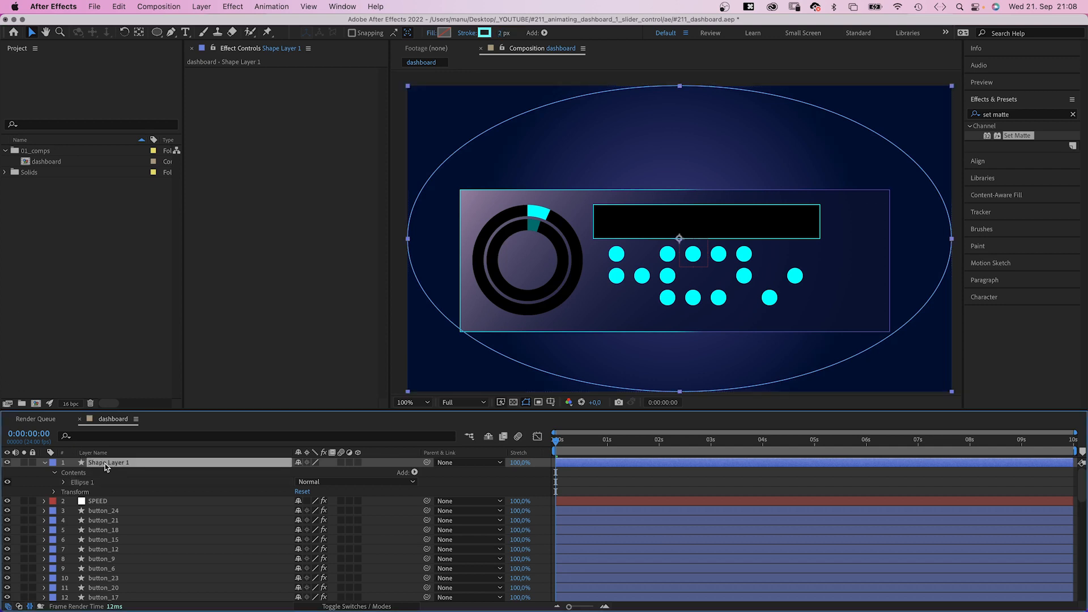
{"action": "type", "text": "pressure_gauge"}
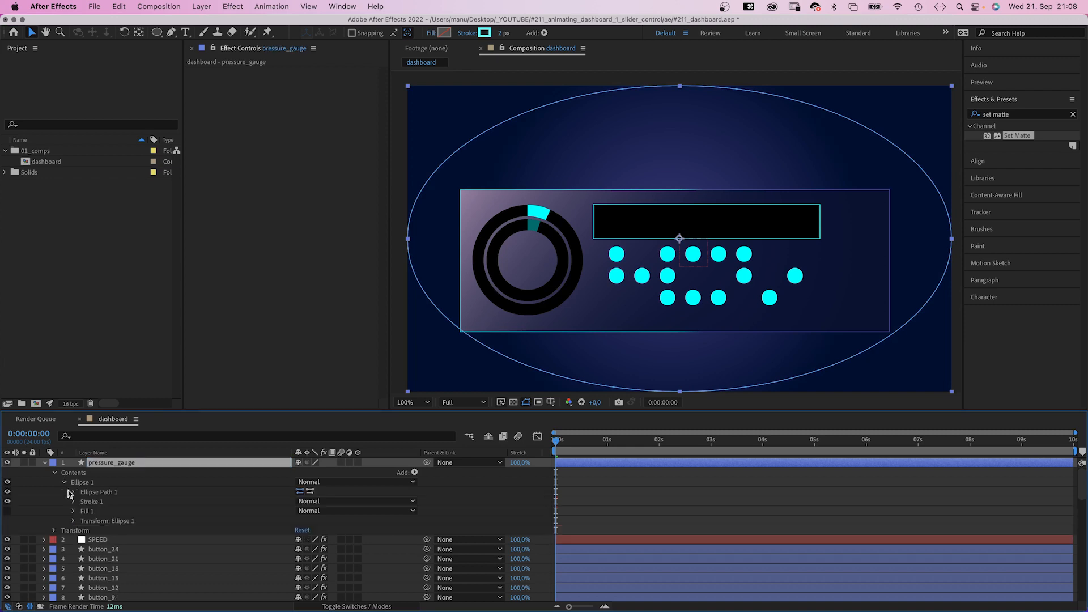
{"action": "left_click", "coordinate": [72, 492]}
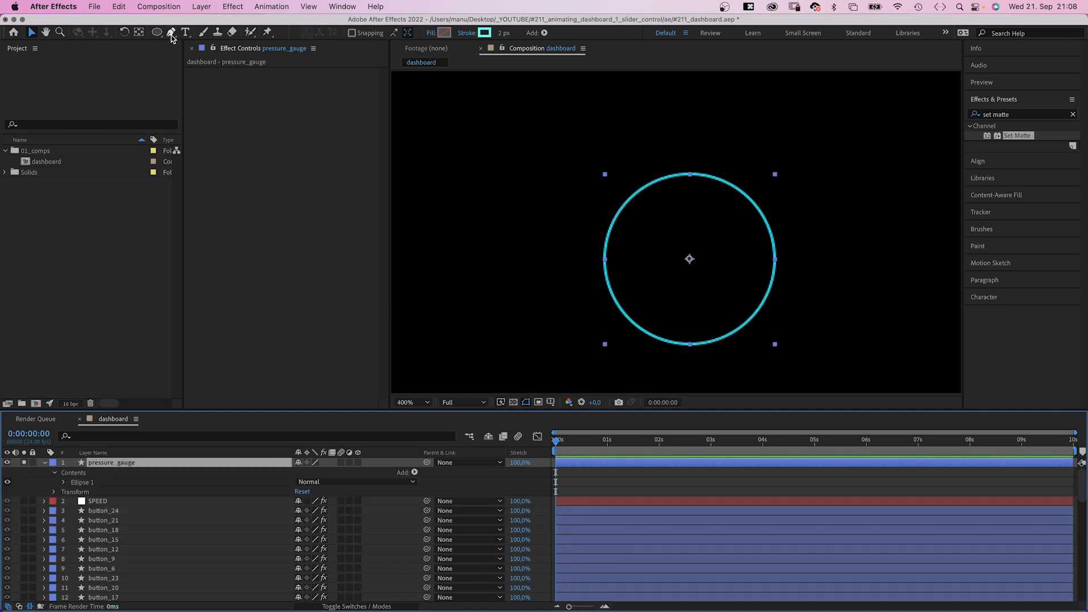
Draw the needle triangle with the Pen tool, rotate it 42° and start a Rotation expression
{"action": "left_click", "coordinate": [170, 33]}
{"action": "type", "text": "needle"}
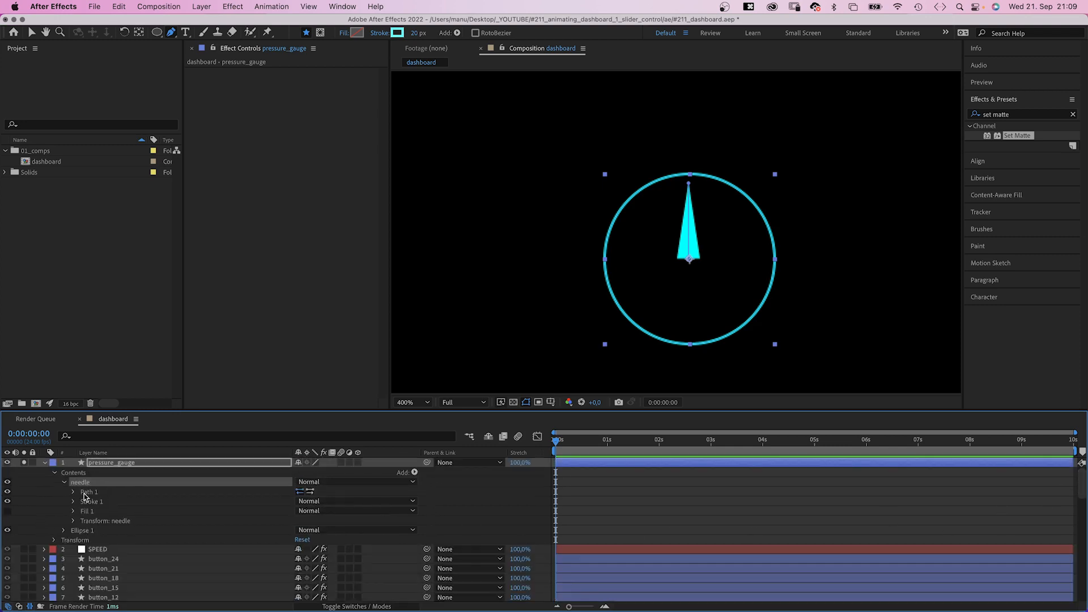
{"action": "left_click", "coordinate": [73, 520]}
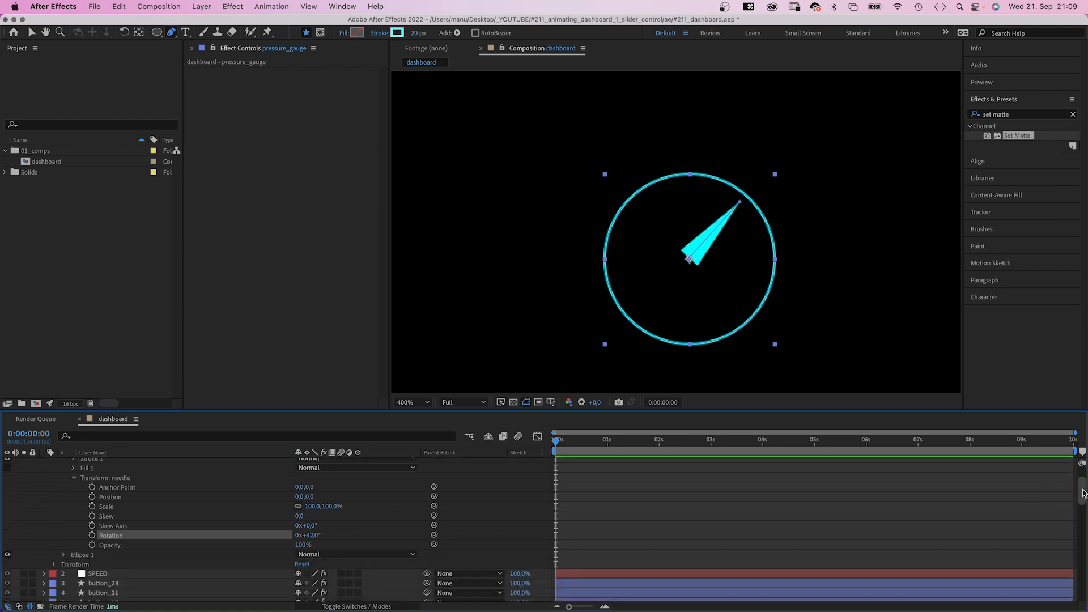
{"action": "left_click", "coordinate": [97, 562]}
{"action": "type", "text": "r"}
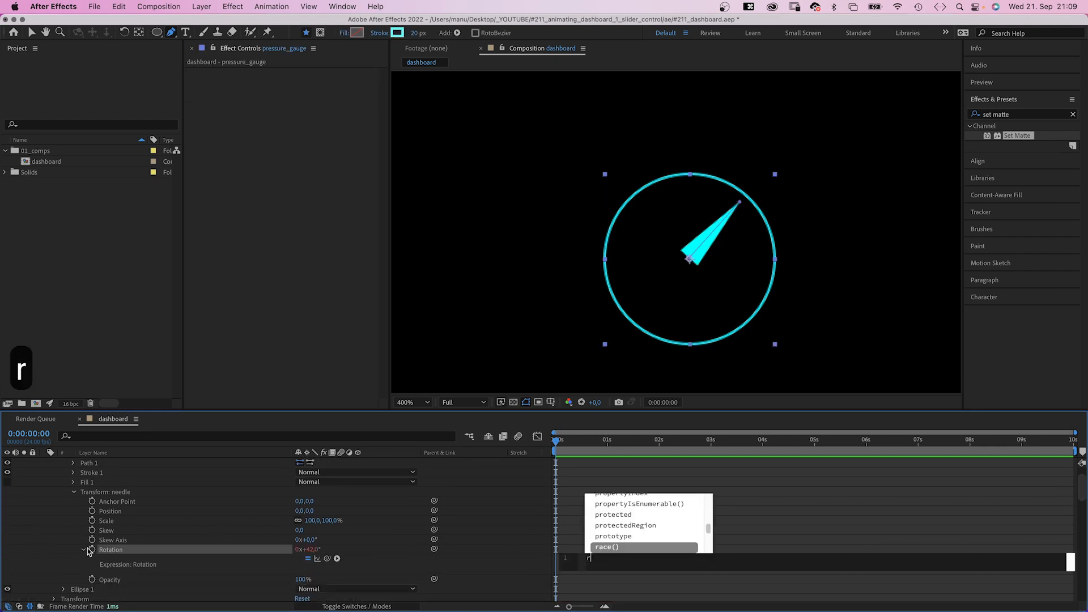
Enter the Rotation expression r = SPEED slider; linear(r,0,100,0,360)
{"action": "type", "text": "="}
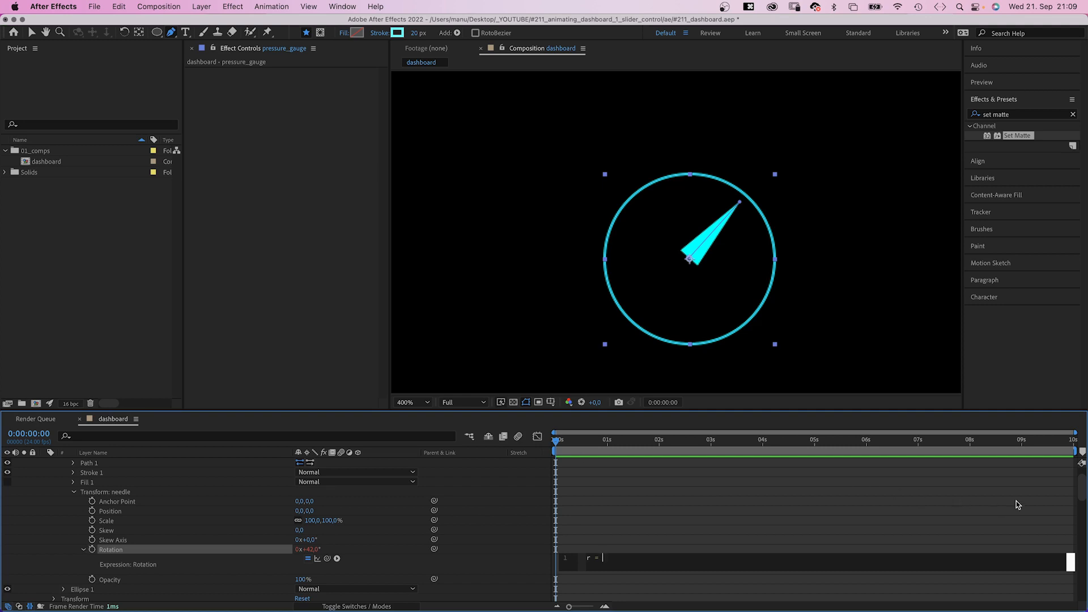
{"action": "scroll", "scroll_direction": "down", "scroll_amount": 3}
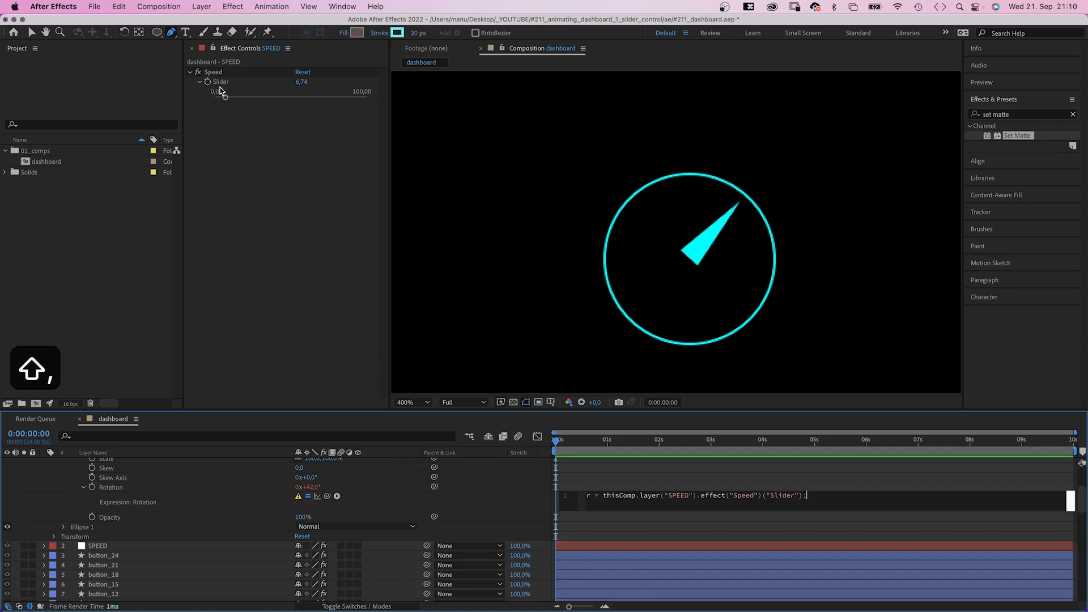
{"action": "type", "text": "lin"}
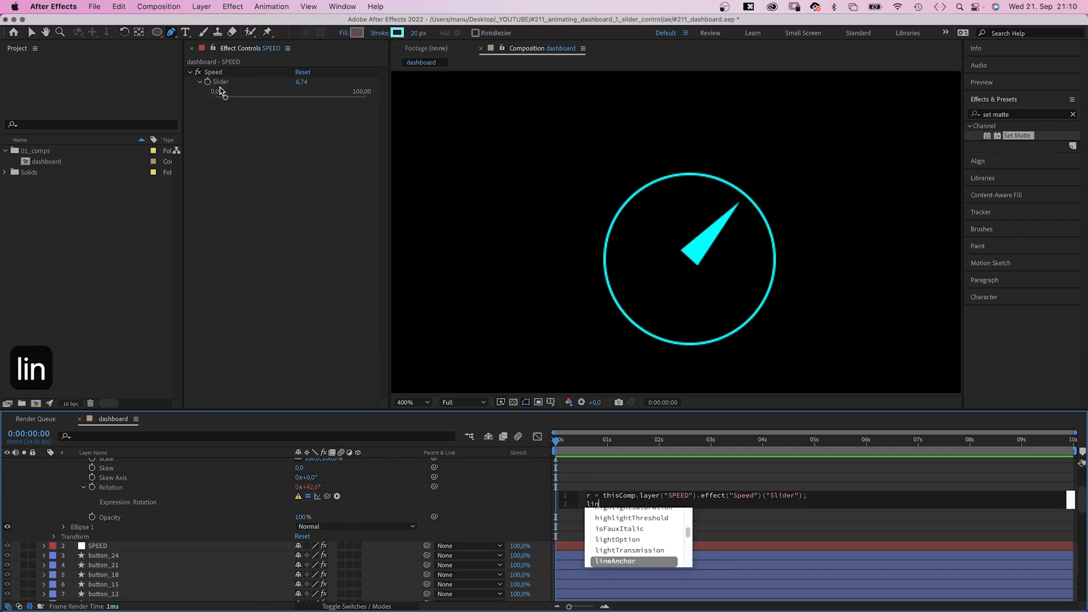
{"action": "type", "text": "r(r,0,100"}
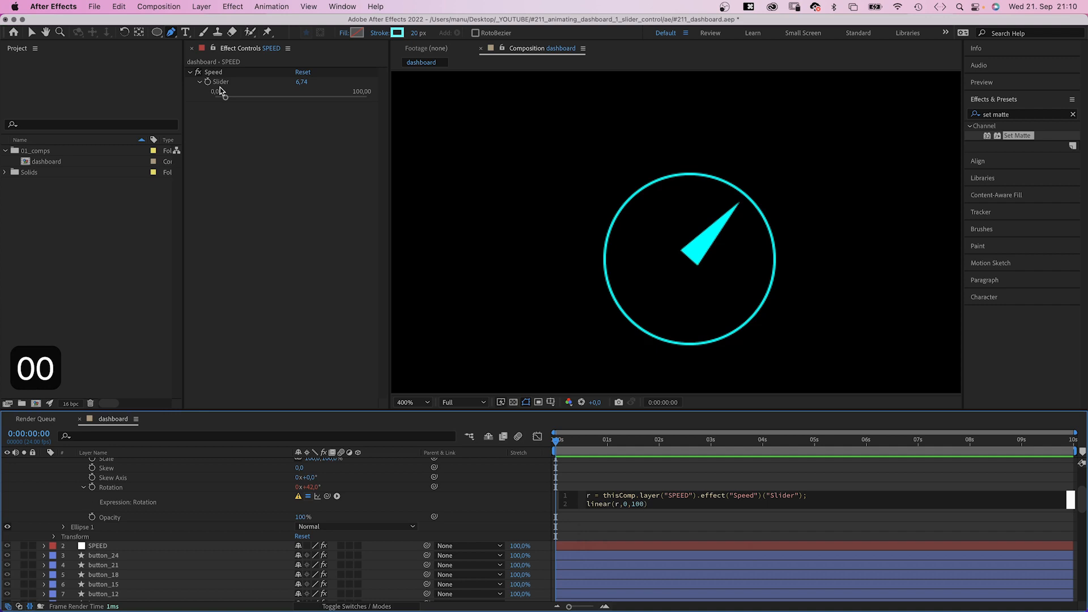
{"action": "type", "text": ","}
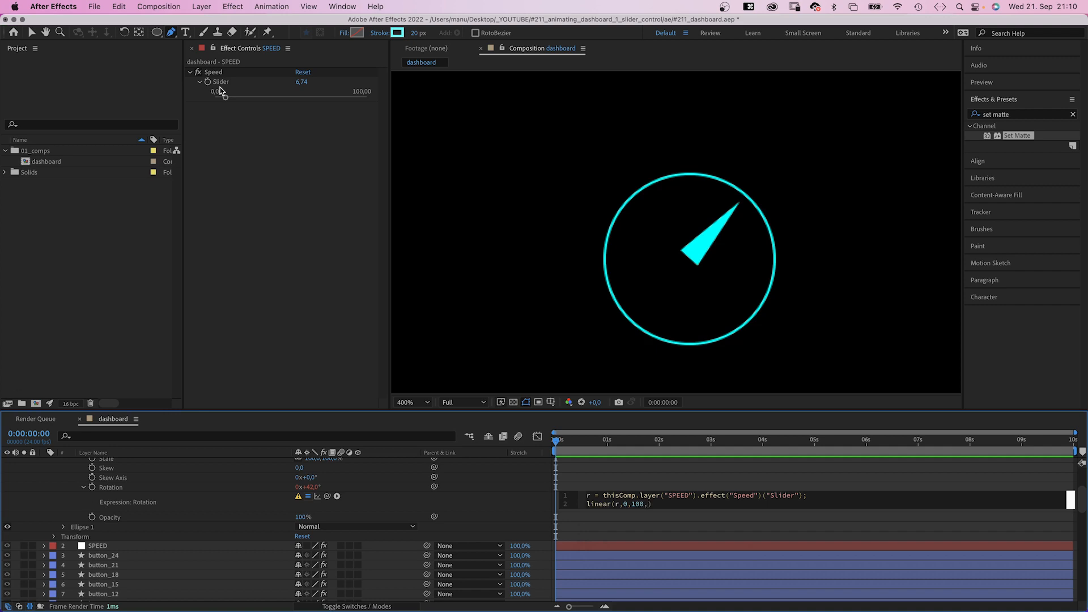
{"action": "type", "text": "0,"}
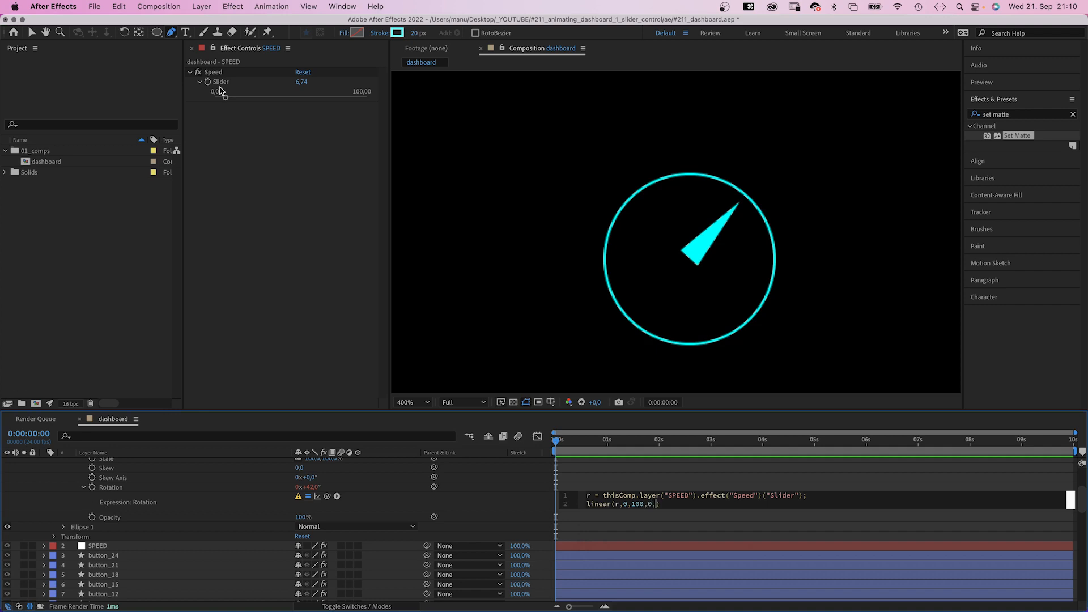
{"action": "type", "text": "360"}
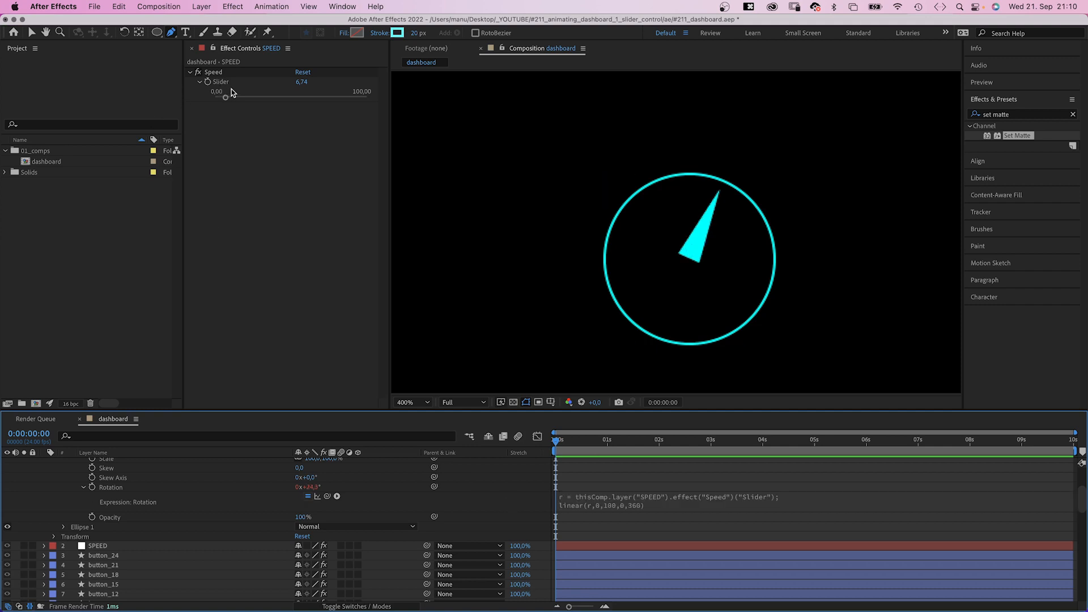
Drag the Speed slider up and down to check the needle sweeps with speed
{"action": "left_click_drag", "start_coordinate": [224, 97], "coordinate": [311, 97]}
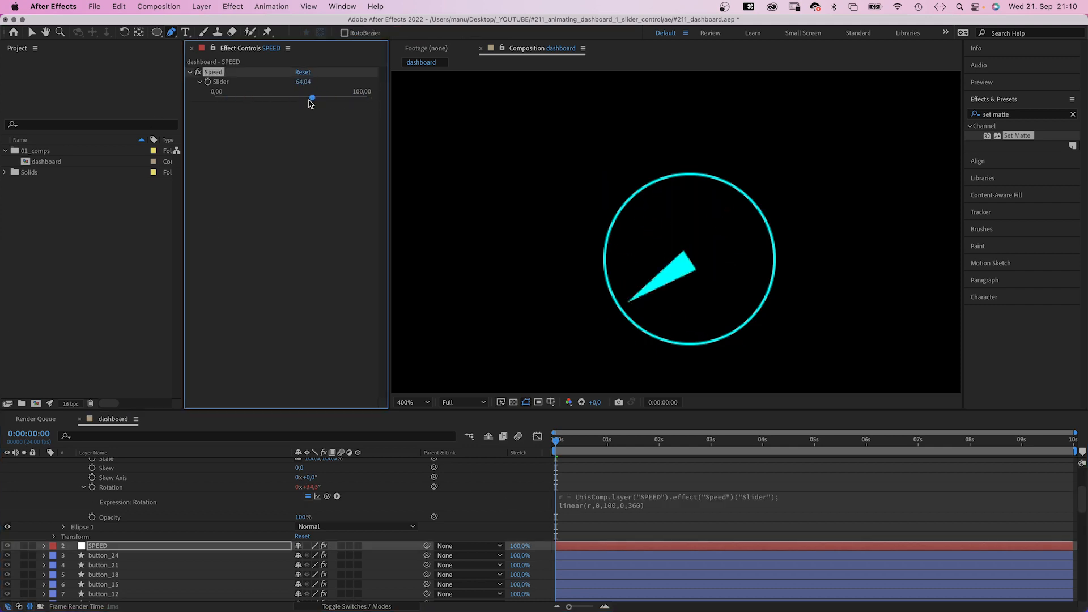
{"action": "left_click_drag", "start_coordinate": [311, 97], "coordinate": [224, 97]}
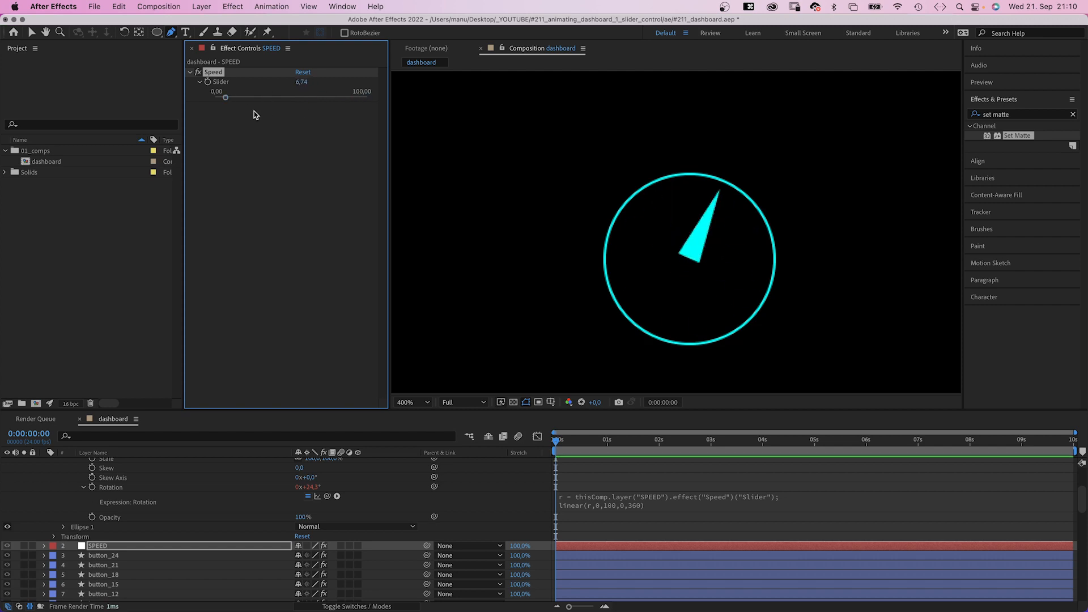
{"action": "left_click_drag", "start_coordinate": [224, 97], "coordinate": [236, 97]}
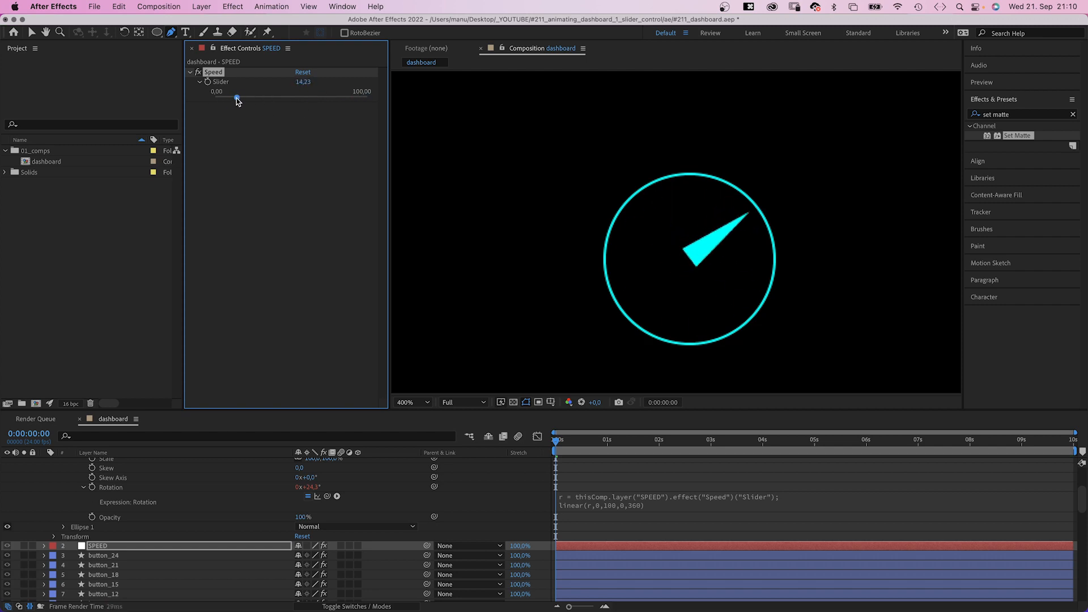
{"action": "left_click_drag", "start_coordinate": [239, 97], "coordinate": [235, 97]}
{"action": "type", "text": "star"}
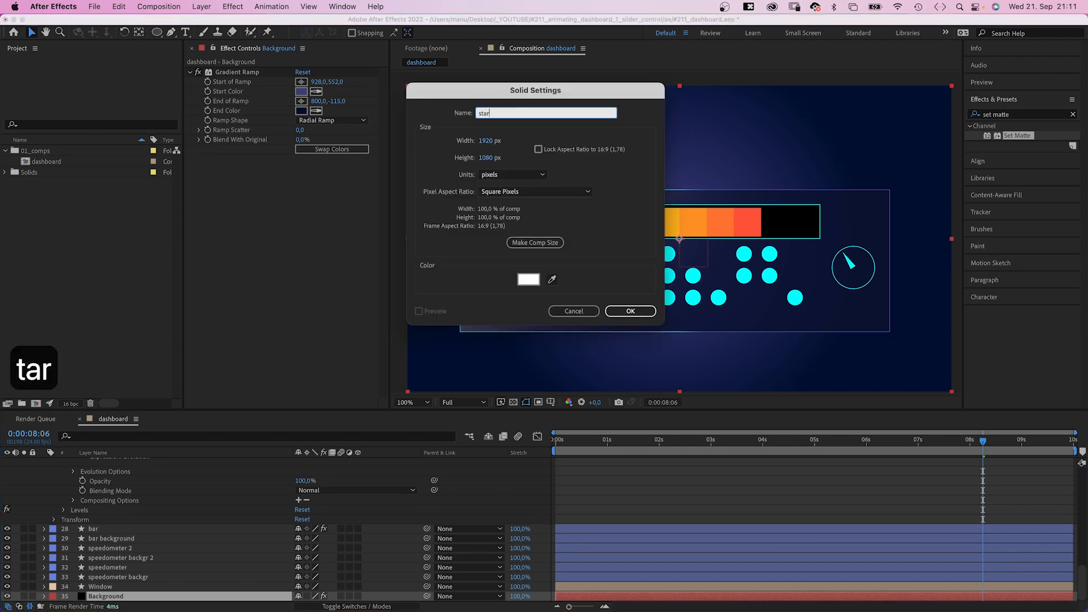
Create the 'stars' solid and set its CC Star Burst Size to 30
{"action": "left_click", "coordinate": [628, 311]}
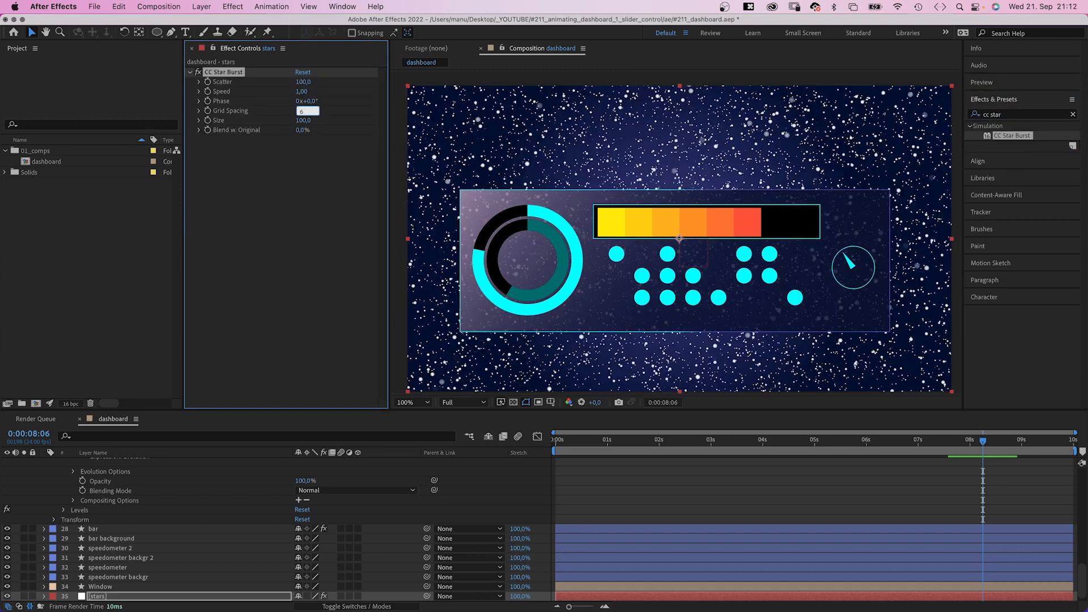
{"action": "type", "text": "30"}
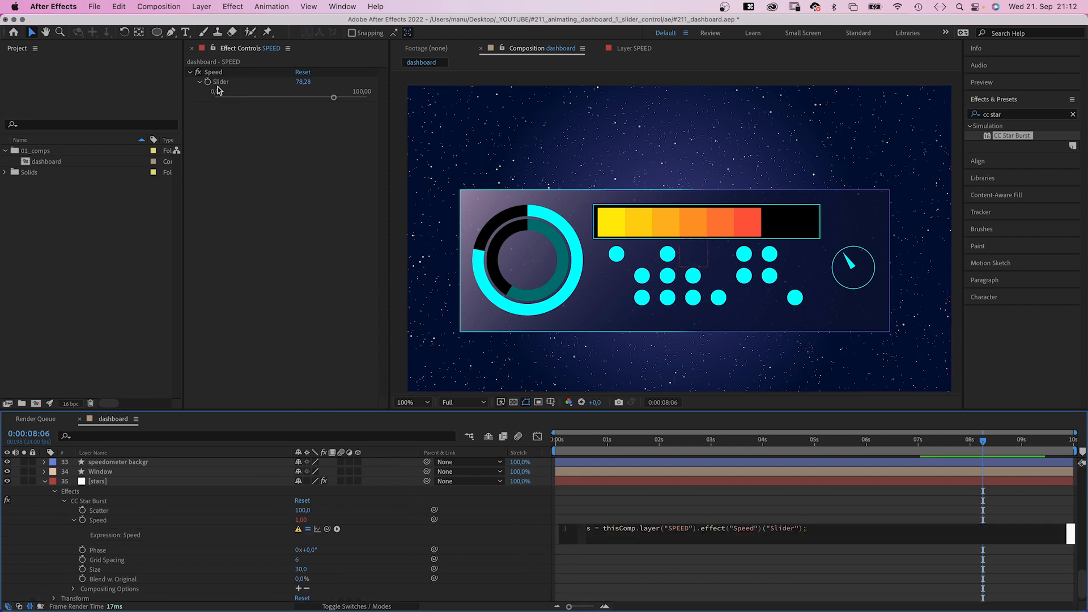
Link CC Star Burst speed to the SPEED slider via linear(s,0,100,0,0.6), then test it
{"action": "type", "text": "linear"}
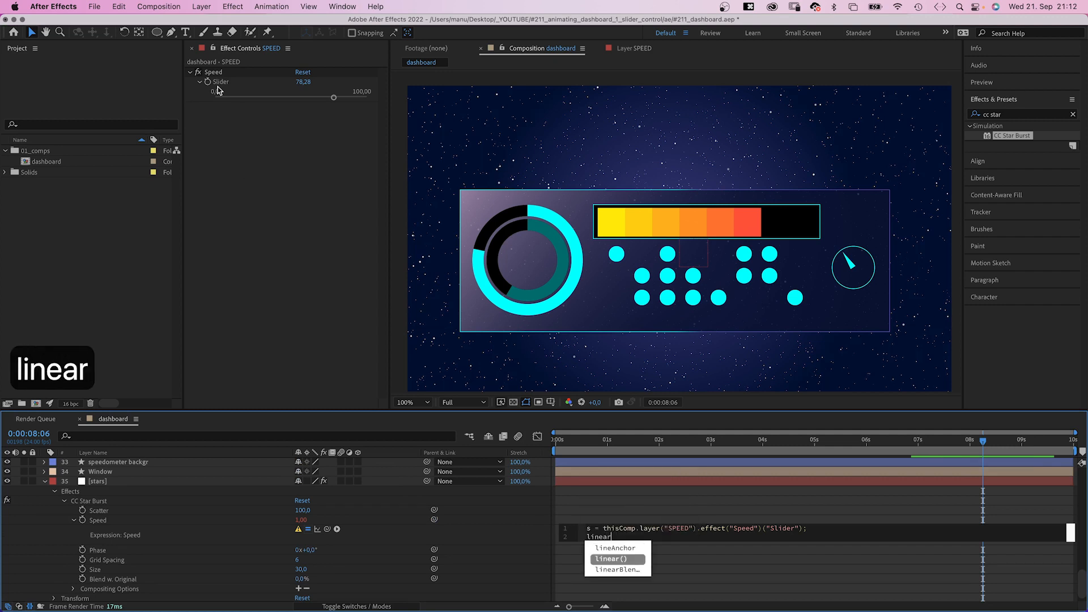
{"action": "type", "text": "(s,0,100,0,0.6"}
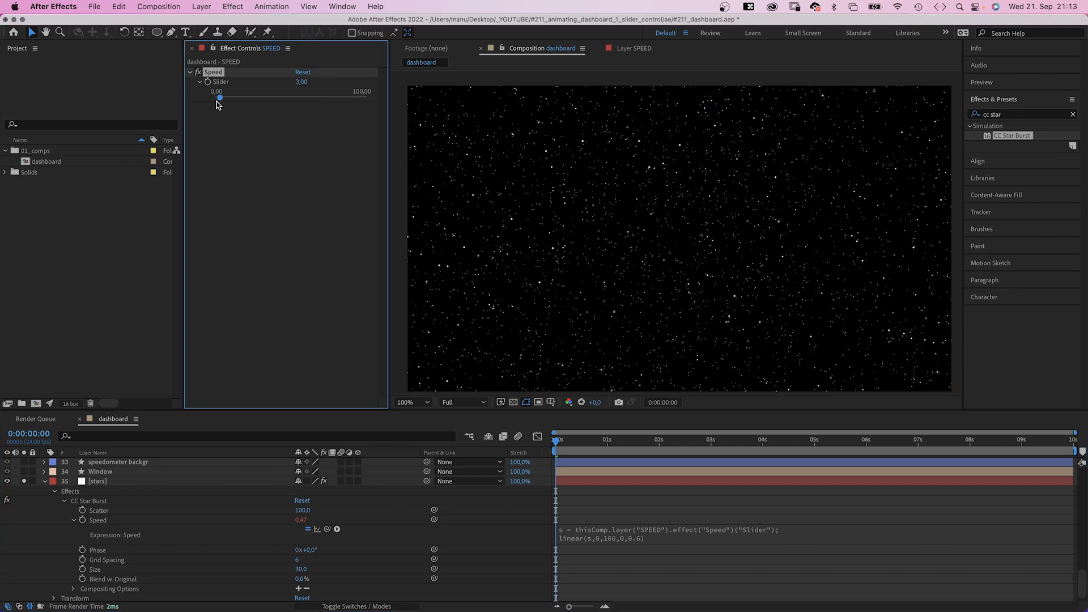
{"action": "left_click_drag", "start_coordinate": [219, 97], "coordinate": [216, 97]}
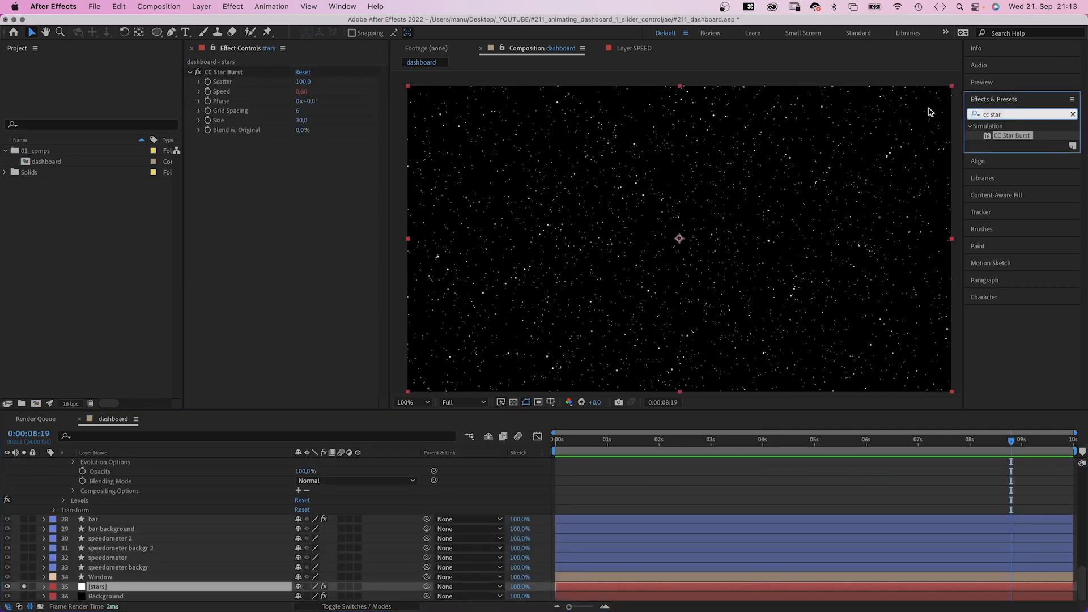
Apply Echo to the stars with Echo Time -0.010 and a slider-driven echo count expression
{"action": "type", "text": "echo"}
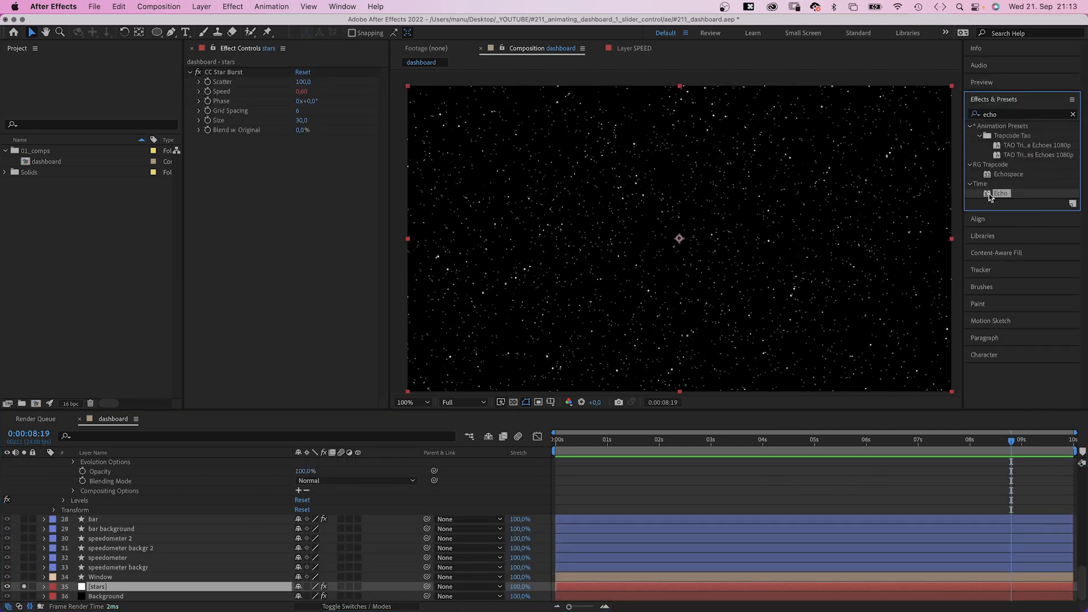
{"action": "double_click", "coordinate": [999, 193]}
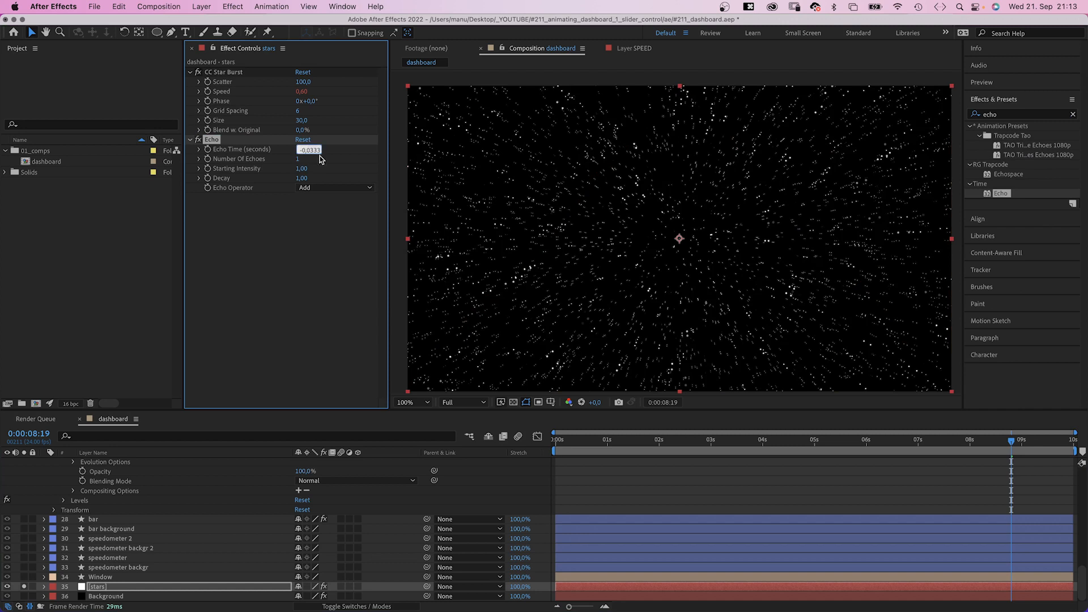
{"action": "type", "text": "-0,010"}
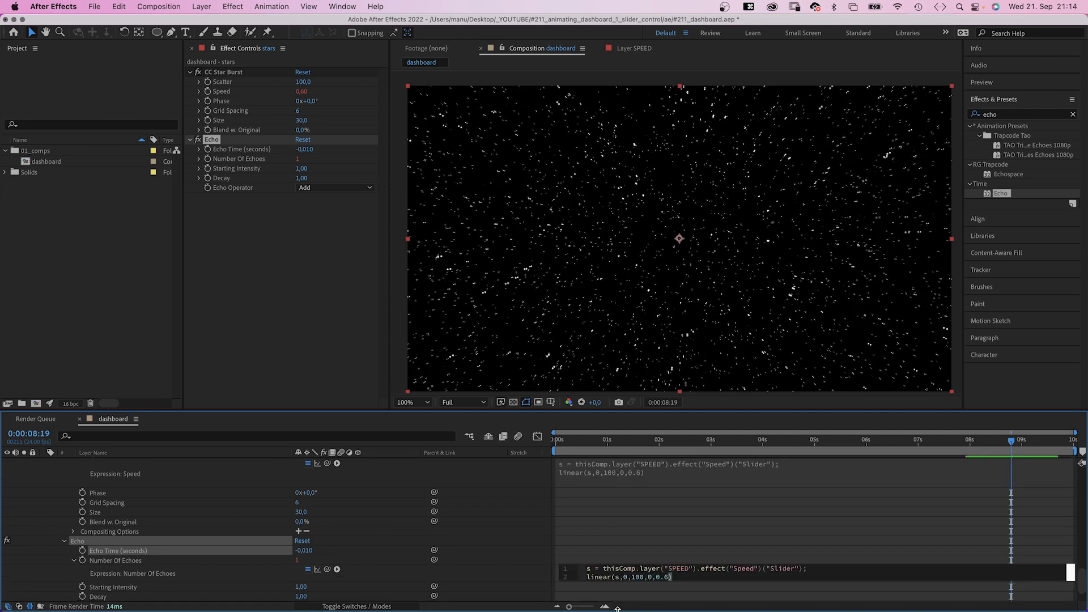
{"action": "key", "text": "backspace"}
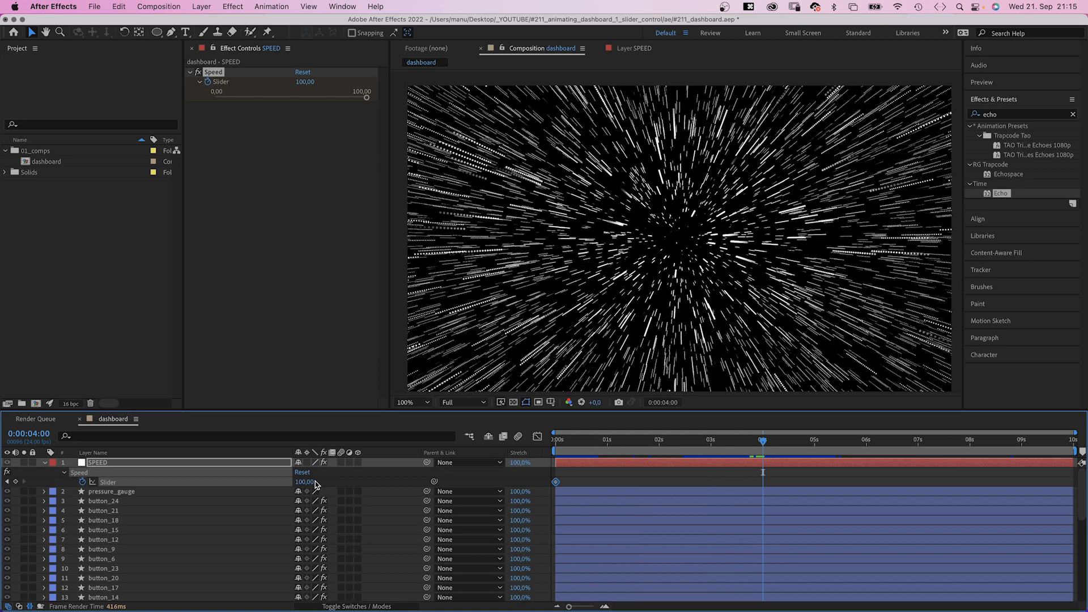
Keyframe the Speed slider low at 4 seconds and 50 at 5 seconds
{"action": "left_click_drag", "start_coordinate": [365, 98], "coordinate": [233, 98]}
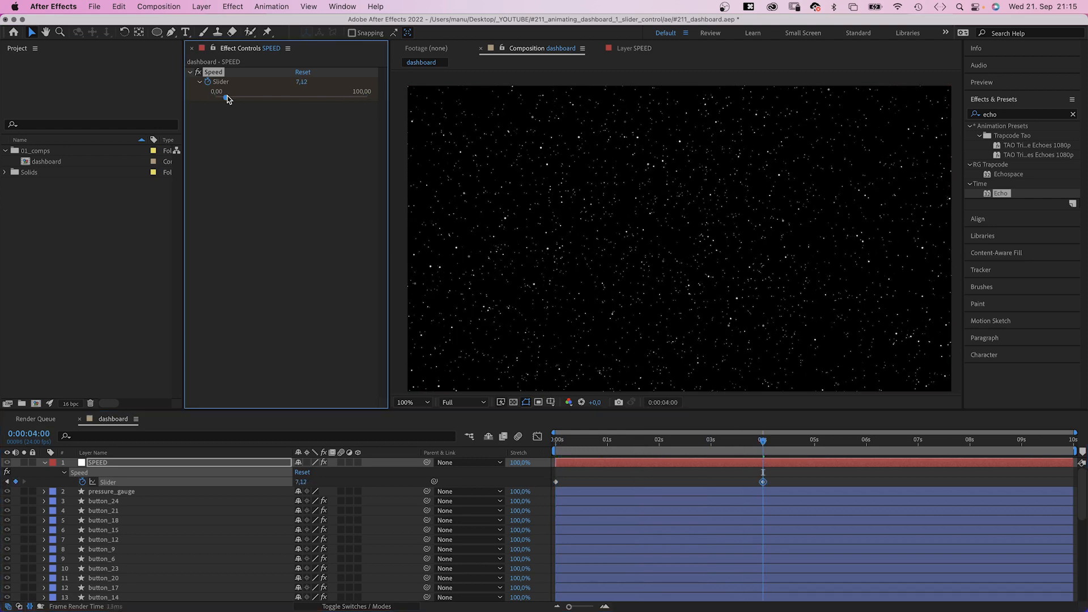
{"action": "type", "text": "50"}
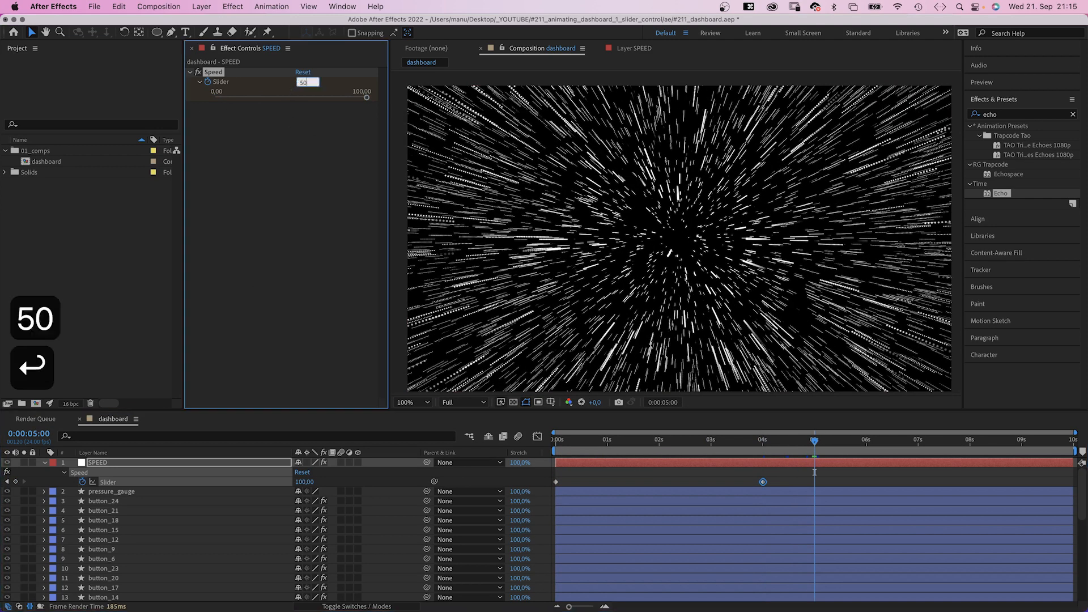